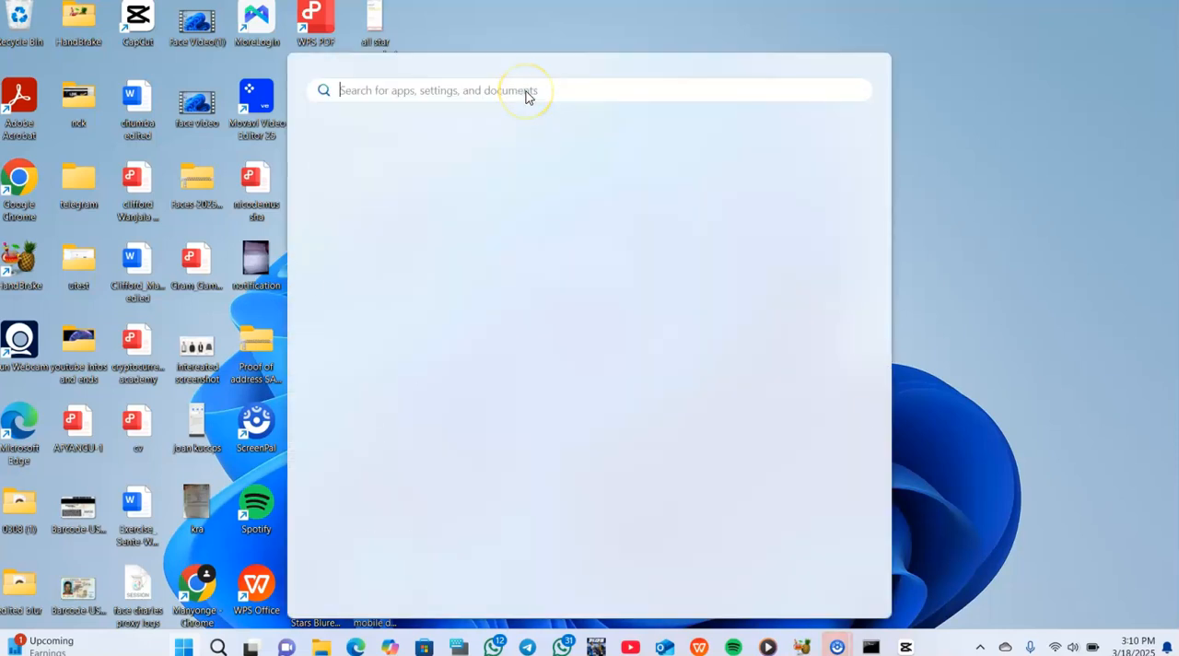
# Step: Search 'fire', open Windows Defender Firewall, expand Private networks and go to its on/off settings
pyautogui.write('fire')
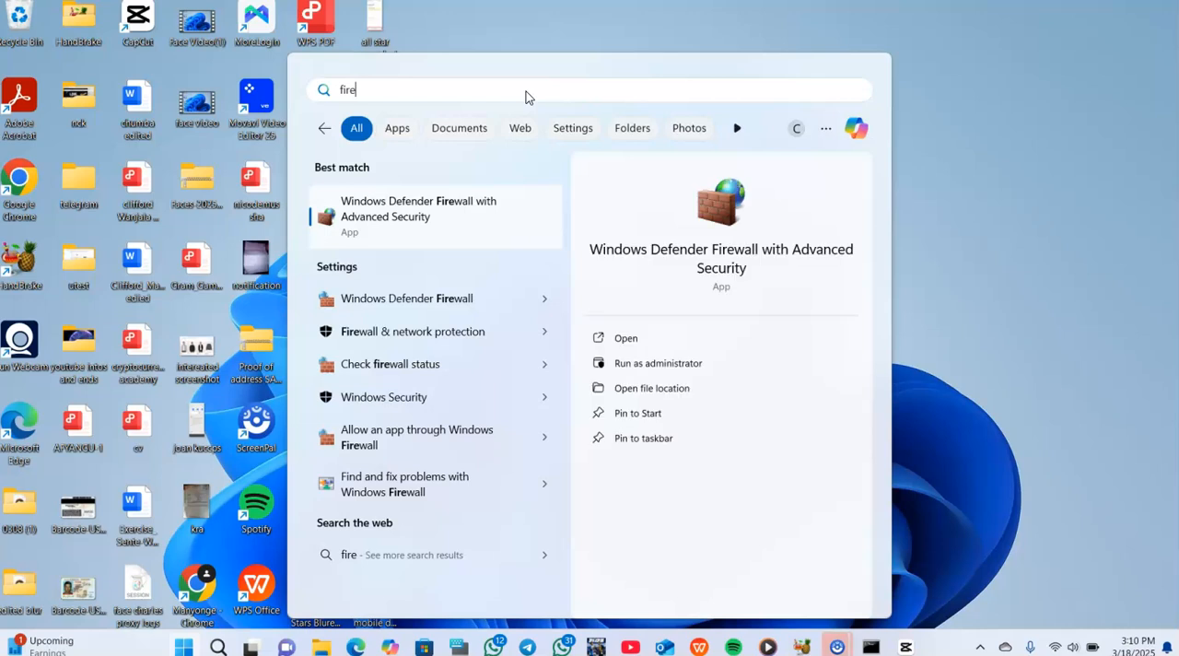
pyautogui.moveTo(447, 298)
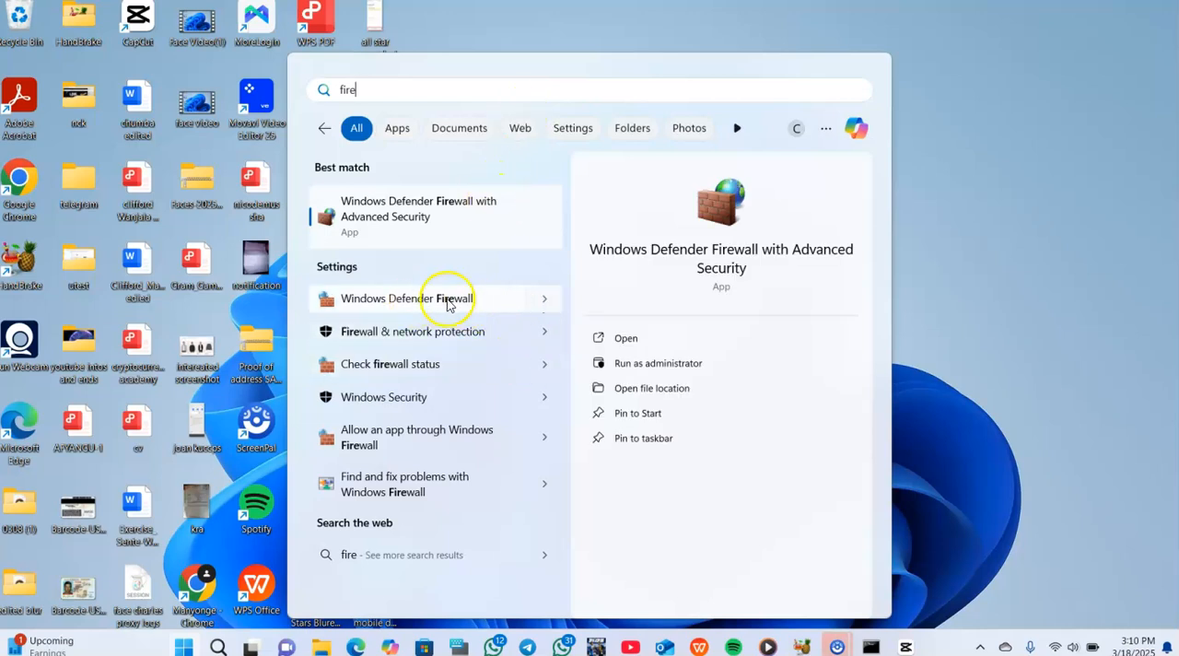
pyautogui.moveTo(543, 302)
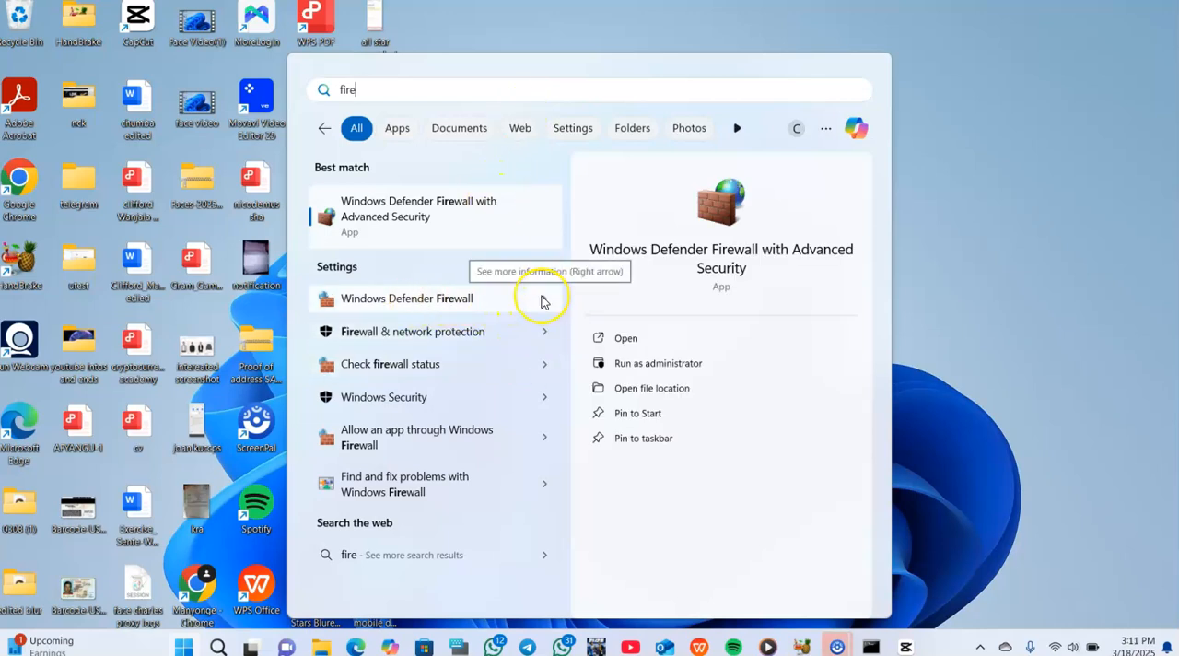
pyautogui.click(406, 297)
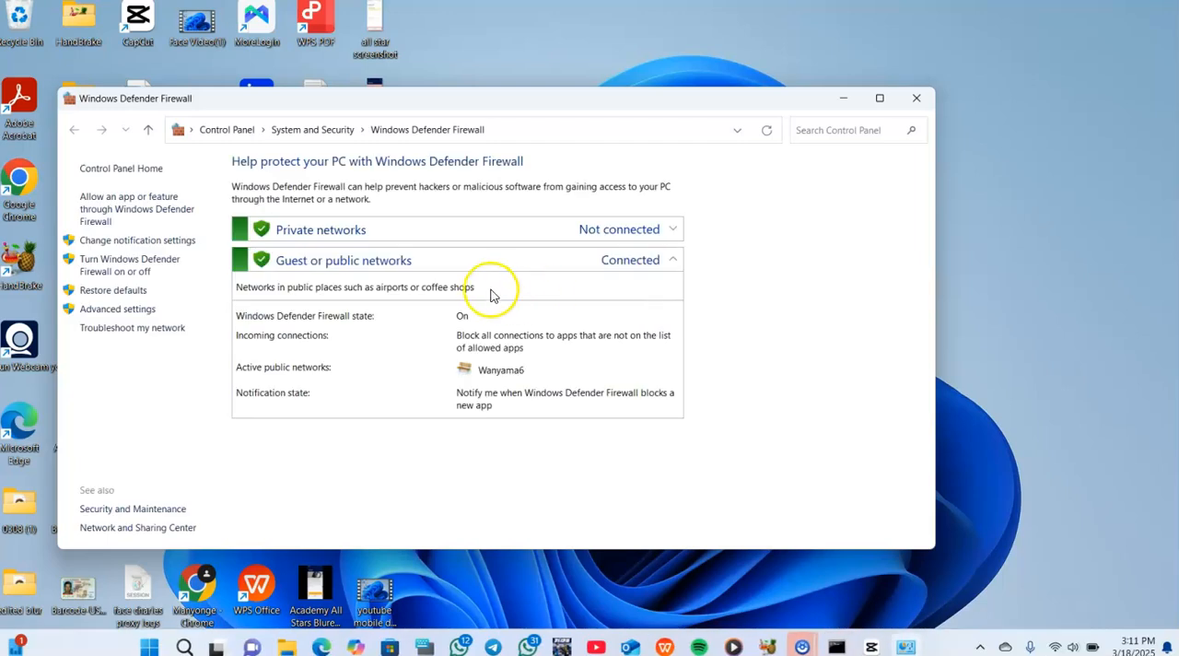
pyautogui.click(672, 229)
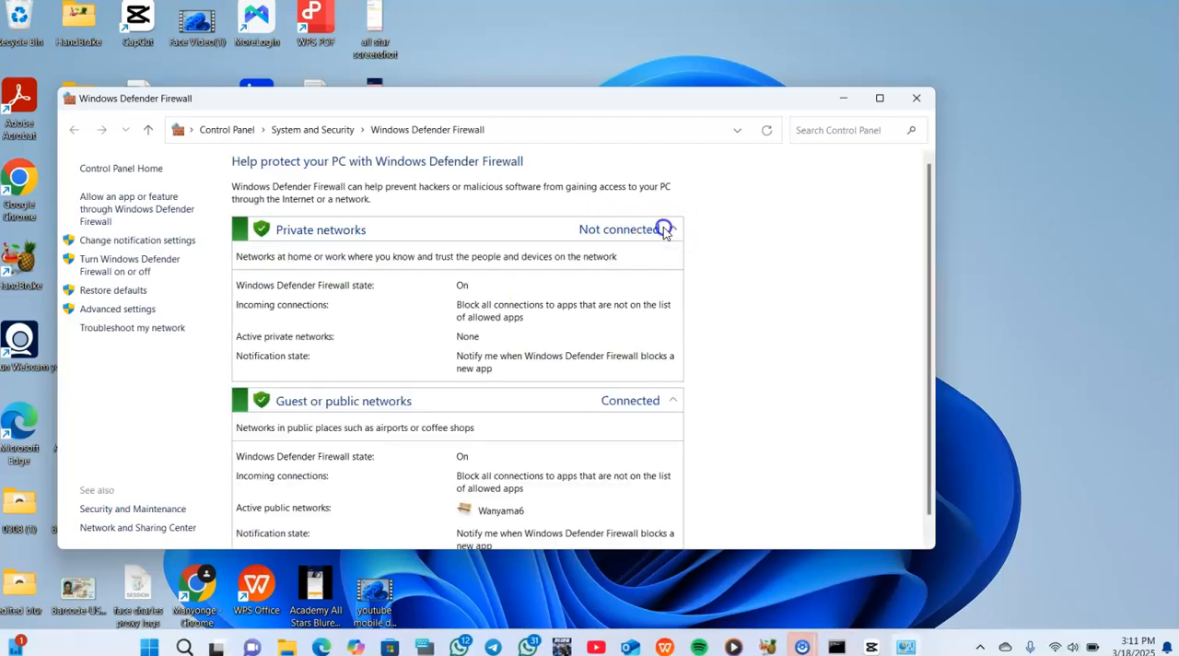
pyautogui.moveTo(111, 256)
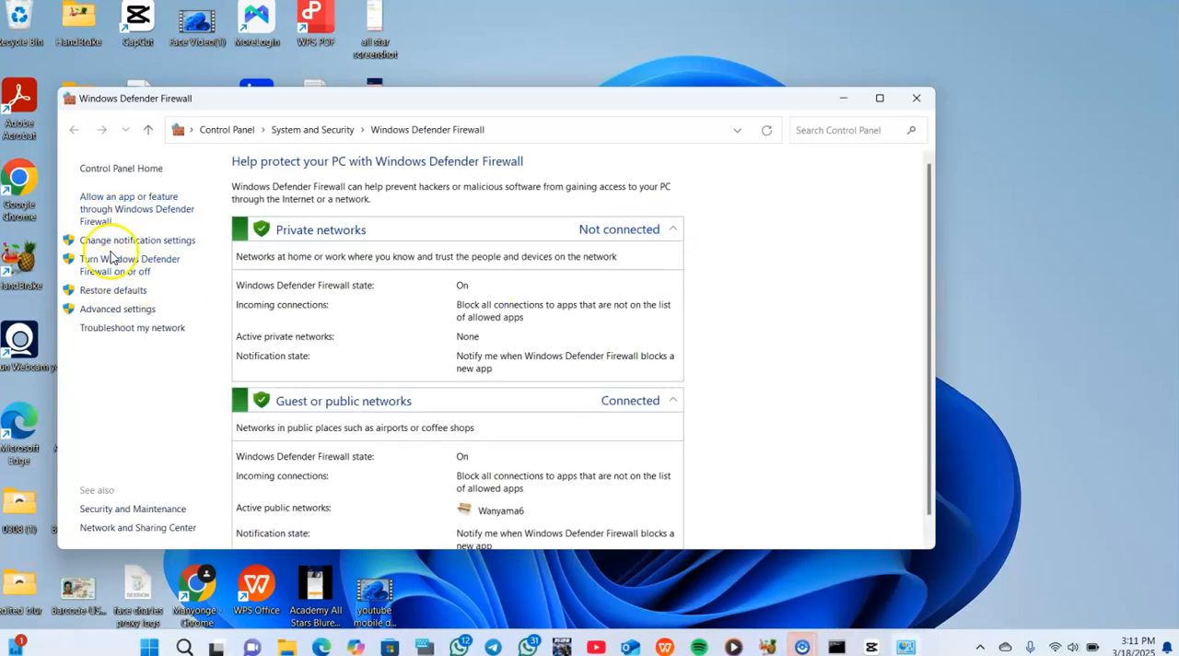
pyautogui.moveTo(161, 228)
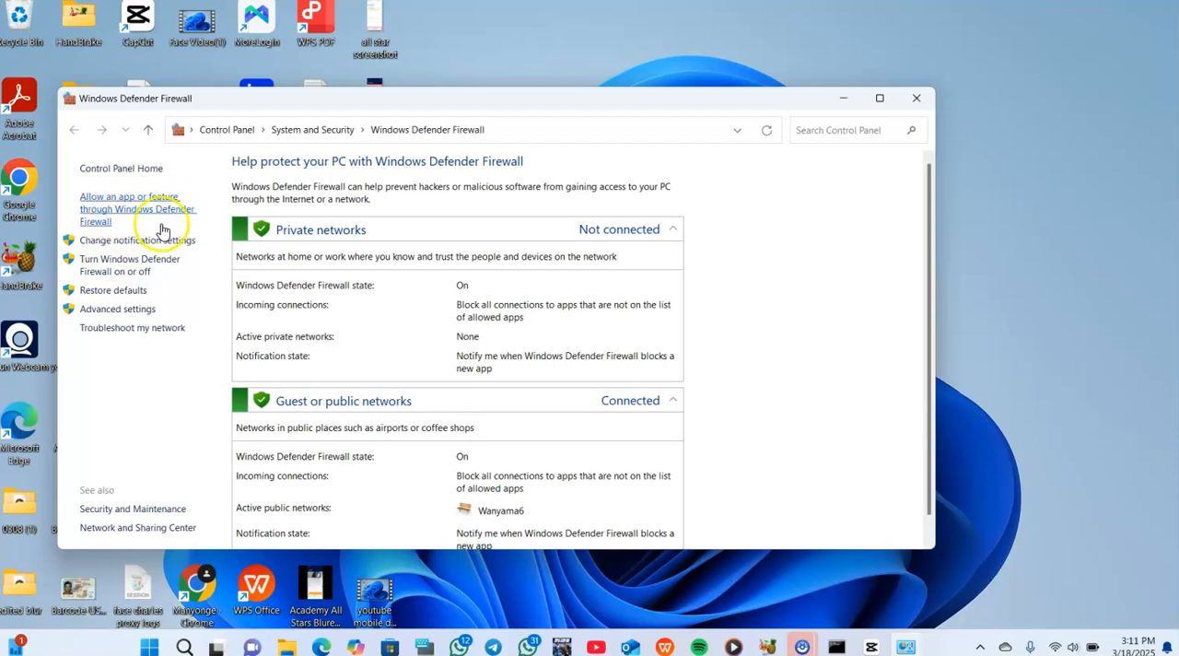
pyautogui.moveTo(161, 240)
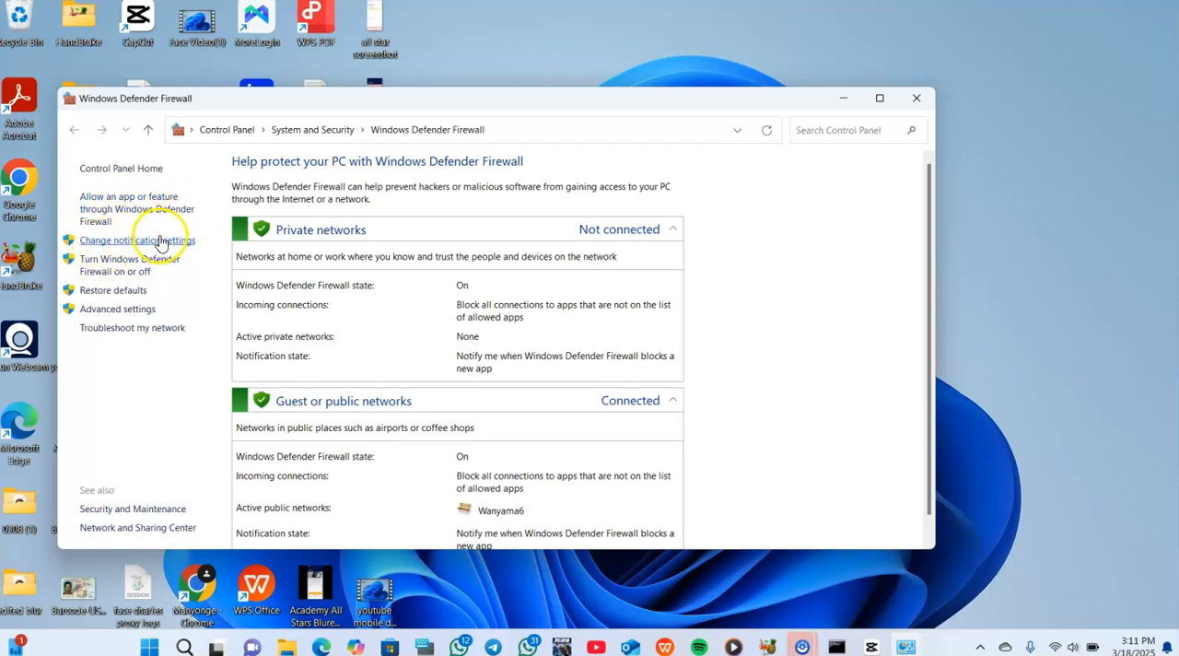
pyautogui.moveTo(110, 265)
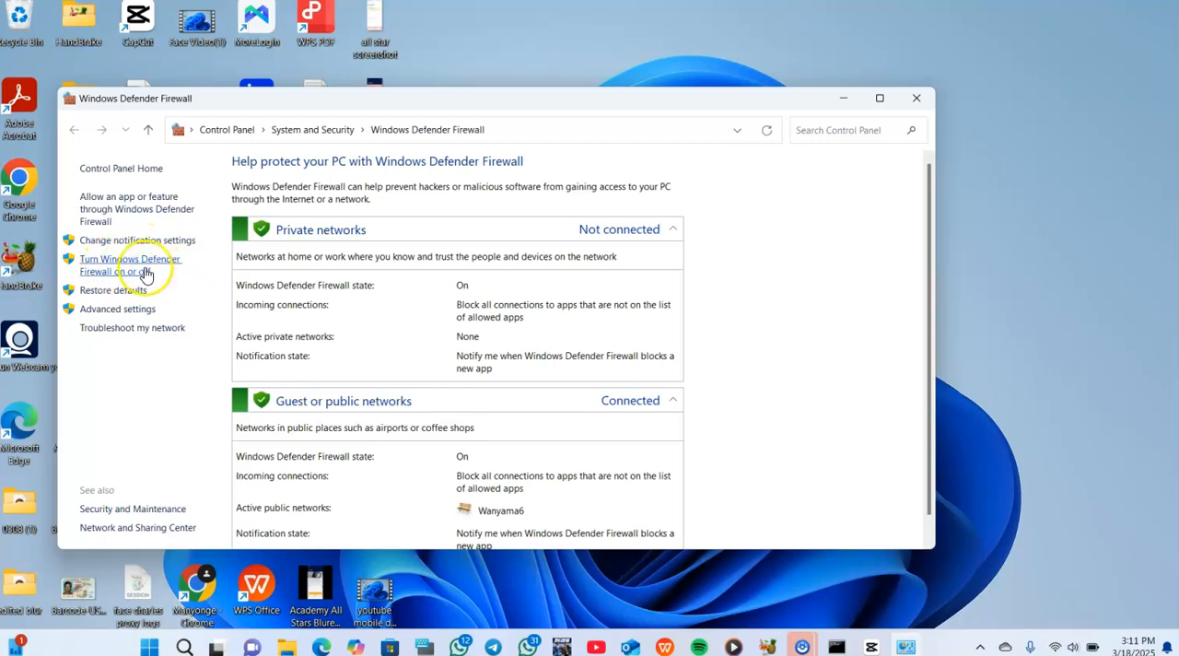
pyautogui.click(130, 264)
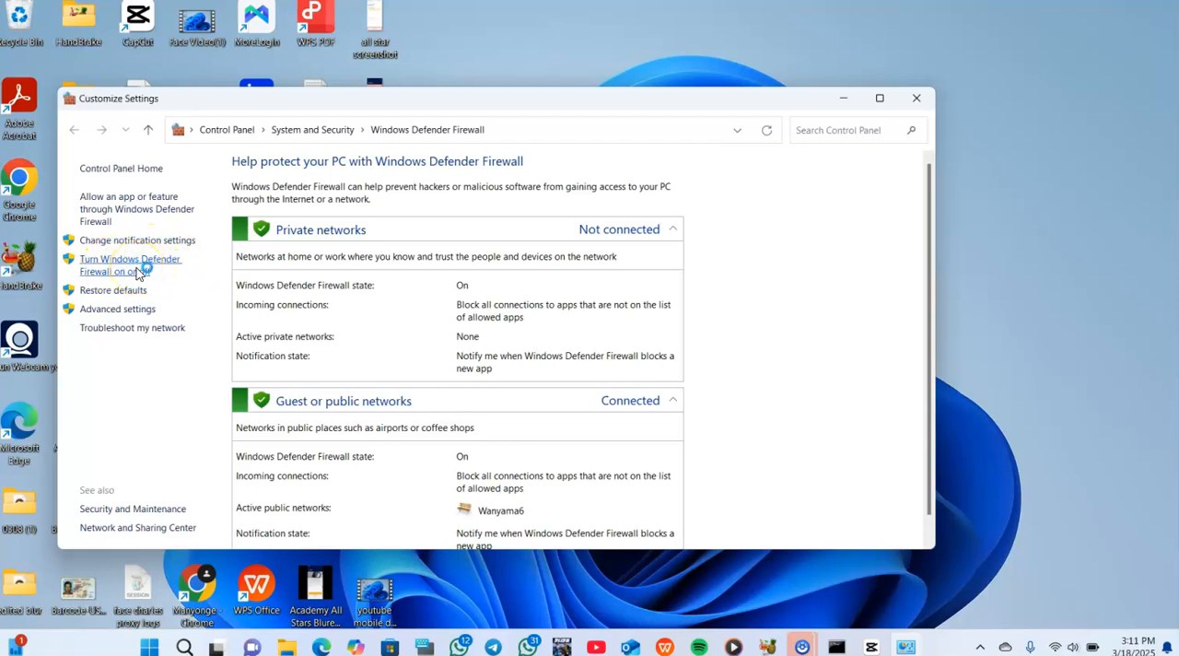
# Step: Select 'Turn off Windows Defender Firewall' for Private and Public networks, then close the window
pyautogui.click(129, 265)
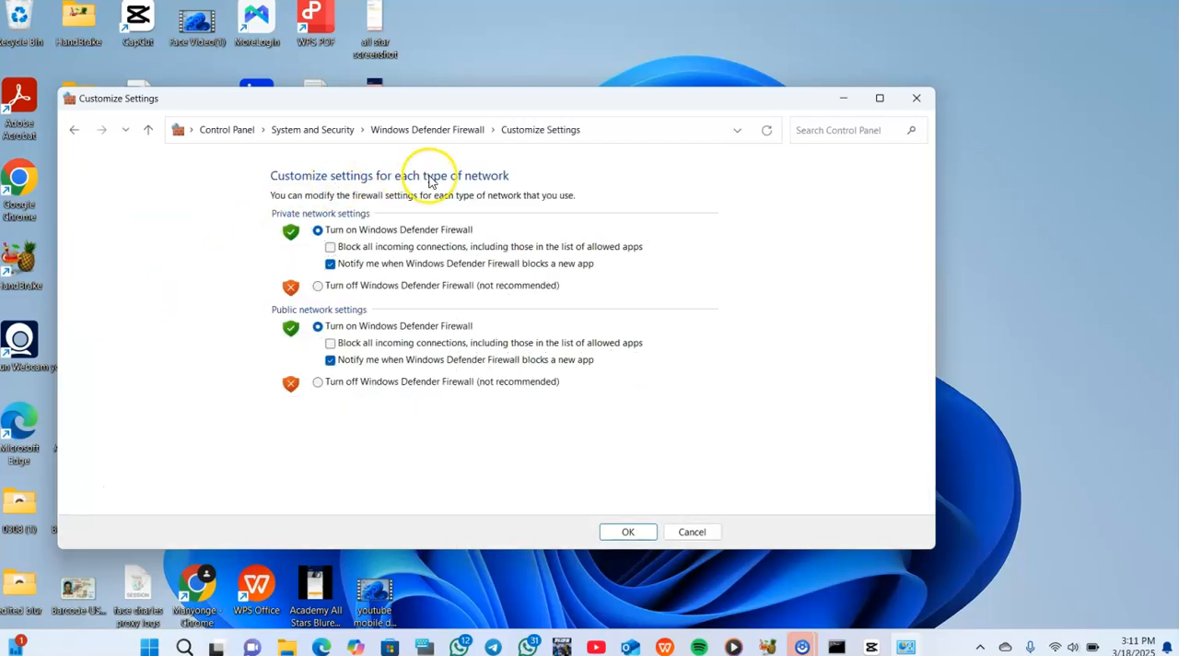
pyautogui.moveTo(294, 189)
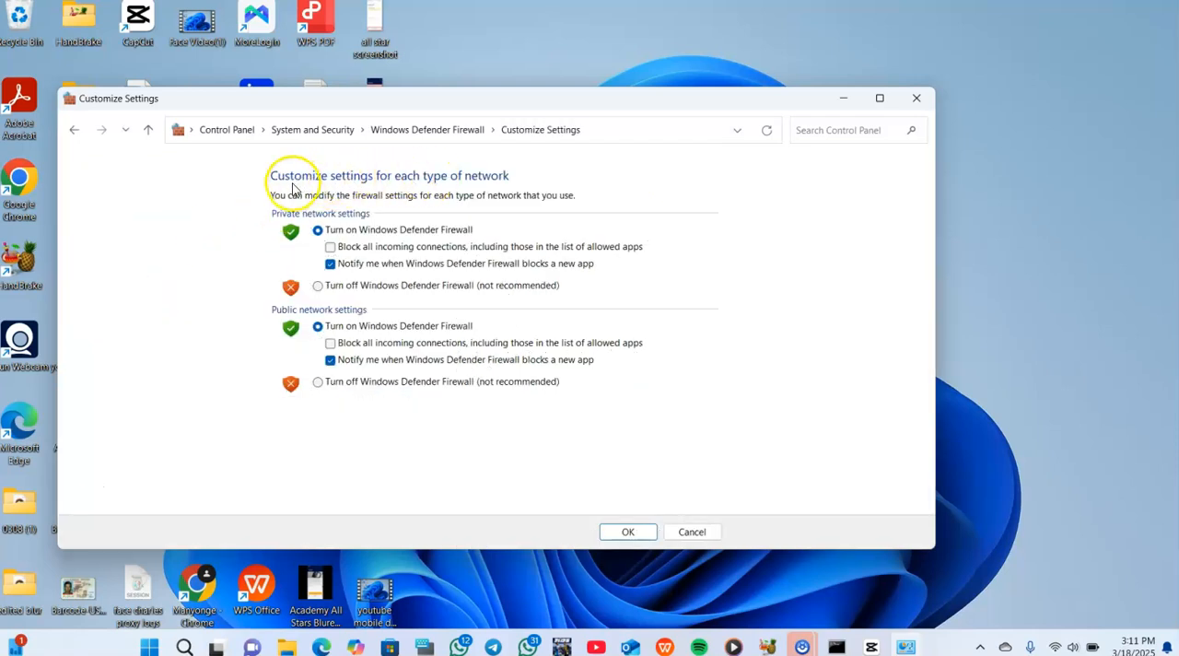
pyautogui.moveTo(309, 181)
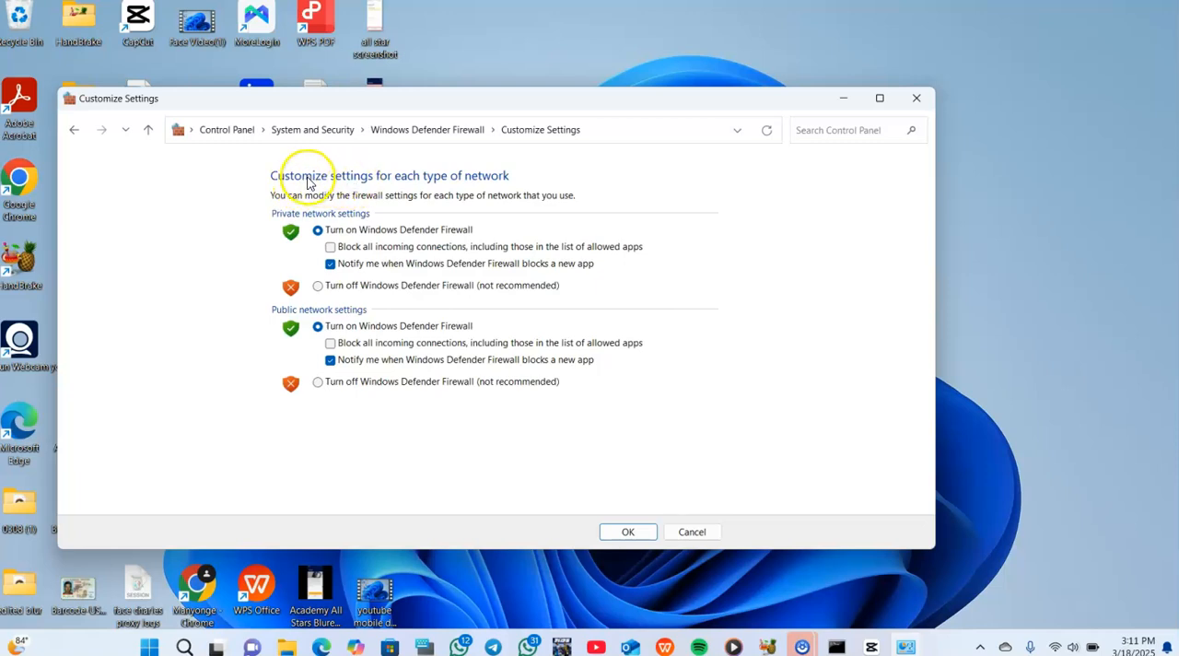
pyautogui.moveTo(465, 186)
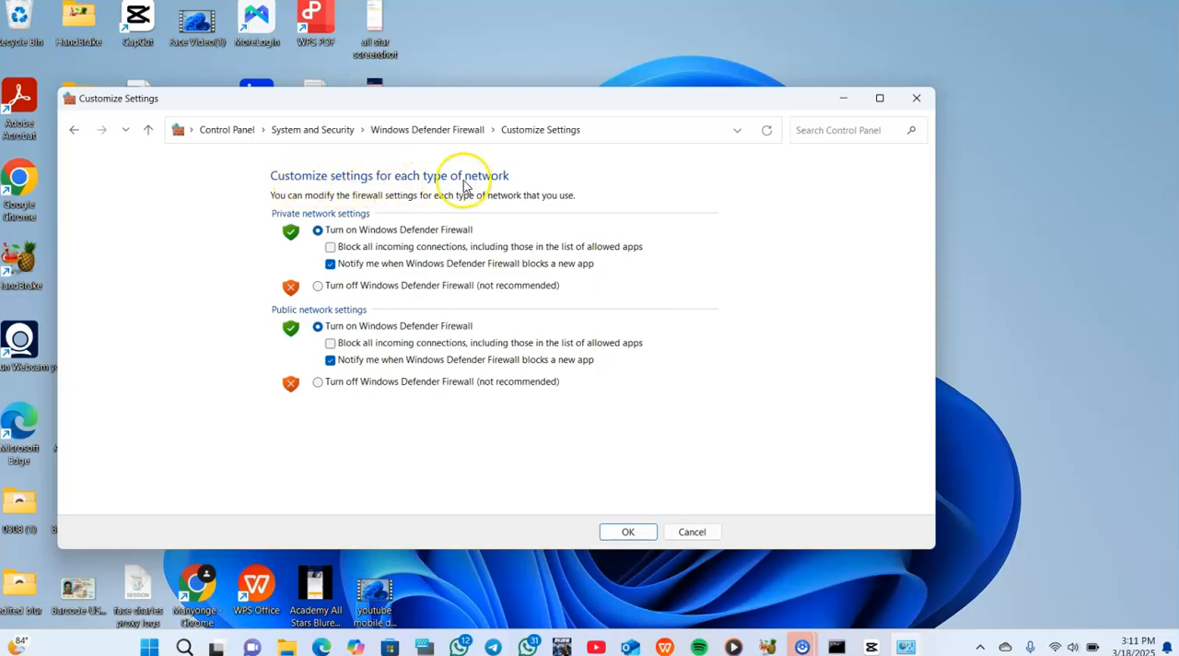
pyautogui.moveTo(348, 221)
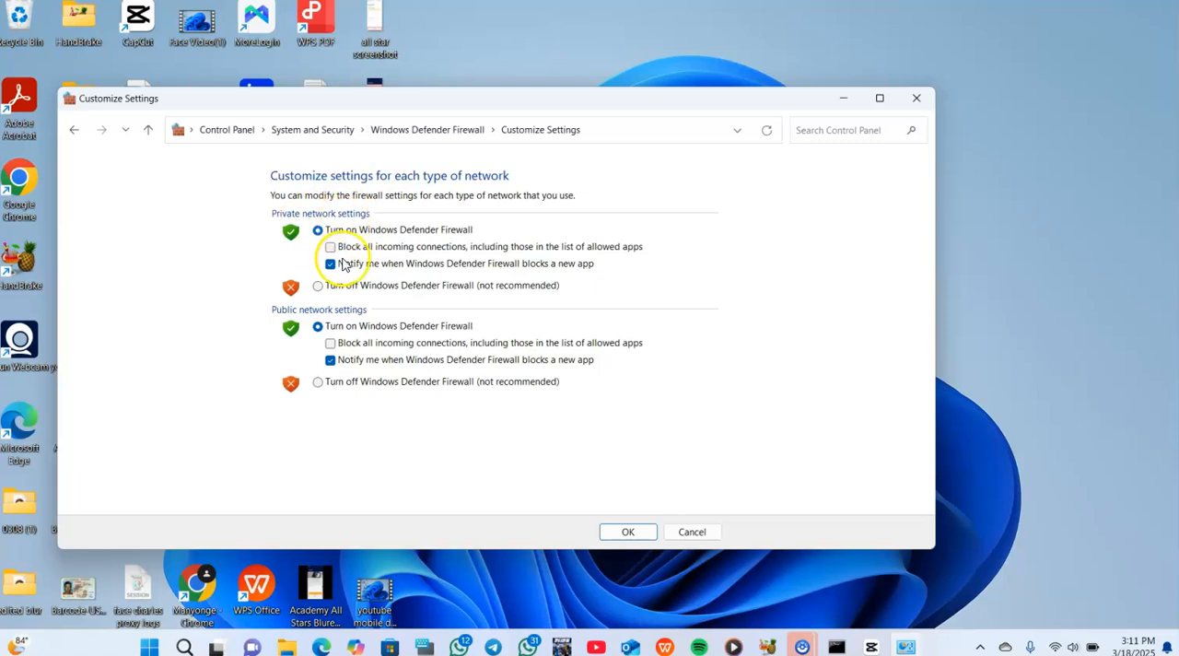
pyautogui.click(318, 284)
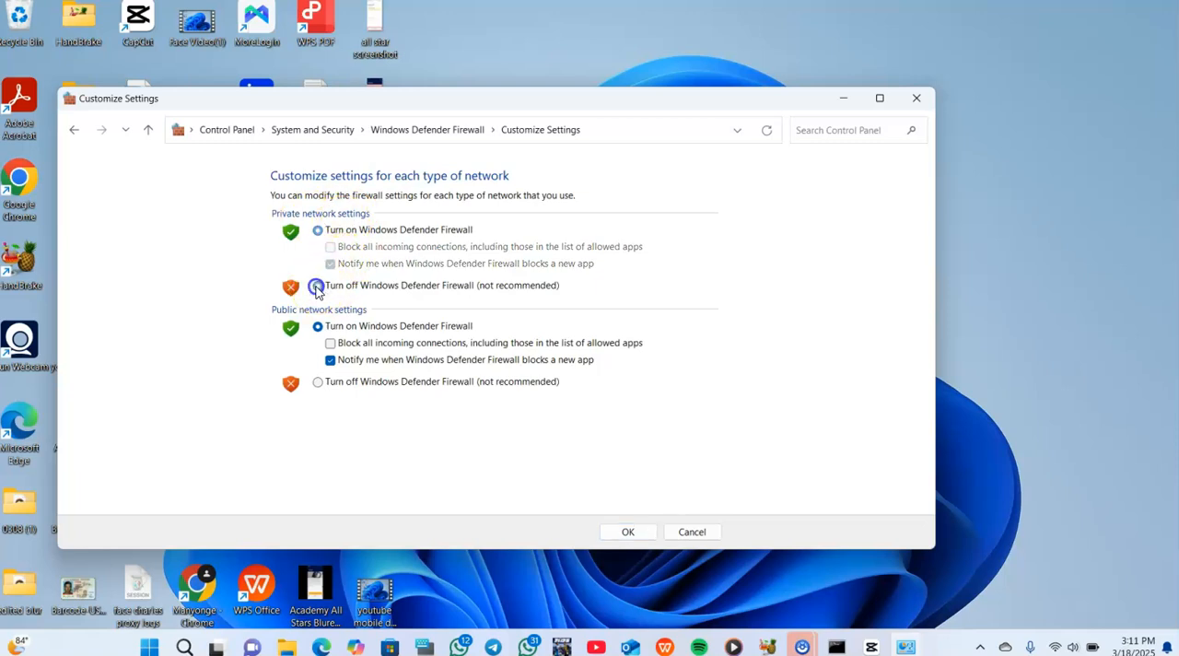
pyautogui.click(318, 284)
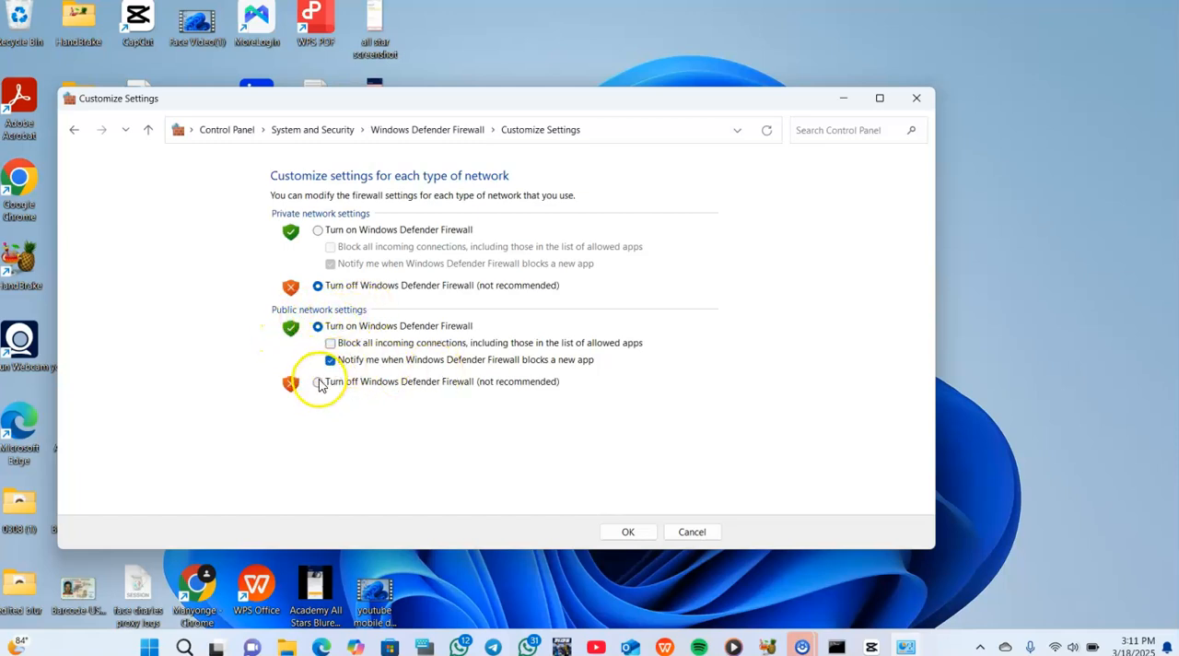
pyautogui.click(317, 381)
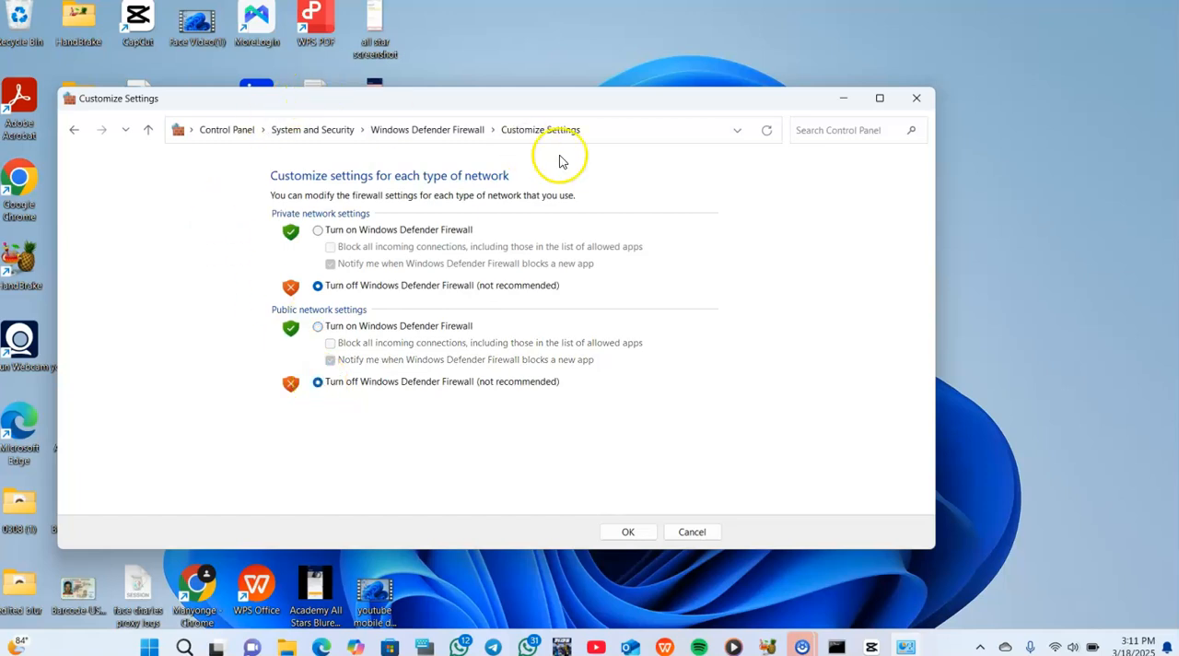
pyautogui.moveTo(916, 98)
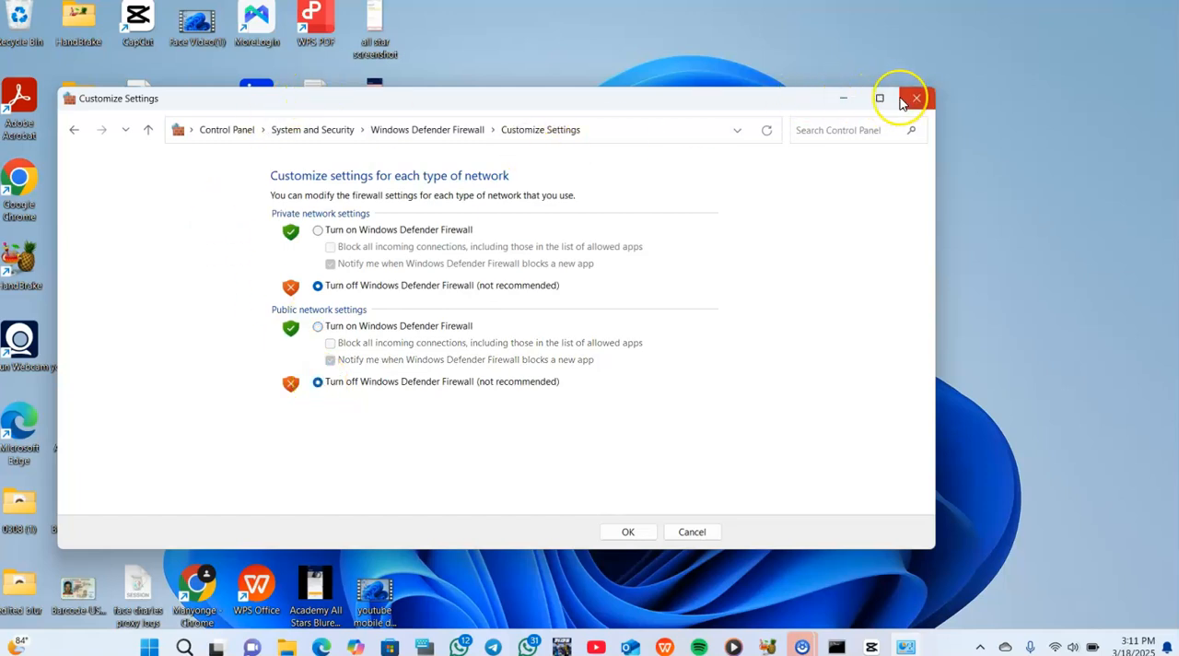
pyautogui.click(915, 97)
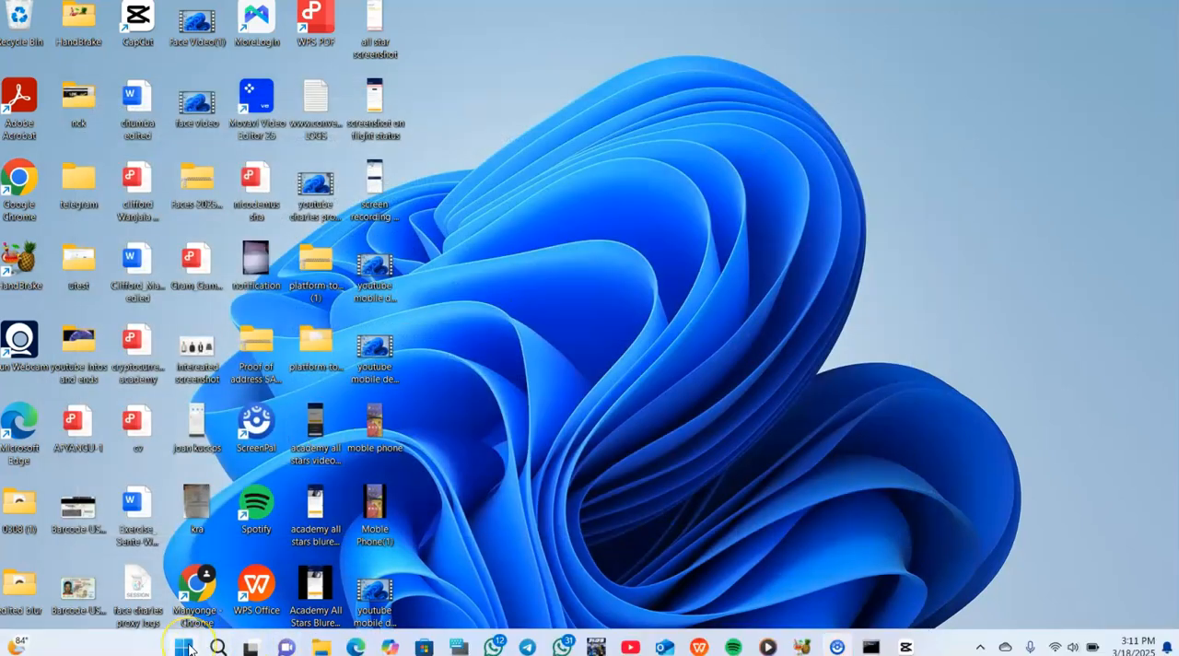
# Step: Search Windows Settings and open the Network & internet VPN page
pyautogui.click(183, 645)
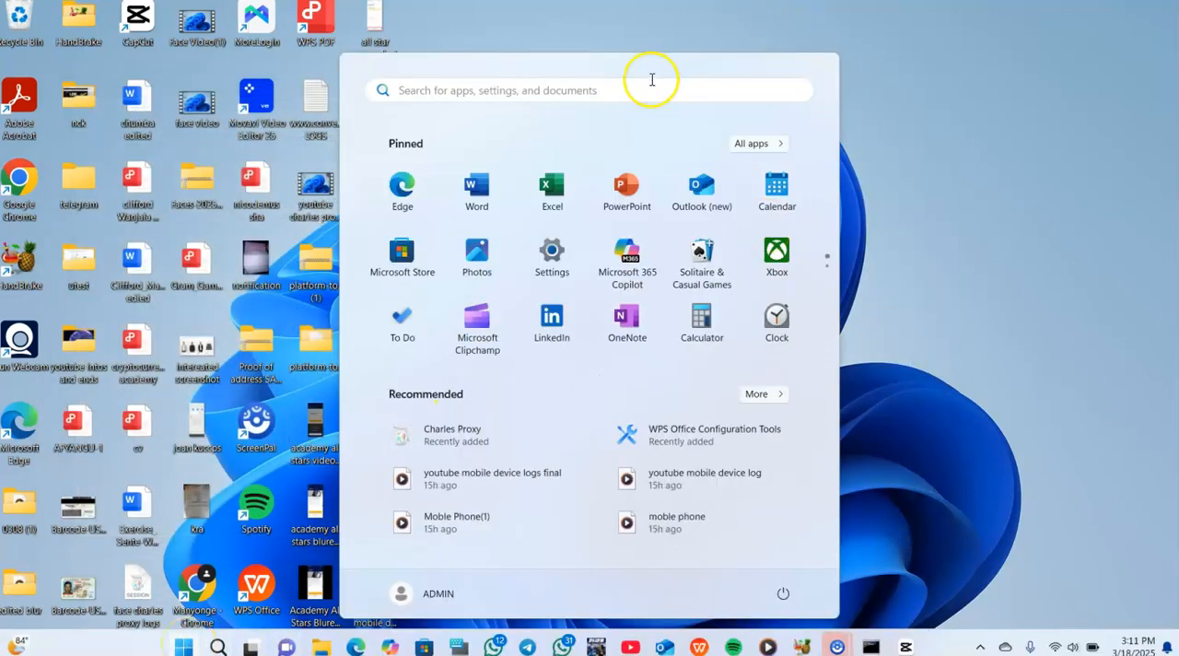
pyautogui.click(589, 89)
pyautogui.write('vp')
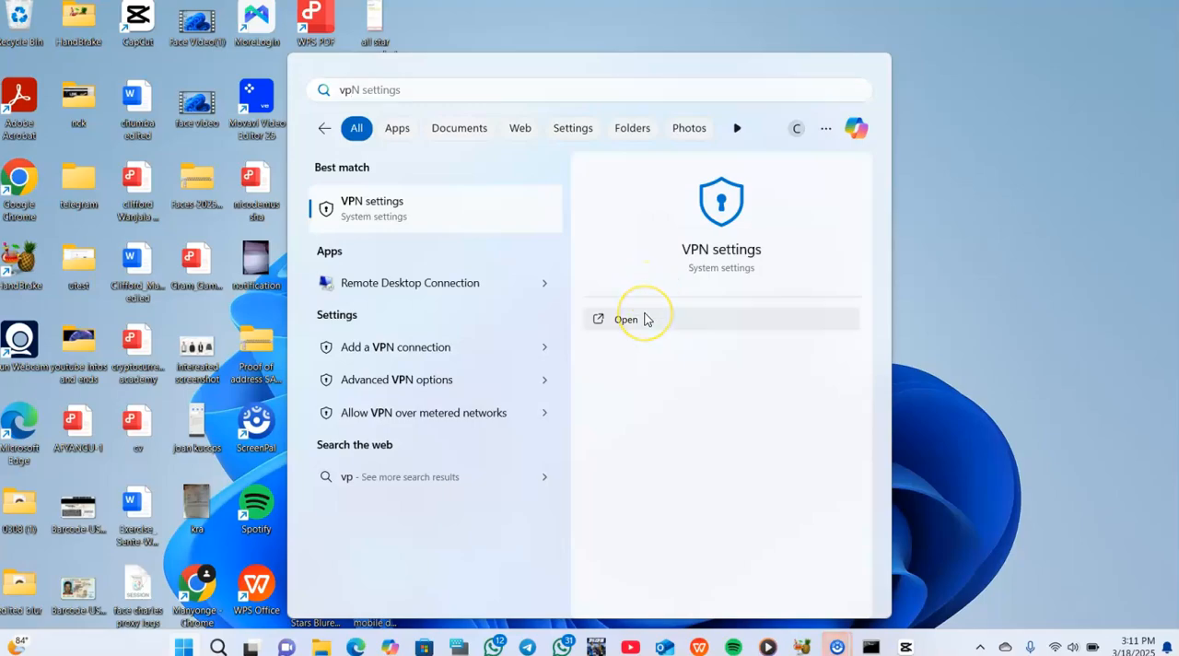
pyautogui.click(626, 318)
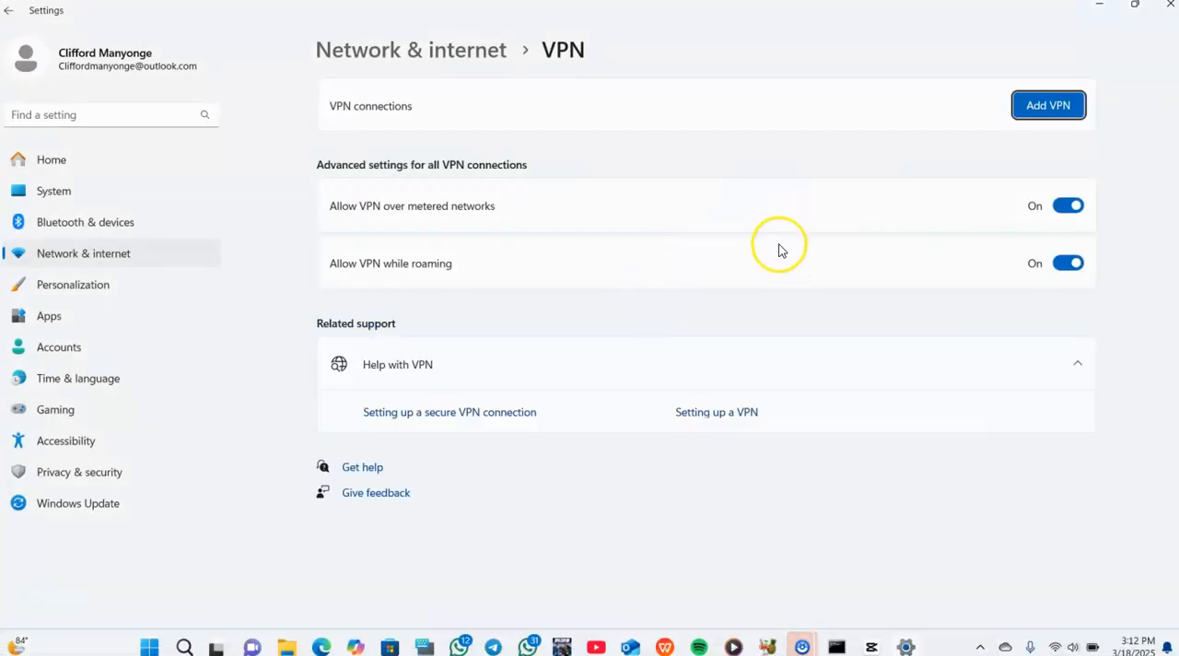
pyautogui.moveTo(705, 207)
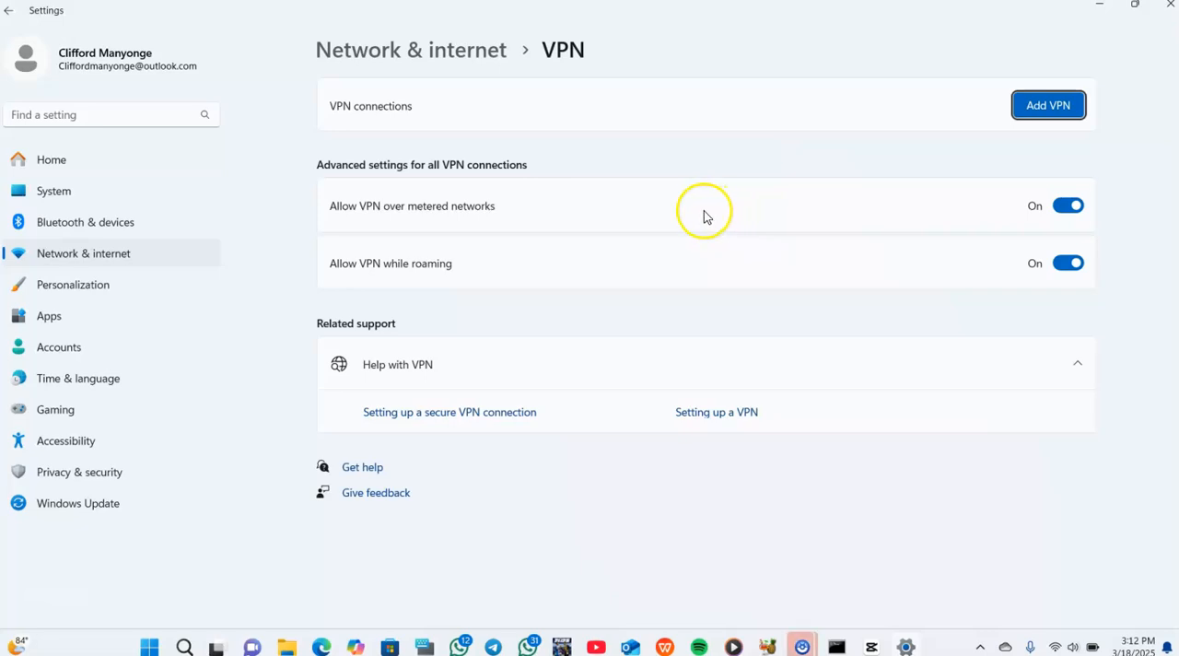
pyautogui.moveTo(601, 221)
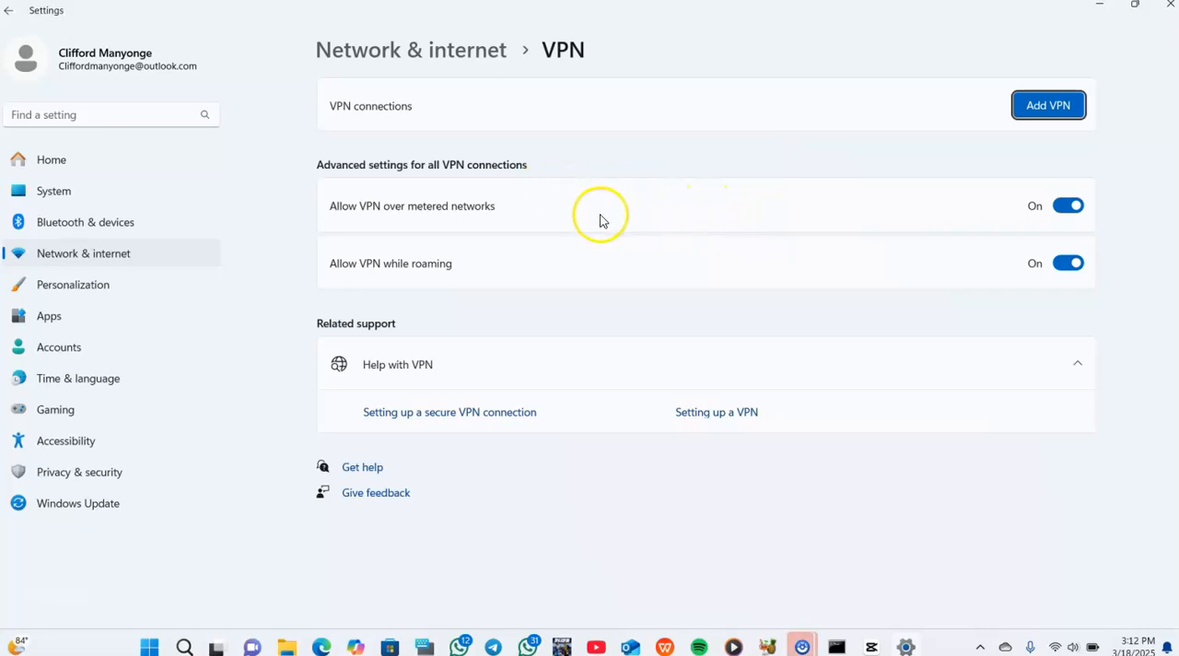
pyautogui.moveTo(525, 229)
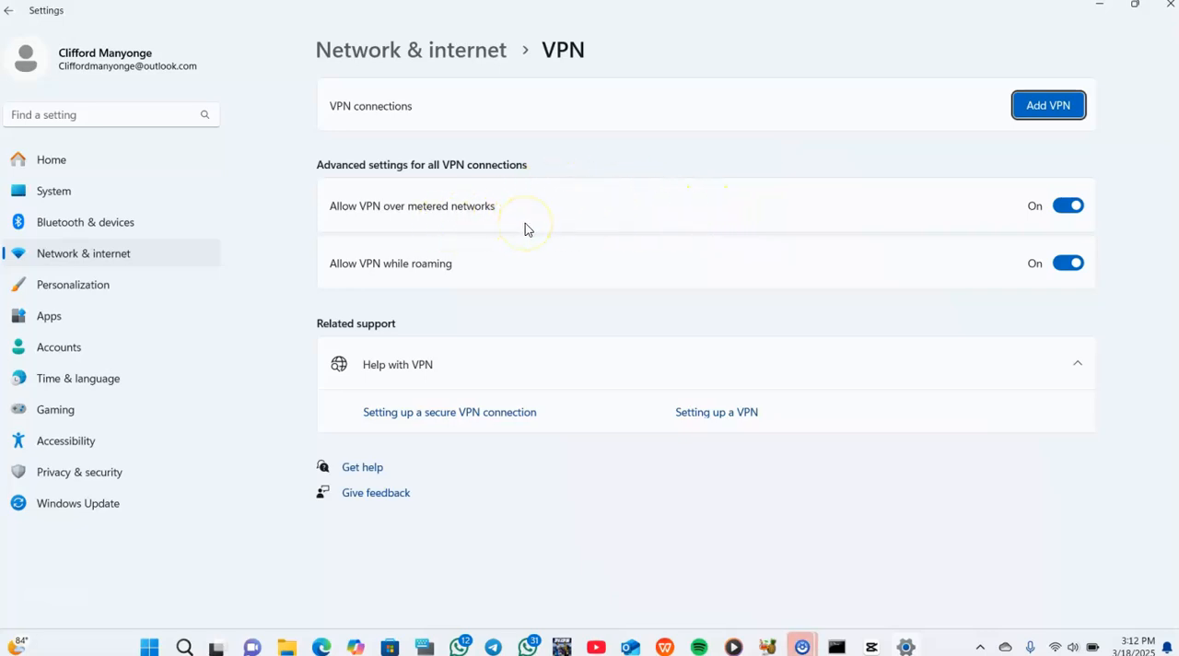
pyautogui.moveTo(954, 215)
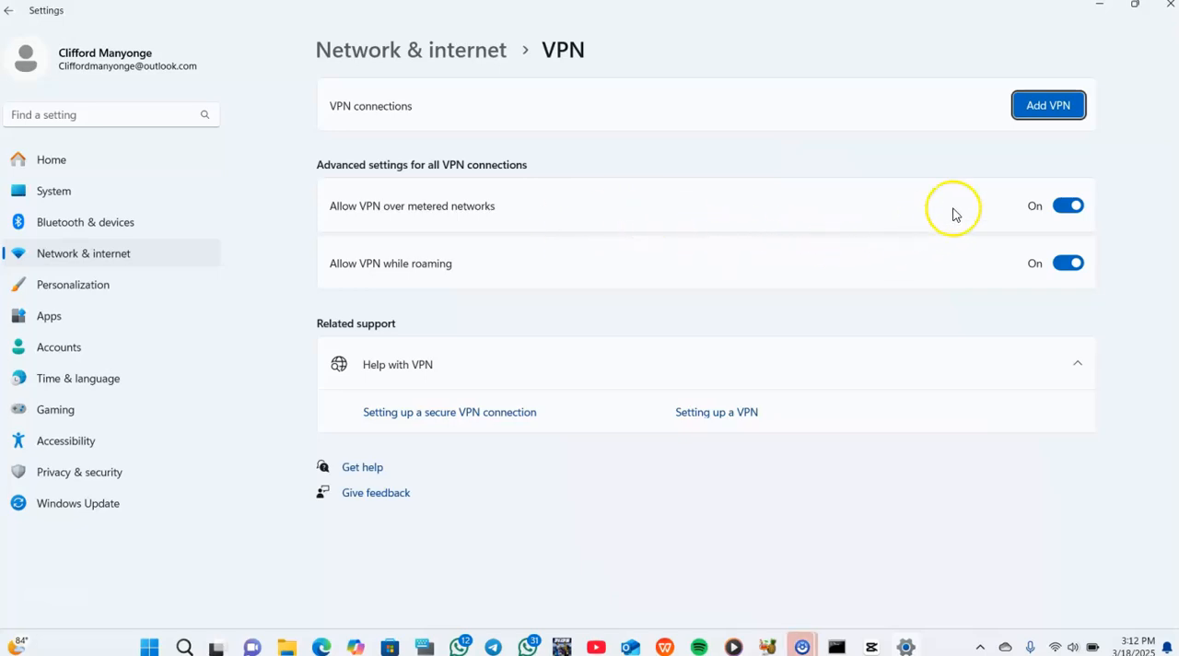
pyautogui.moveTo(1068, 205)
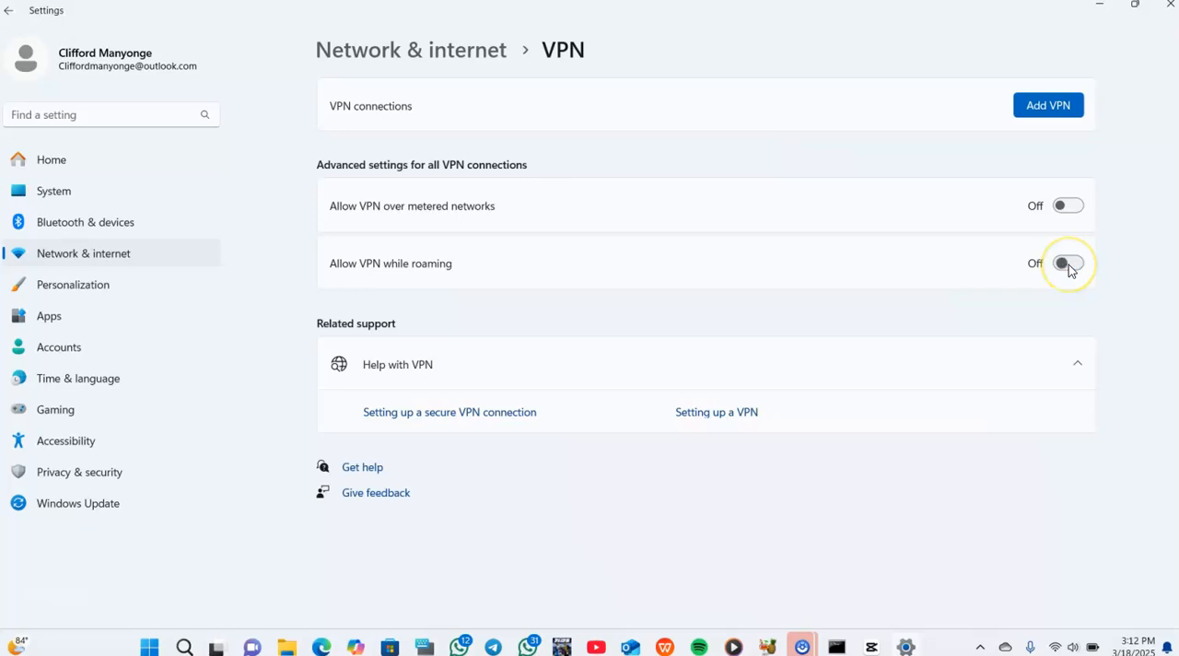
pyautogui.moveTo(548, 246)
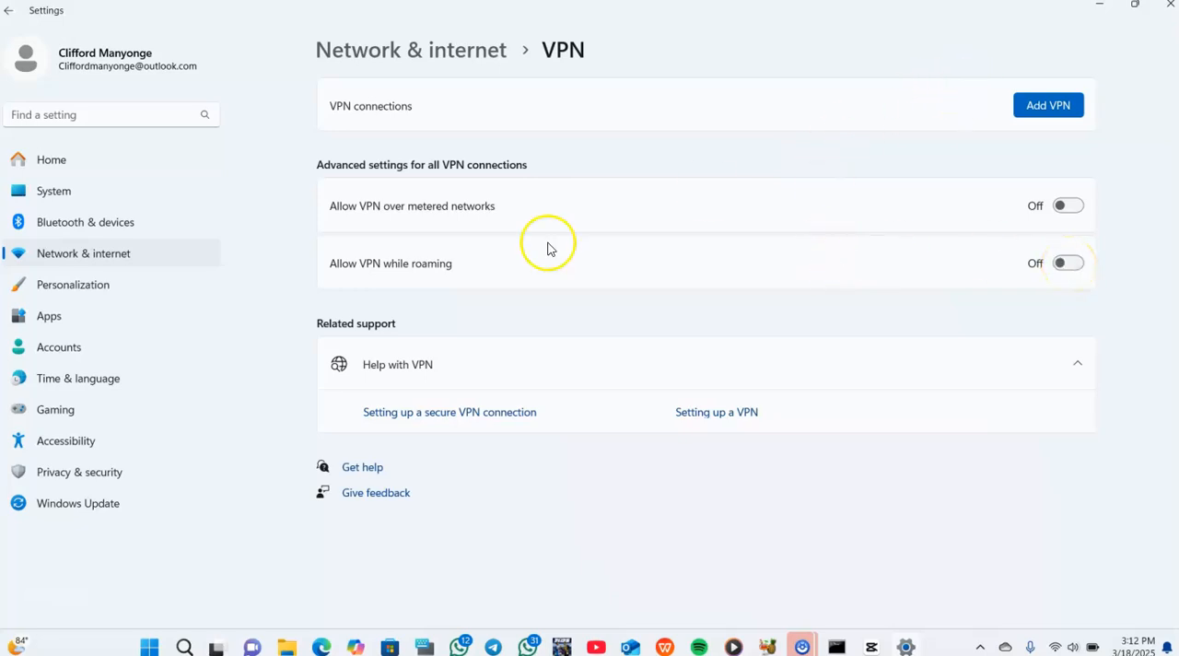
pyautogui.moveTo(158, 437)
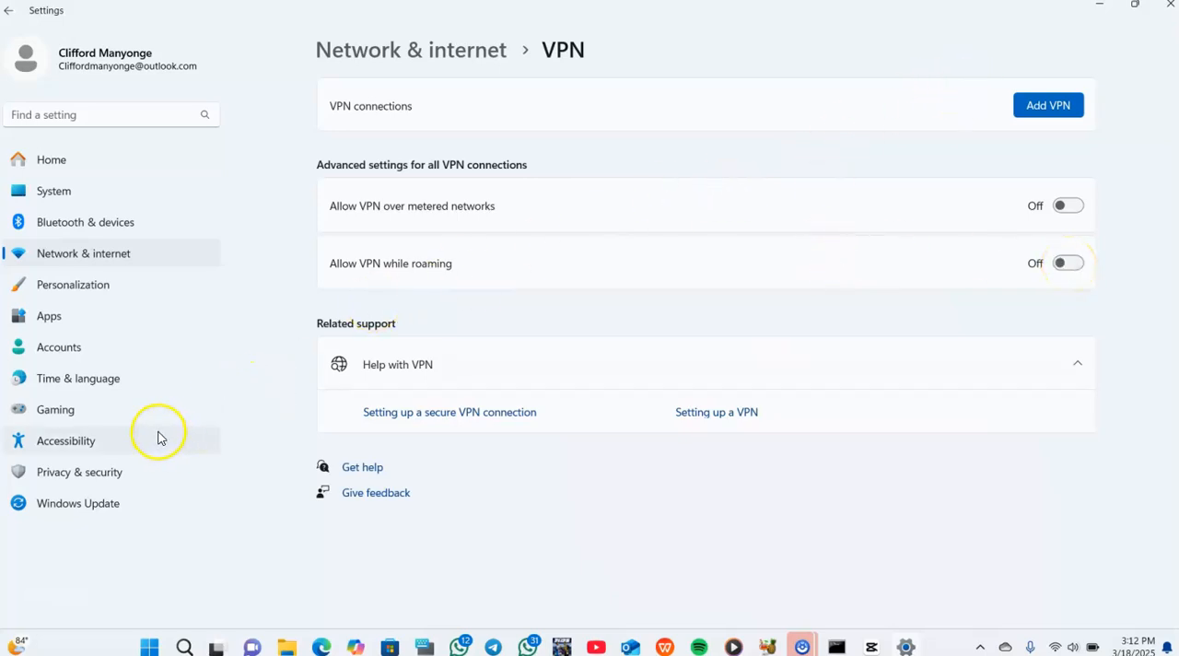
pyautogui.moveTo(165, 446)
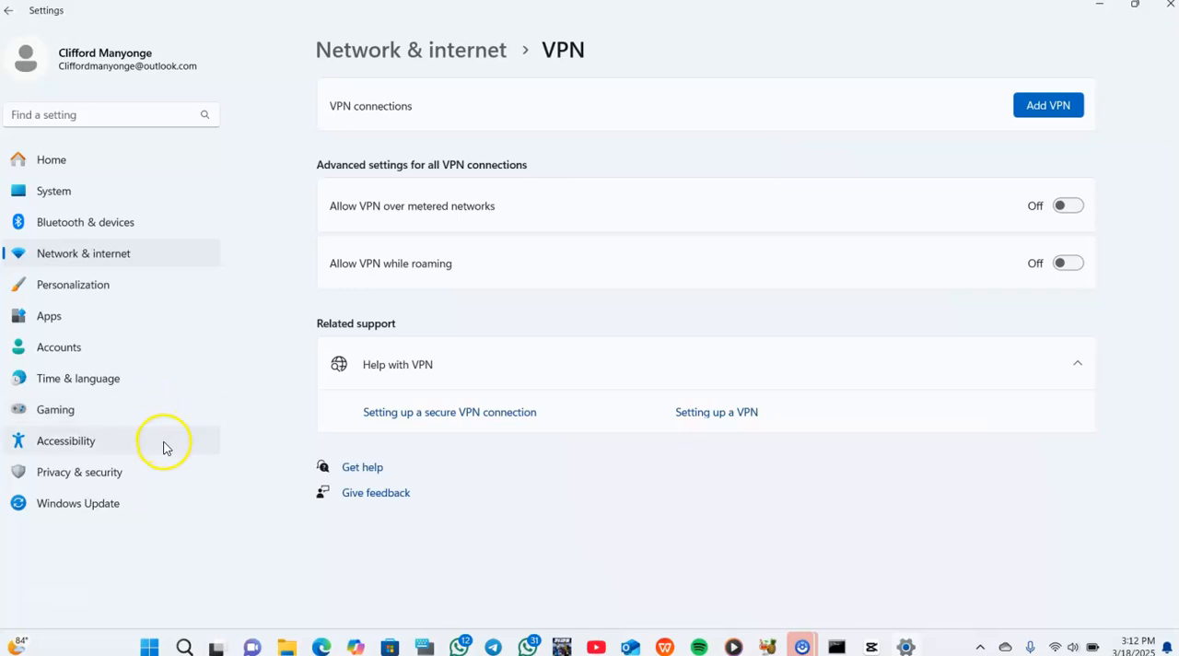
pyautogui.moveTo(562, 290)
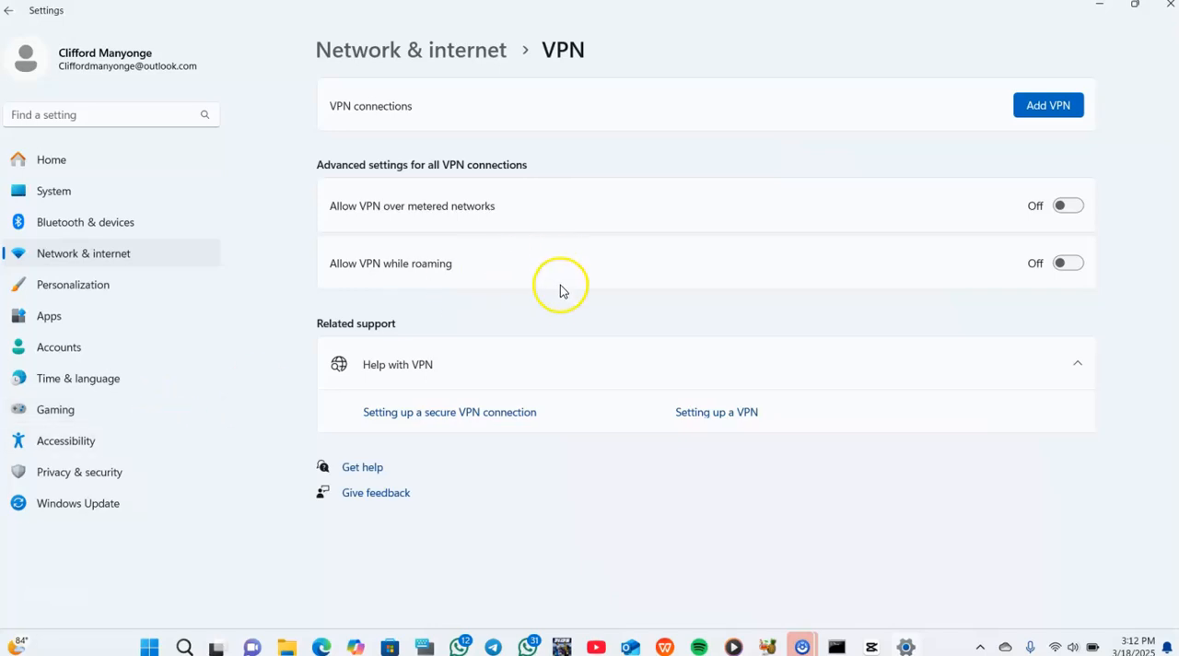
pyautogui.moveTo(557, 402)
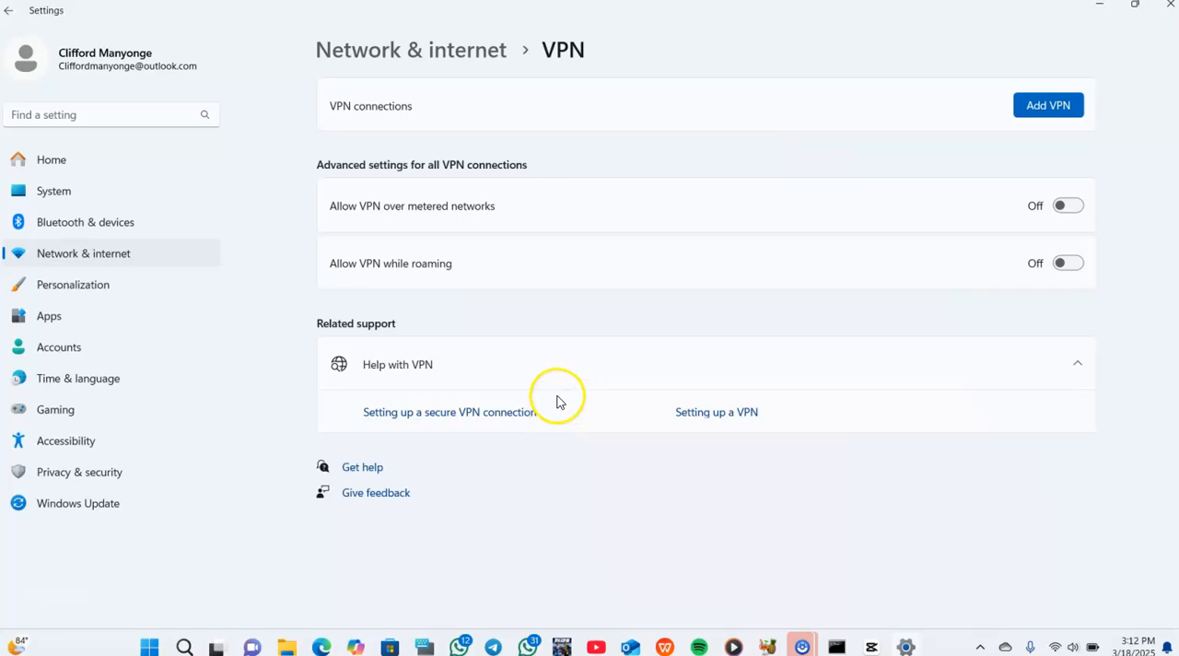
pyautogui.moveTo(1046, 57)
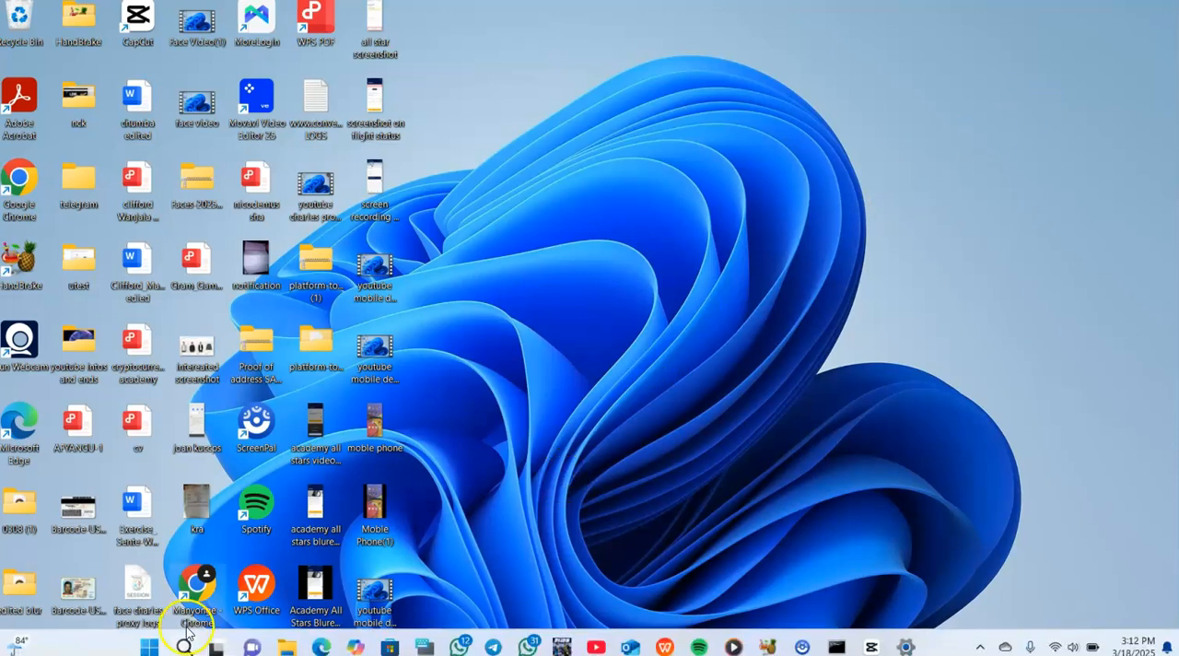
pyautogui.moveTo(184, 645)
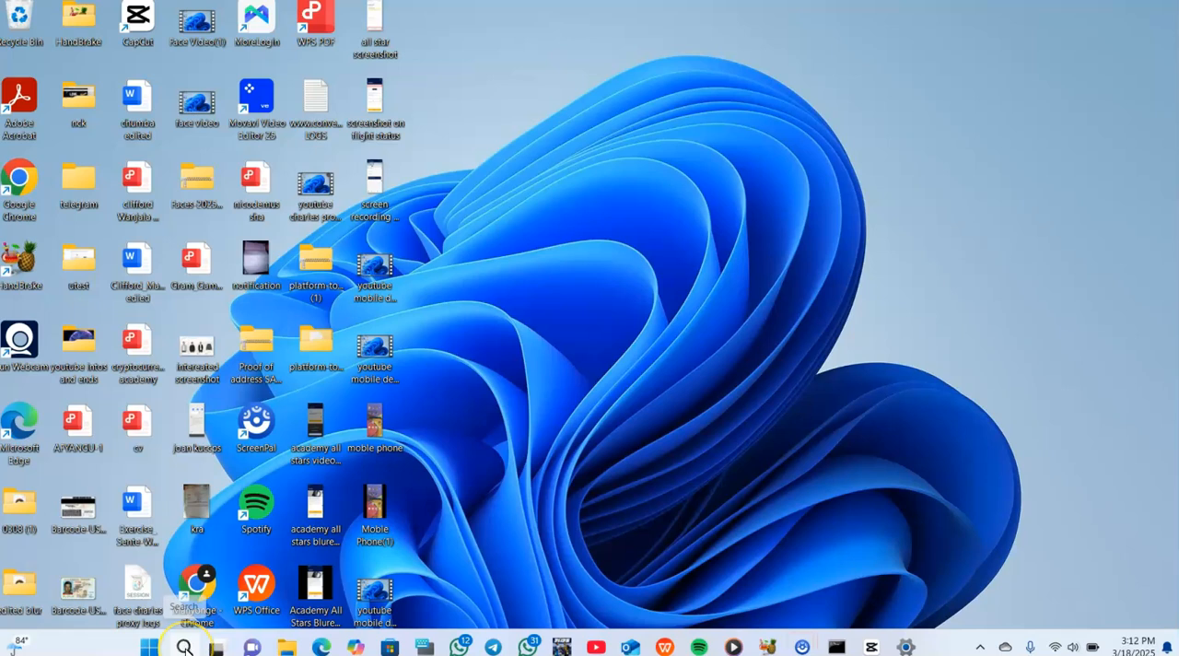
# Step: Search 'vir' and open Windows Security's Virus & threat protection page
pyautogui.click(185, 644)
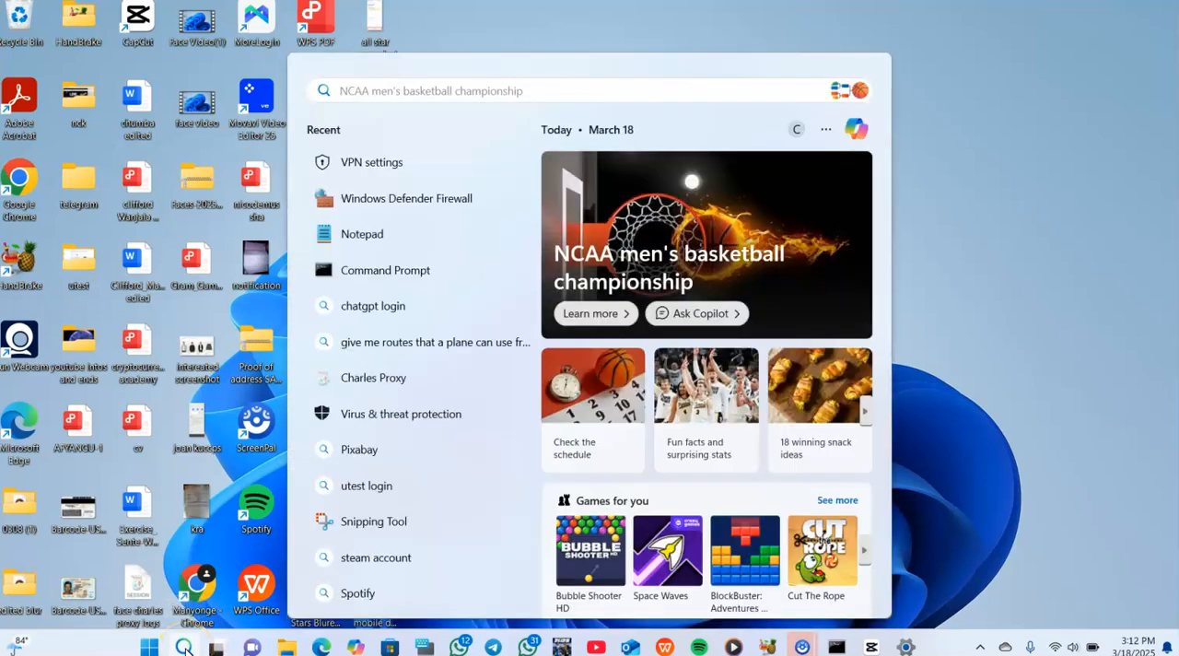
pyautogui.write('vir')
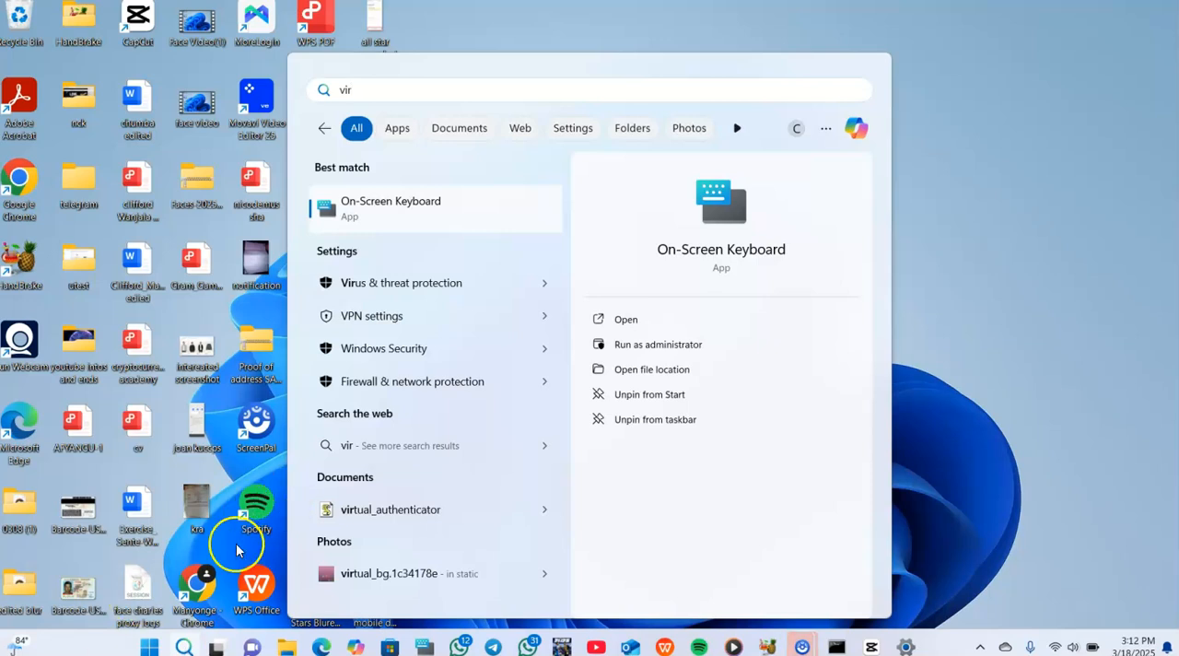
pyautogui.moveTo(544, 288)
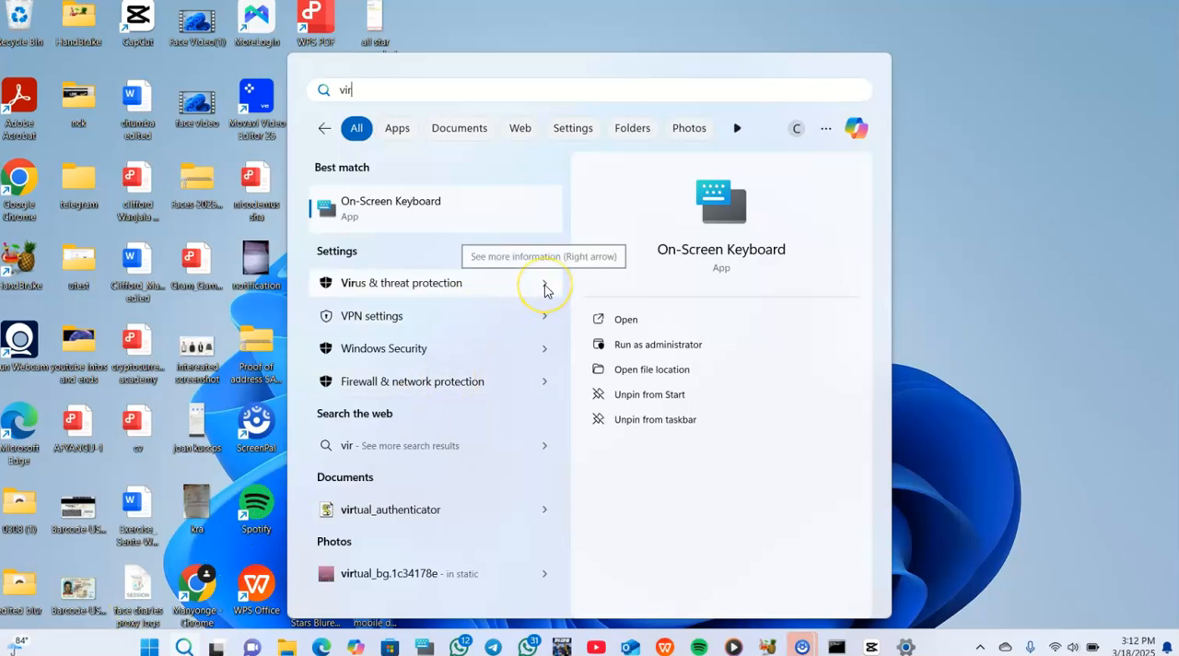
pyautogui.click(400, 282)
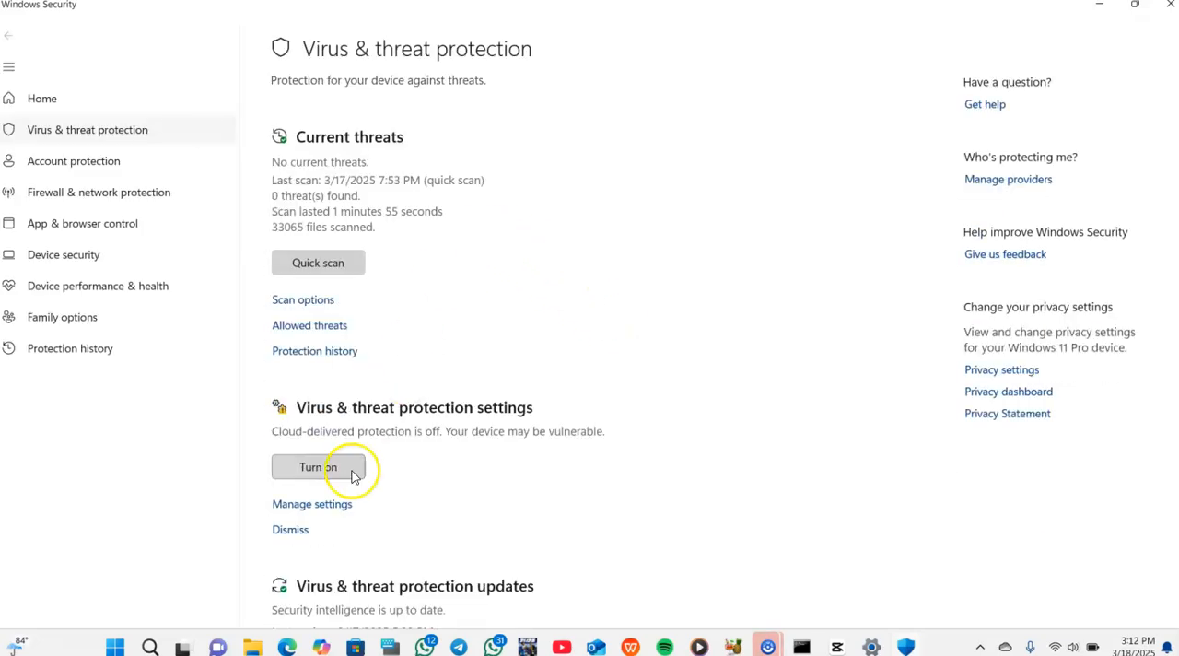
# Step: Turn Real-time protection off, confirm the prompt, and check the other protection toggles
pyautogui.click(312, 504)
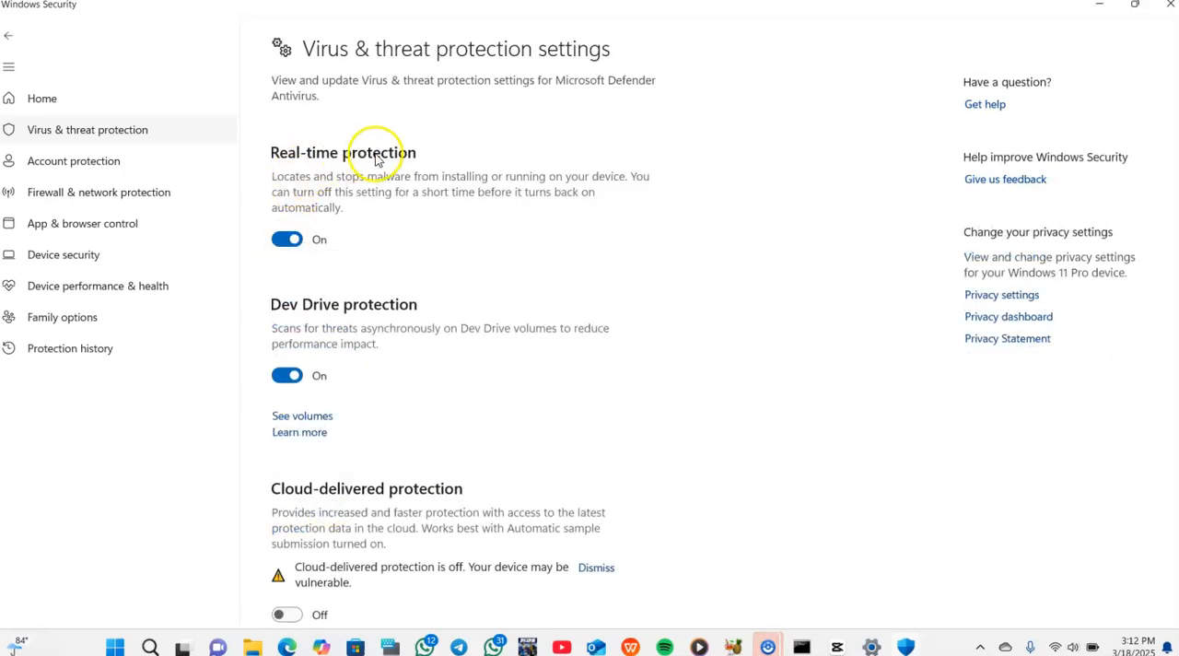
pyautogui.click(287, 239)
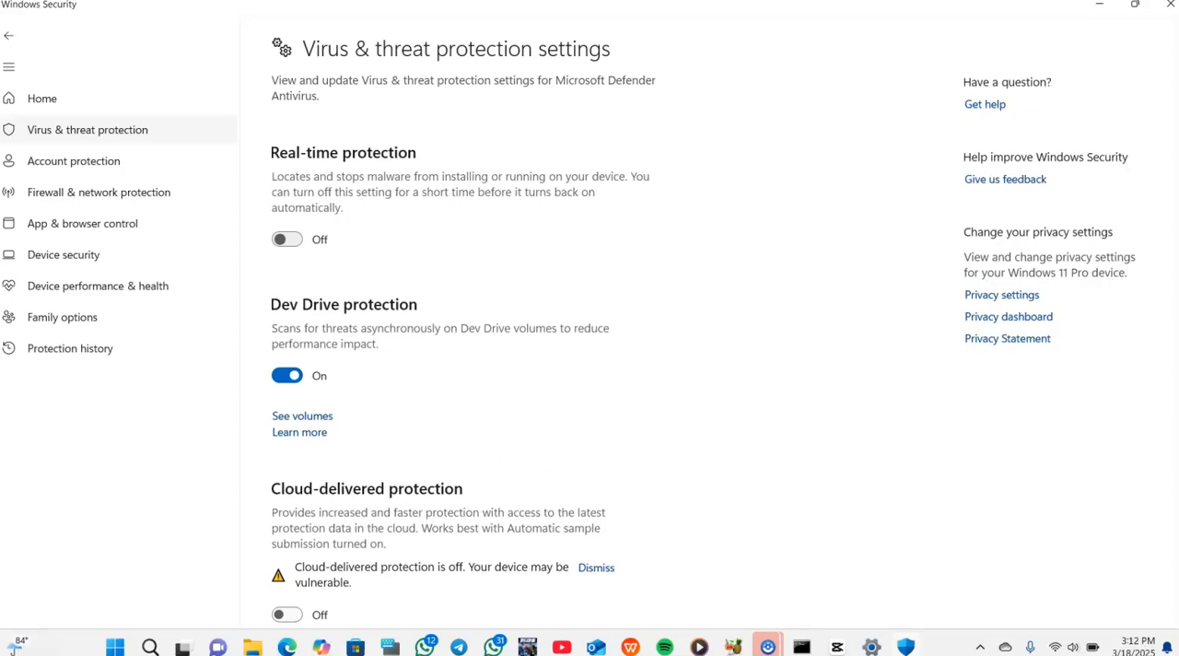
pyautogui.click(287, 375)
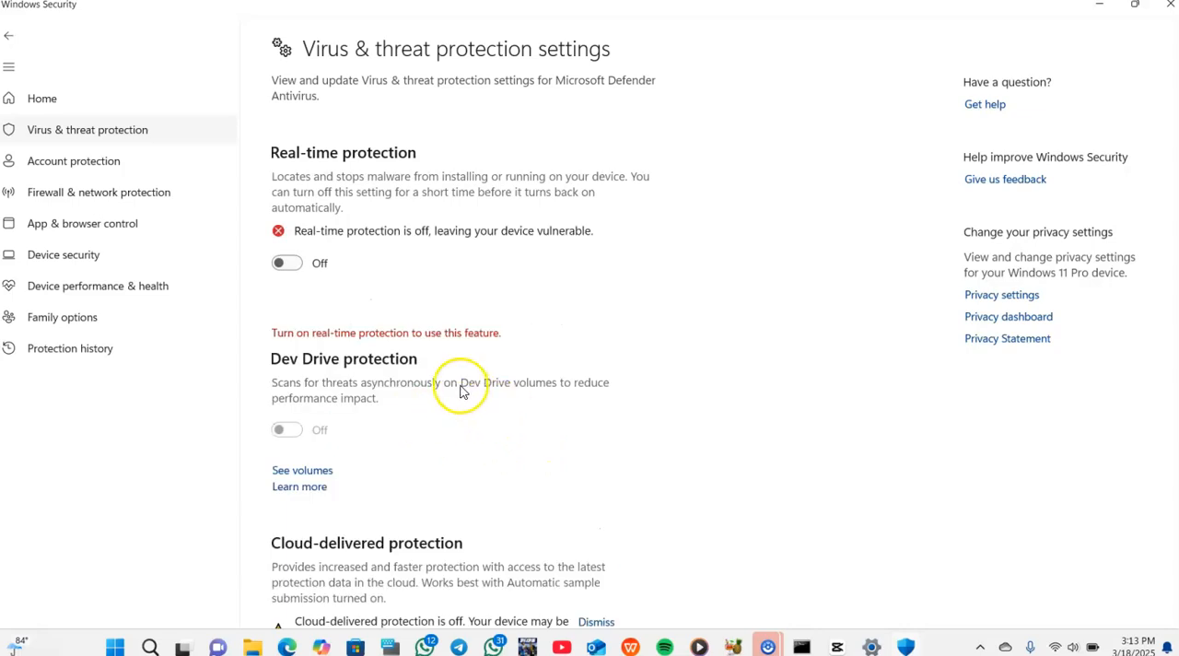
pyautogui.moveTo(658, 260)
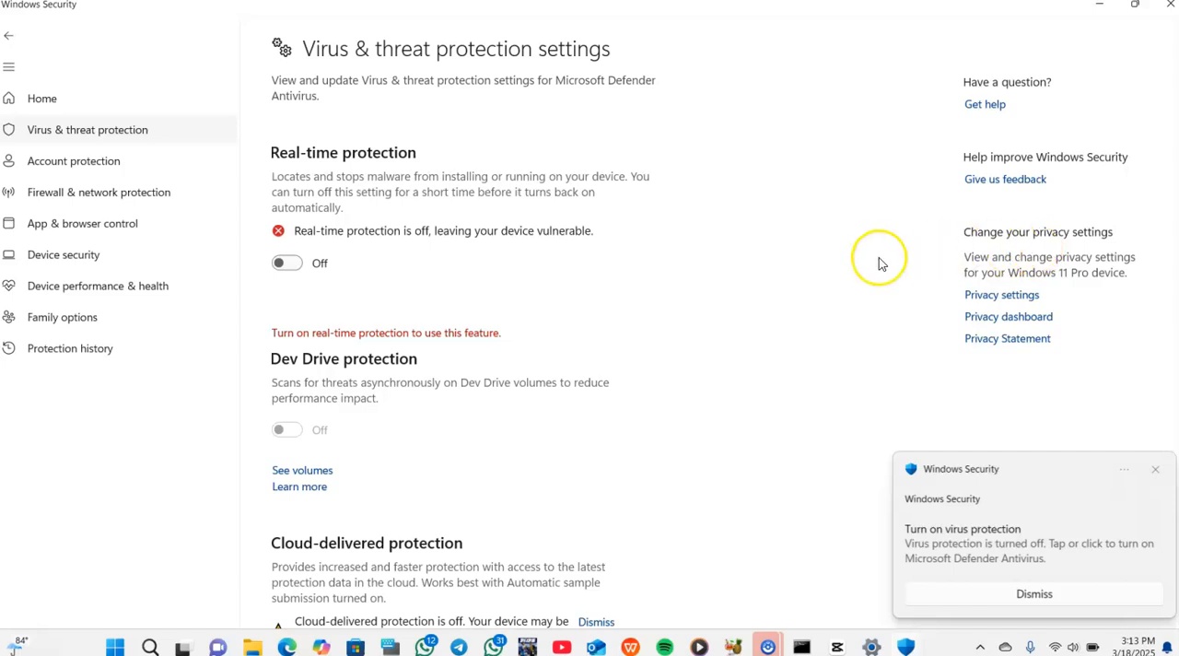
pyautogui.moveTo(748, 402)
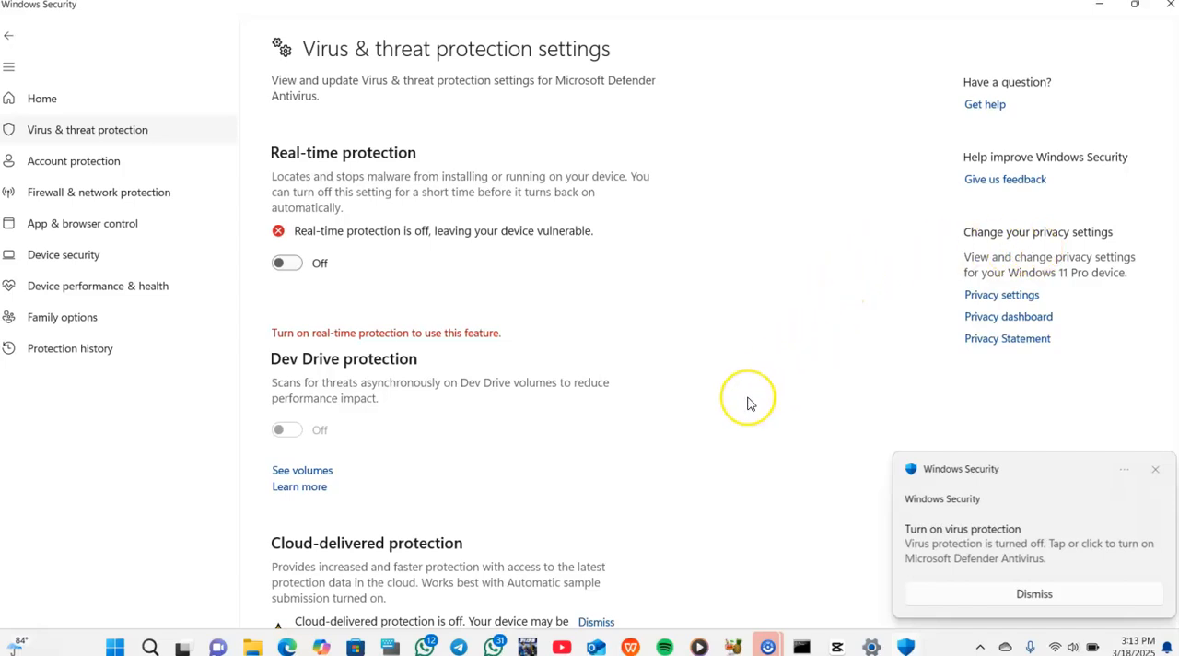
pyautogui.moveTo(876, 413)
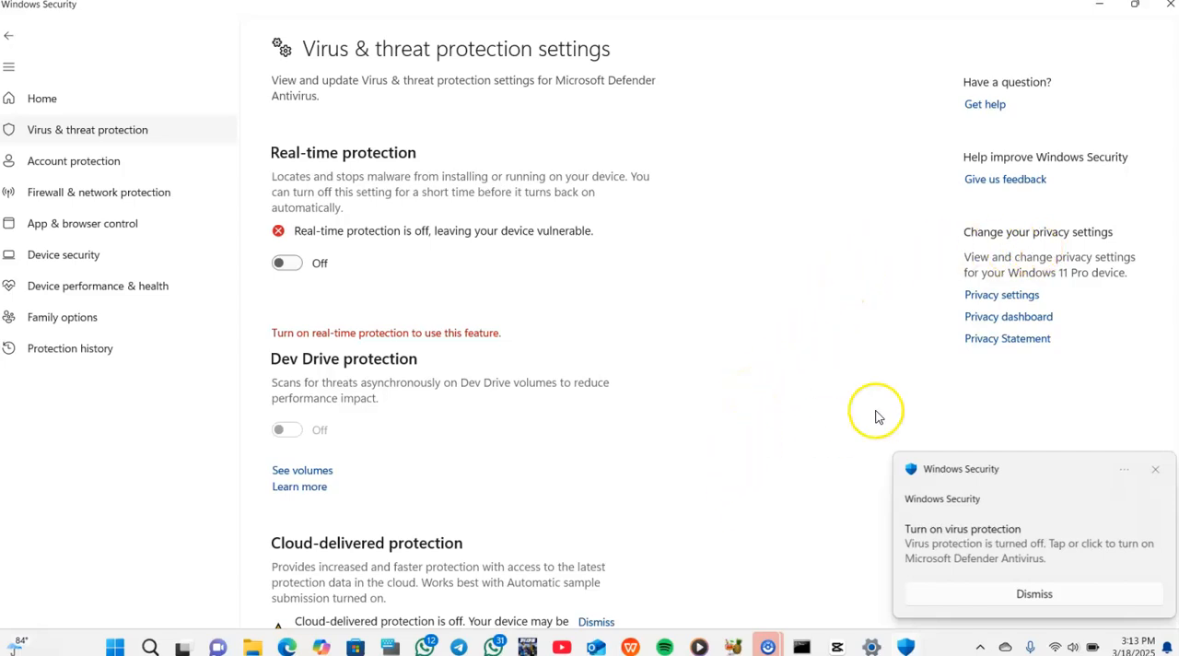
pyautogui.scroll(-3)
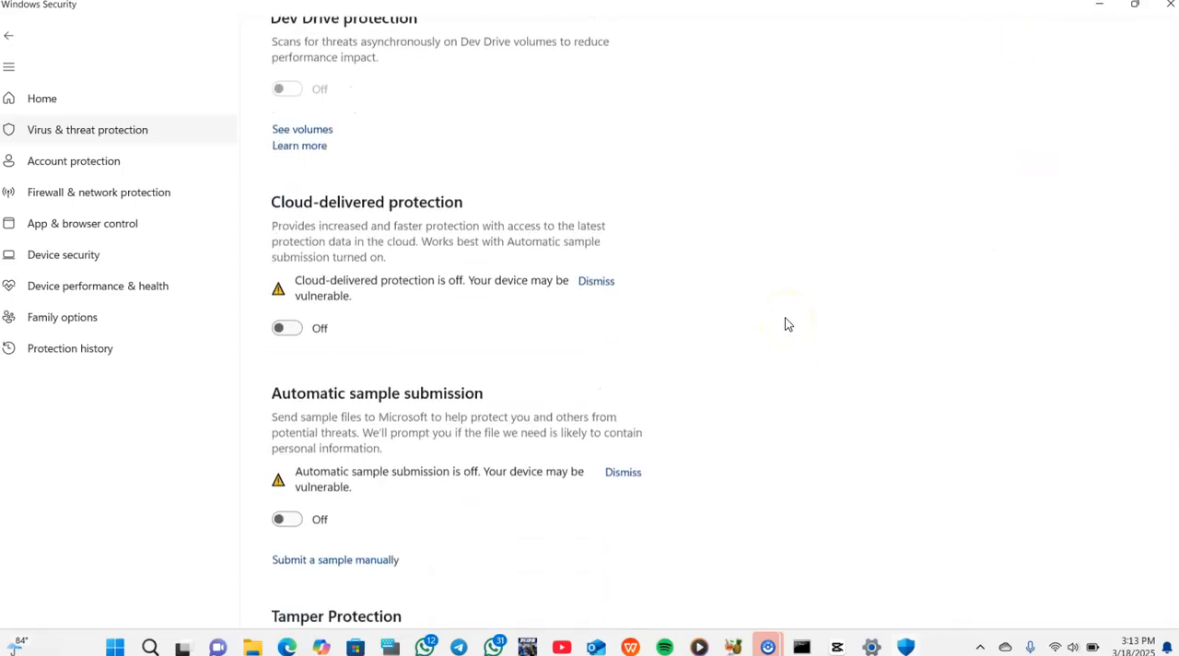
pyautogui.scroll(-3)
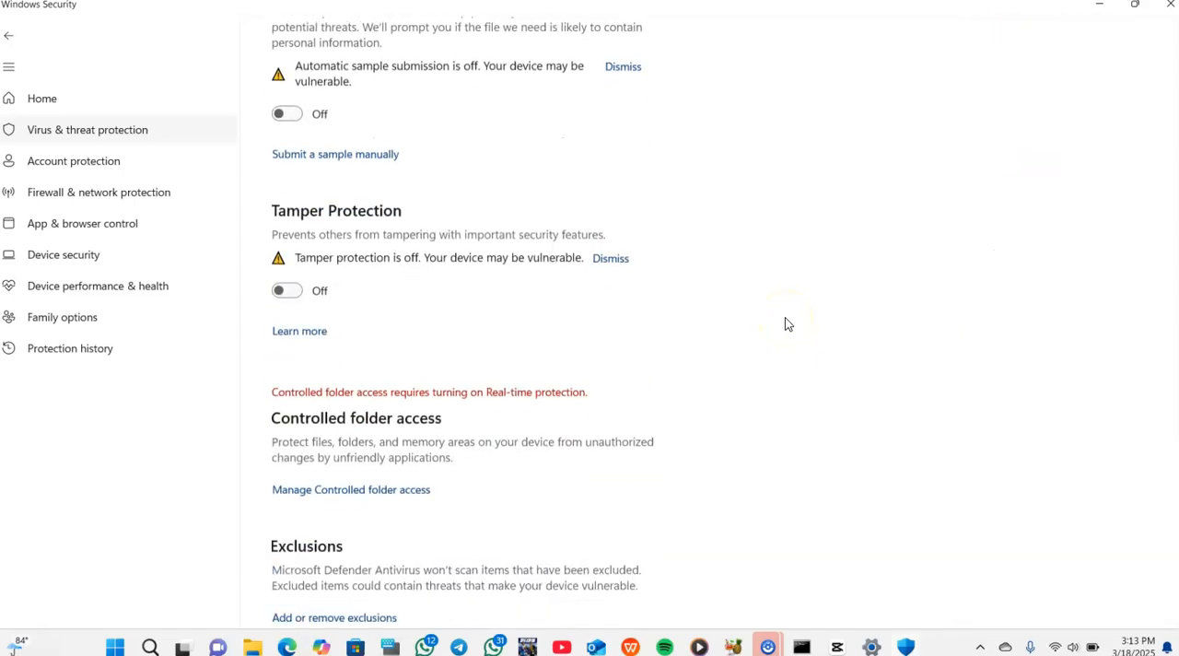
pyautogui.moveTo(619, 165)
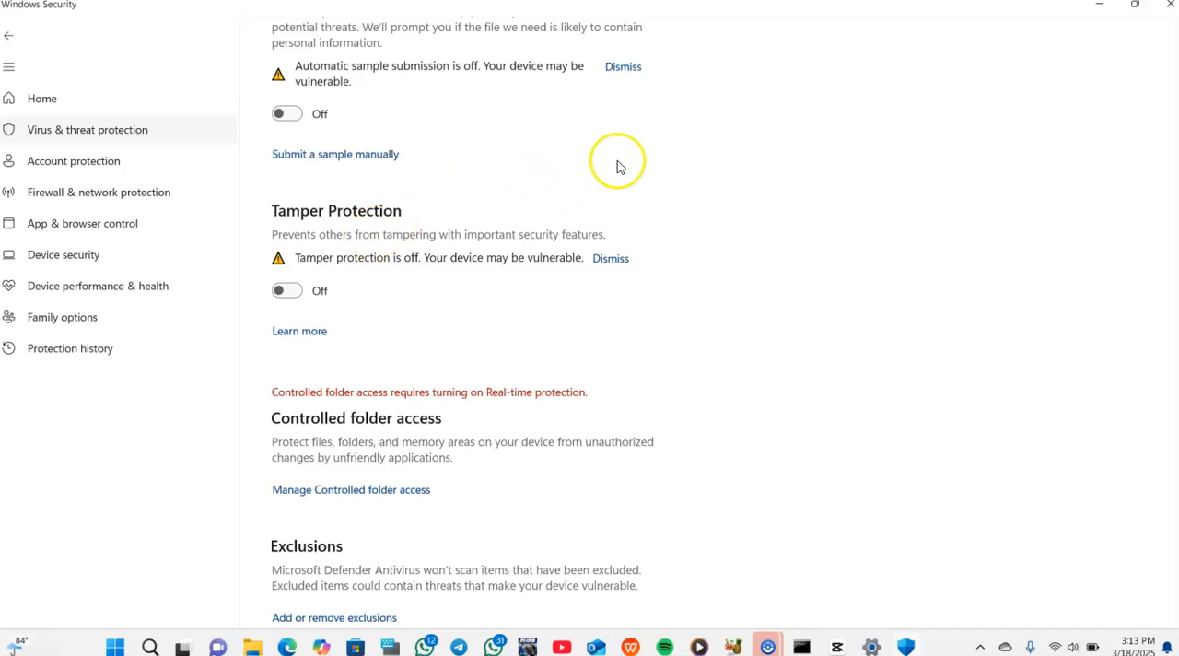
pyautogui.scroll(3)
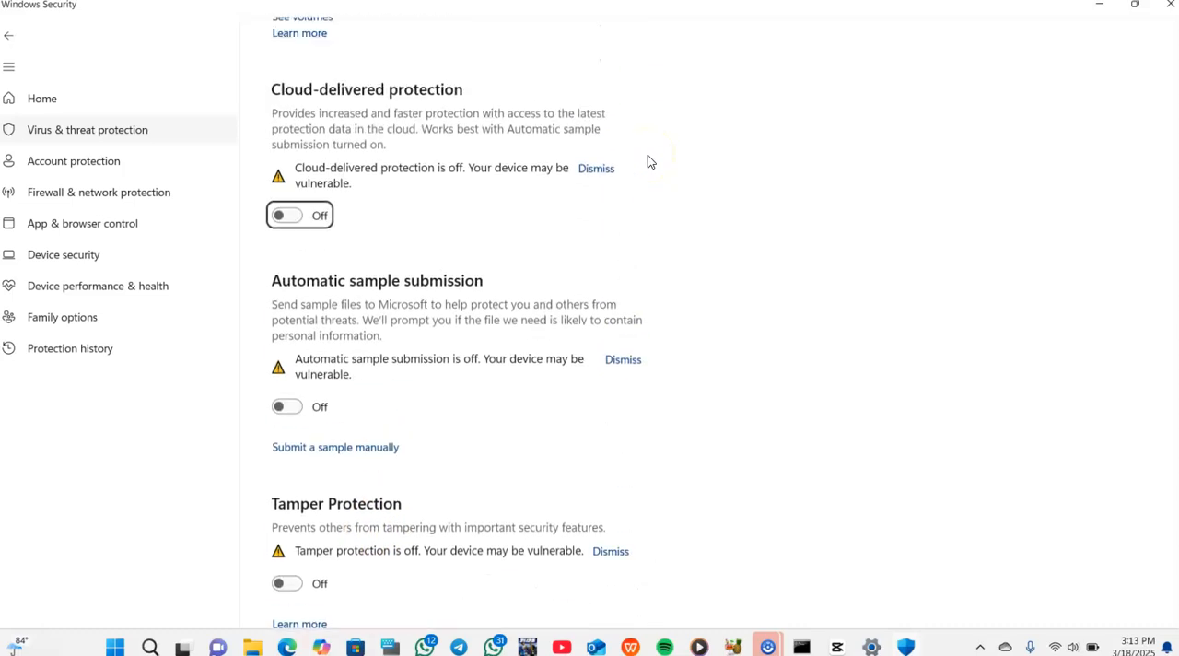
pyautogui.moveTo(539, 127)
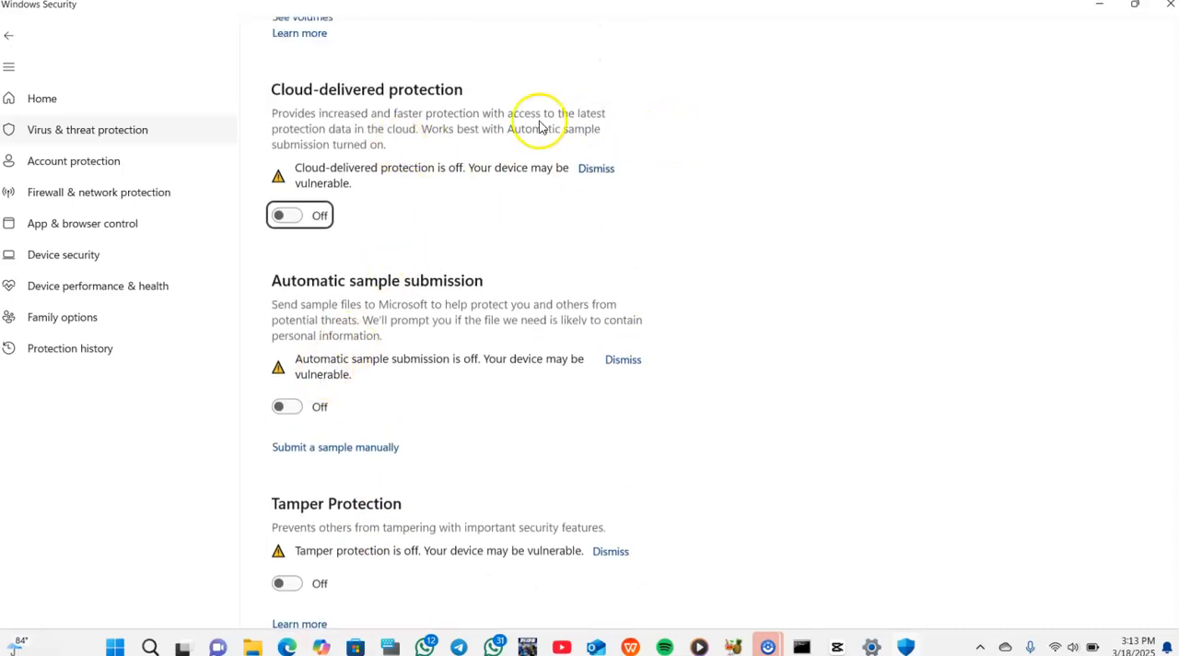
pyautogui.moveTo(847, 242)
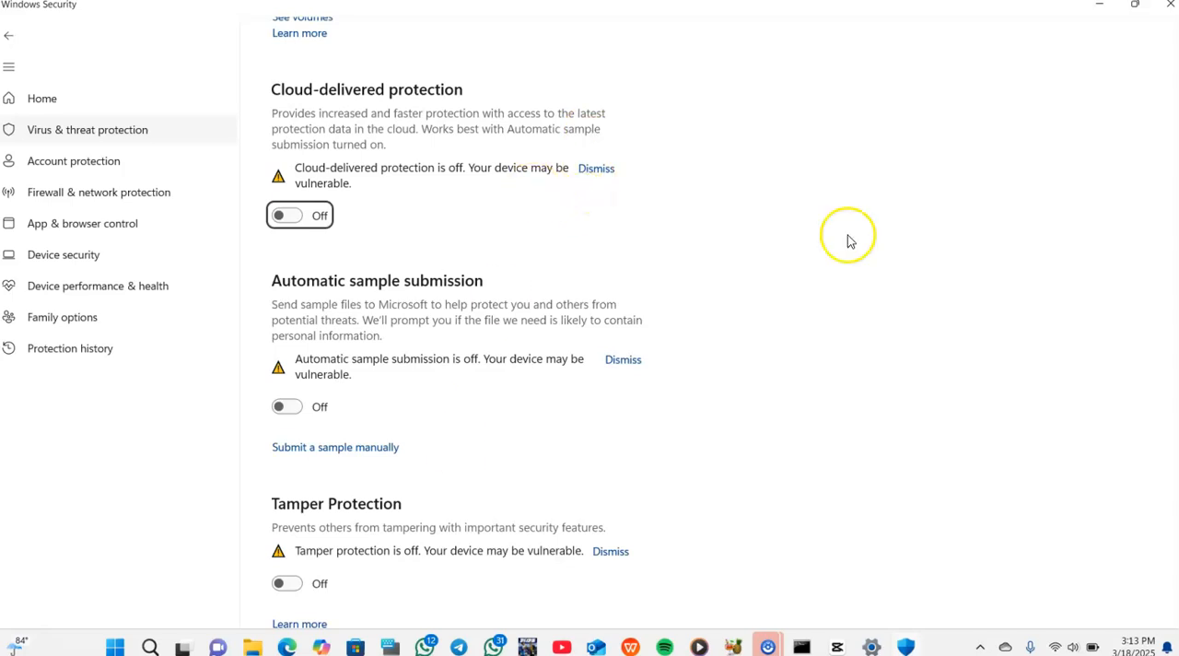
pyautogui.moveTo(1098, 6)
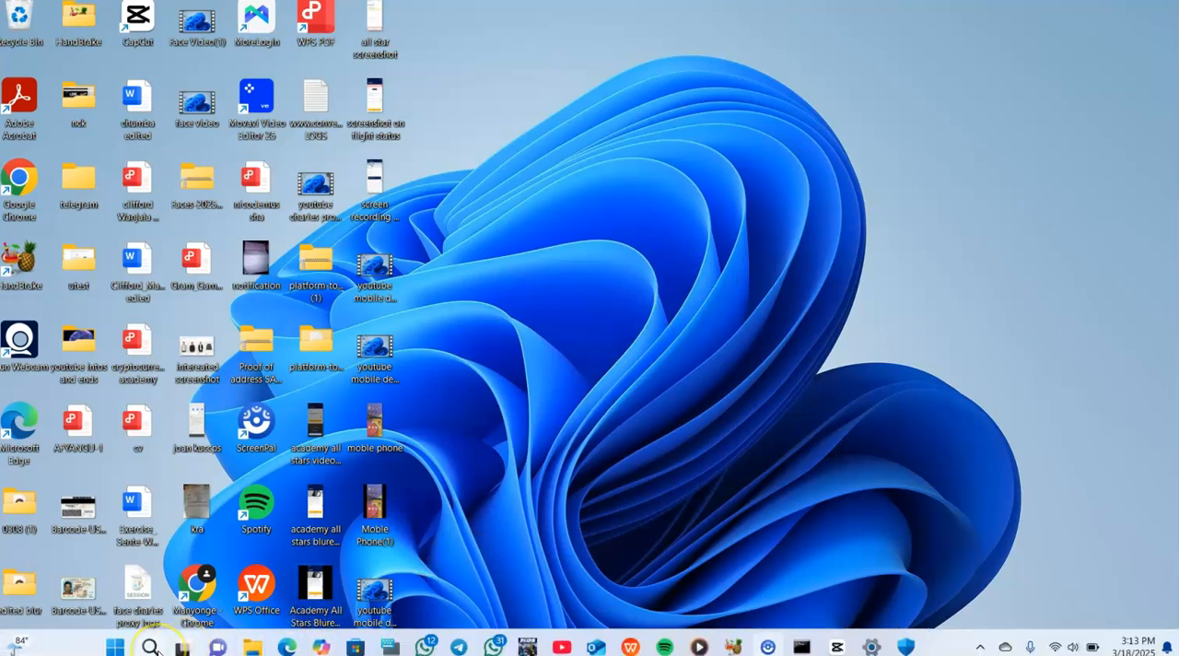
pyautogui.moveTo(150, 646)
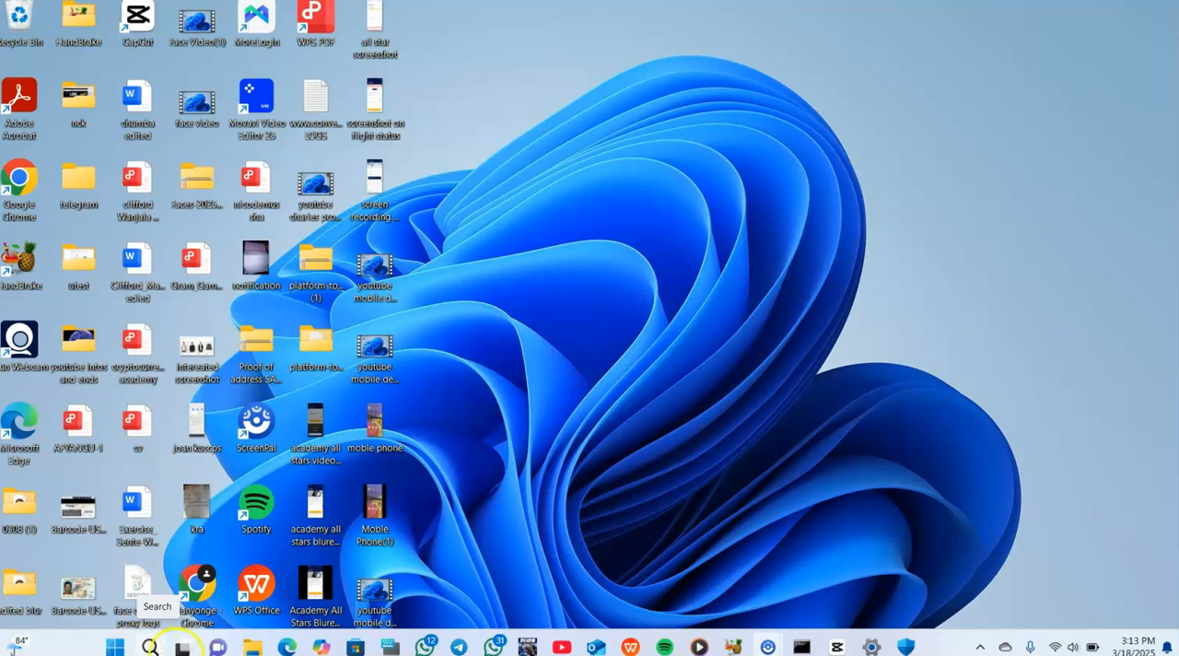
pyautogui.moveTo(150, 645)
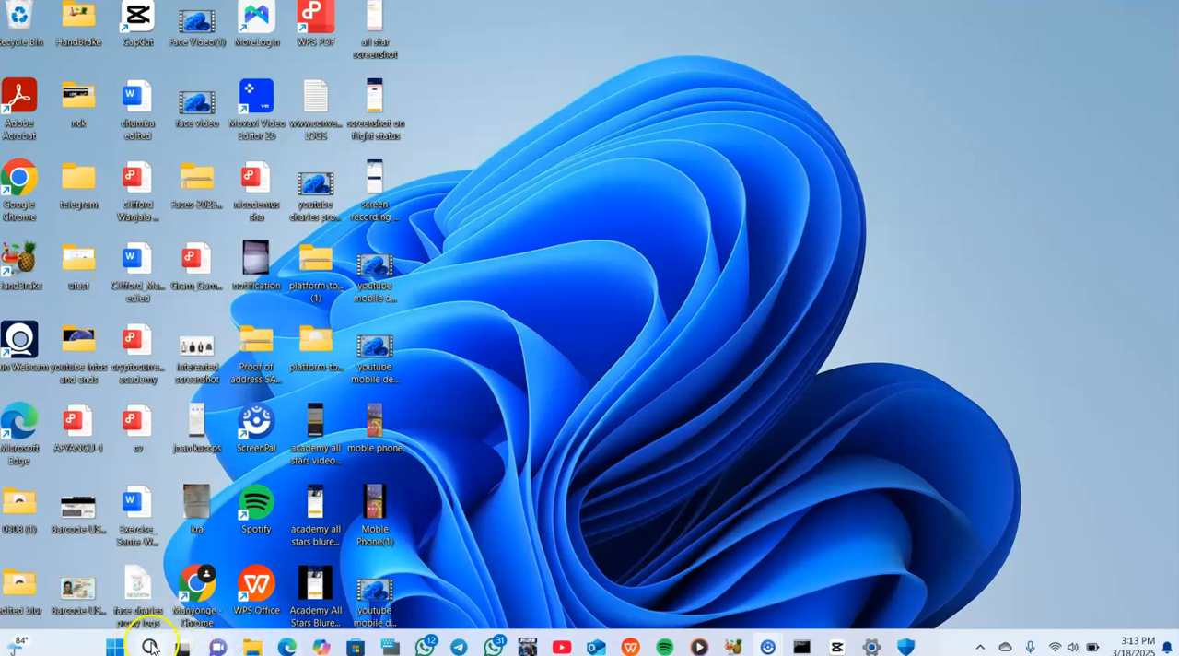
# Step: Search 'cha' and launch Charles Proxy
pyautogui.click(150, 645)
pyautogui.write('cha')
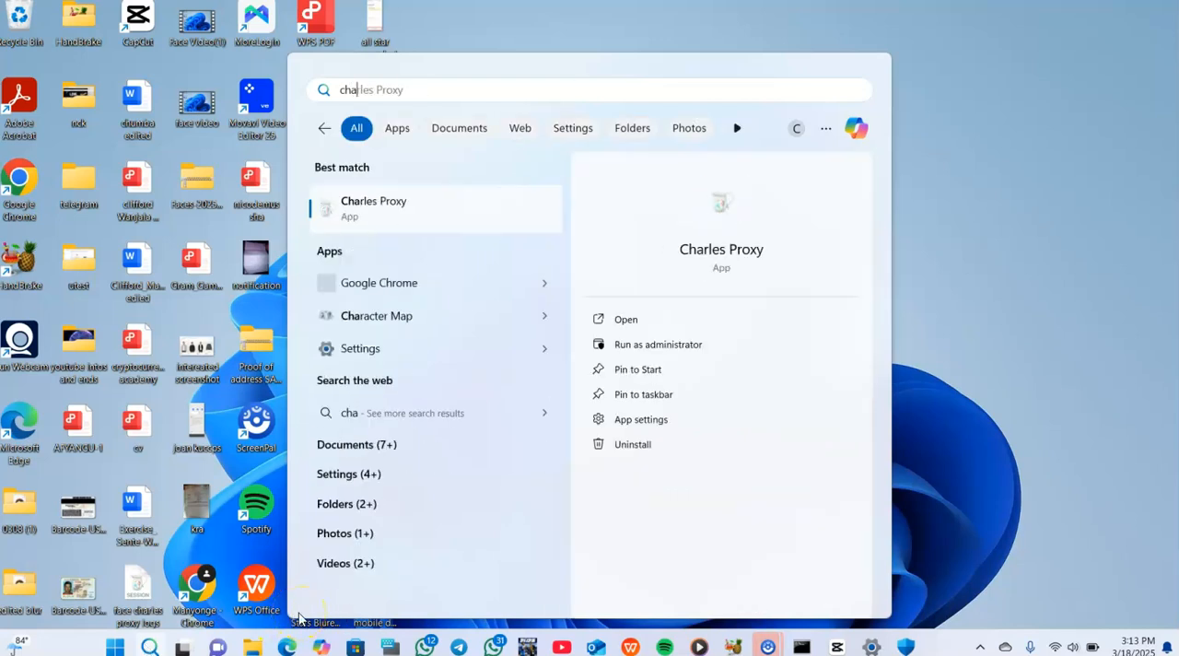
pyautogui.moveTo(663, 319)
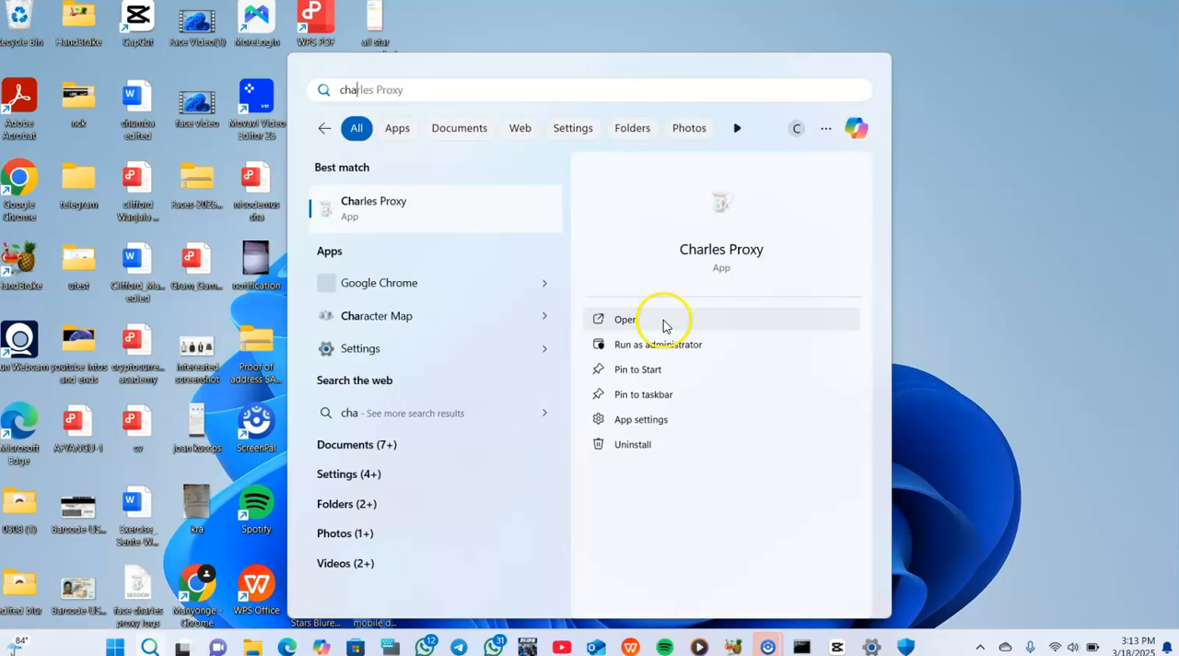
pyautogui.click(625, 318)
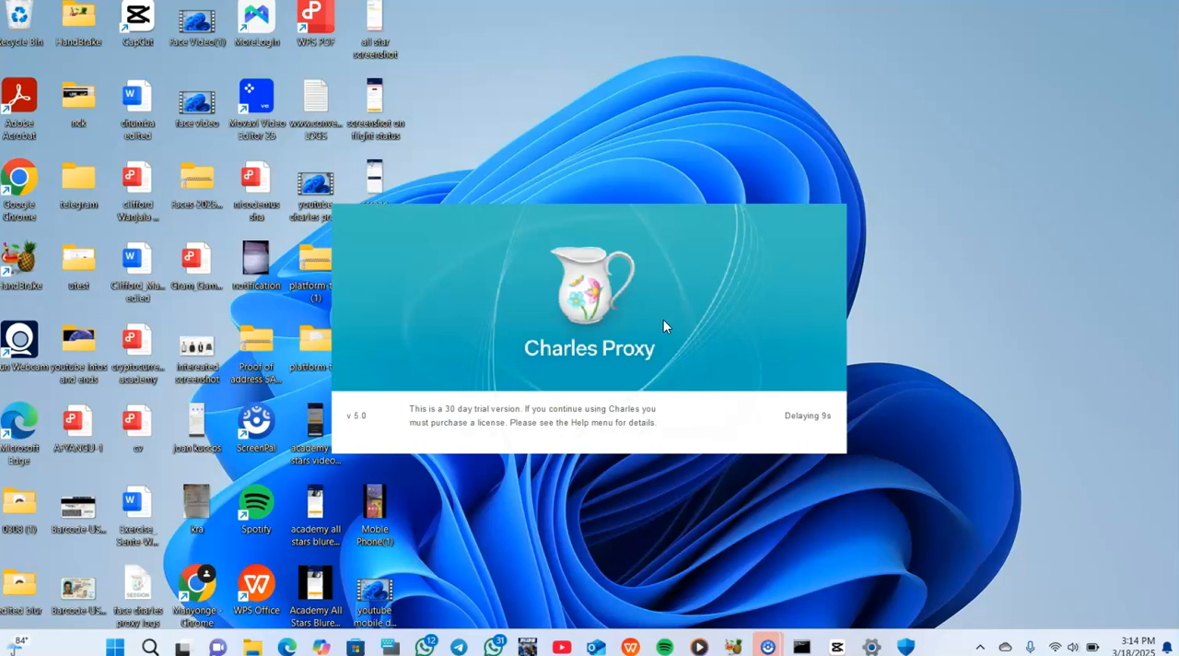
pyautogui.moveTo(717, 311)
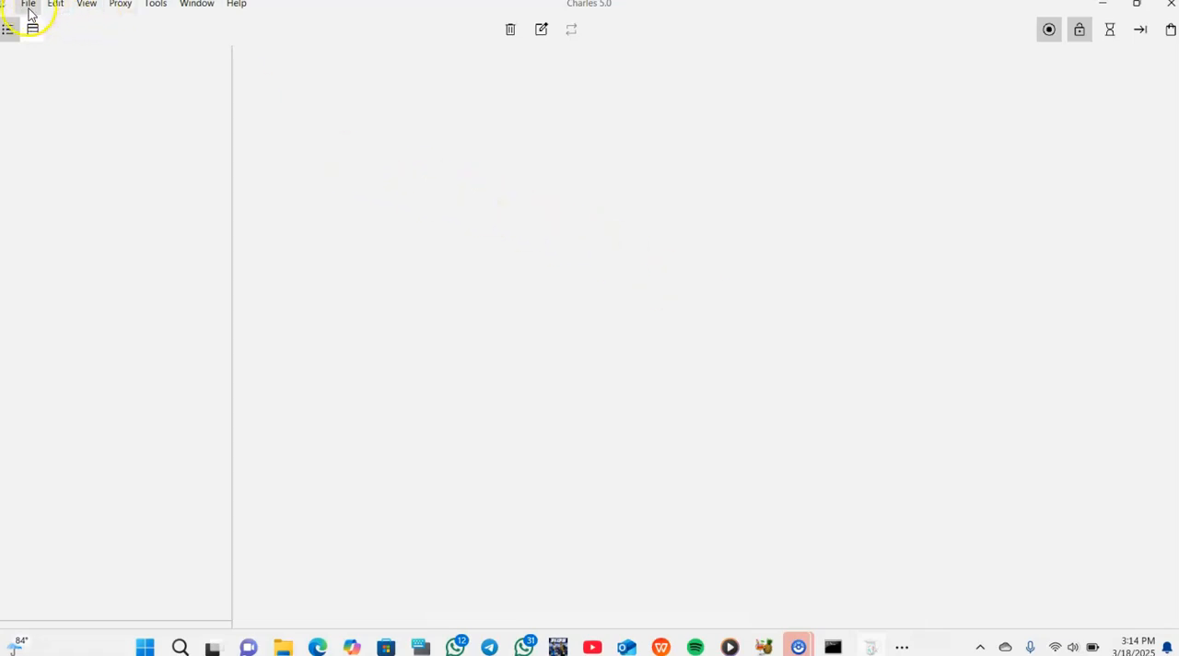
# Step: Open Charles Proxy's Help menu to reach the SSL Proxying entries
pyautogui.click(237, 4)
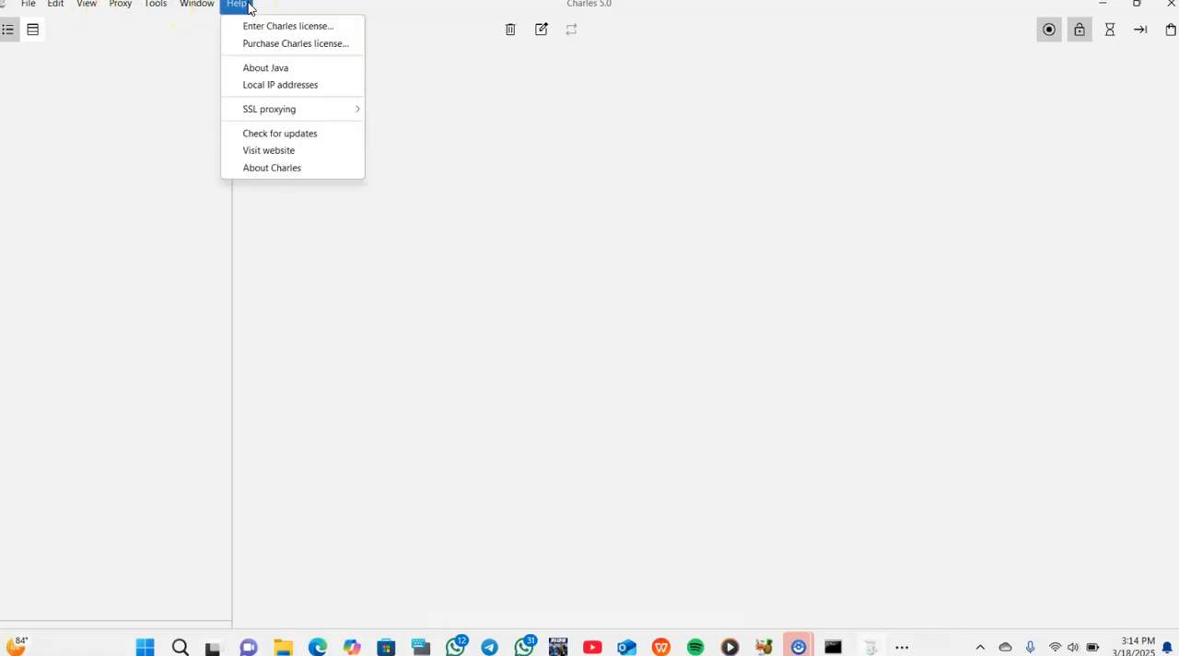
pyautogui.moveTo(310, 48)
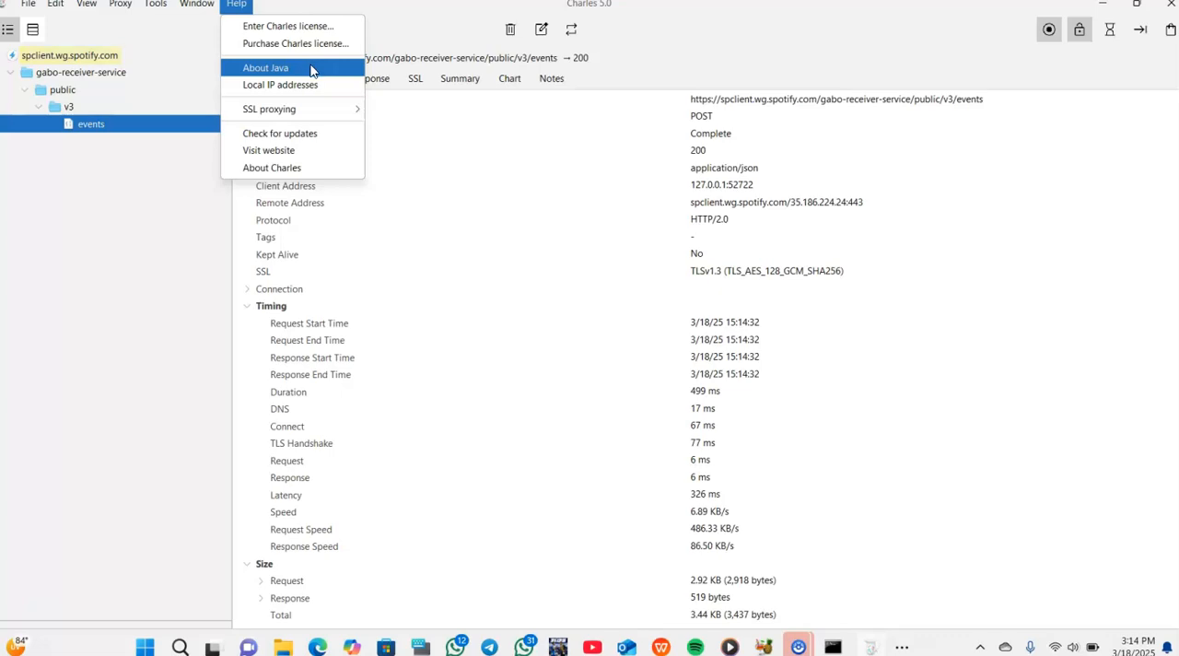
pyautogui.moveTo(280, 85)
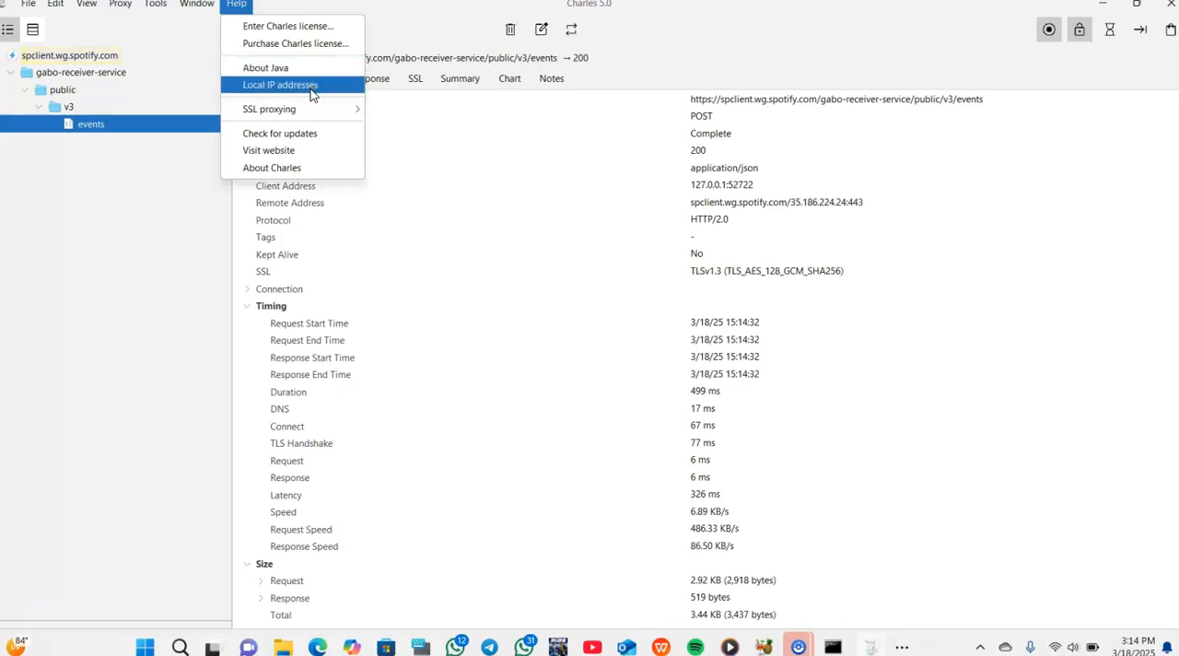
pyautogui.moveTo(268, 108)
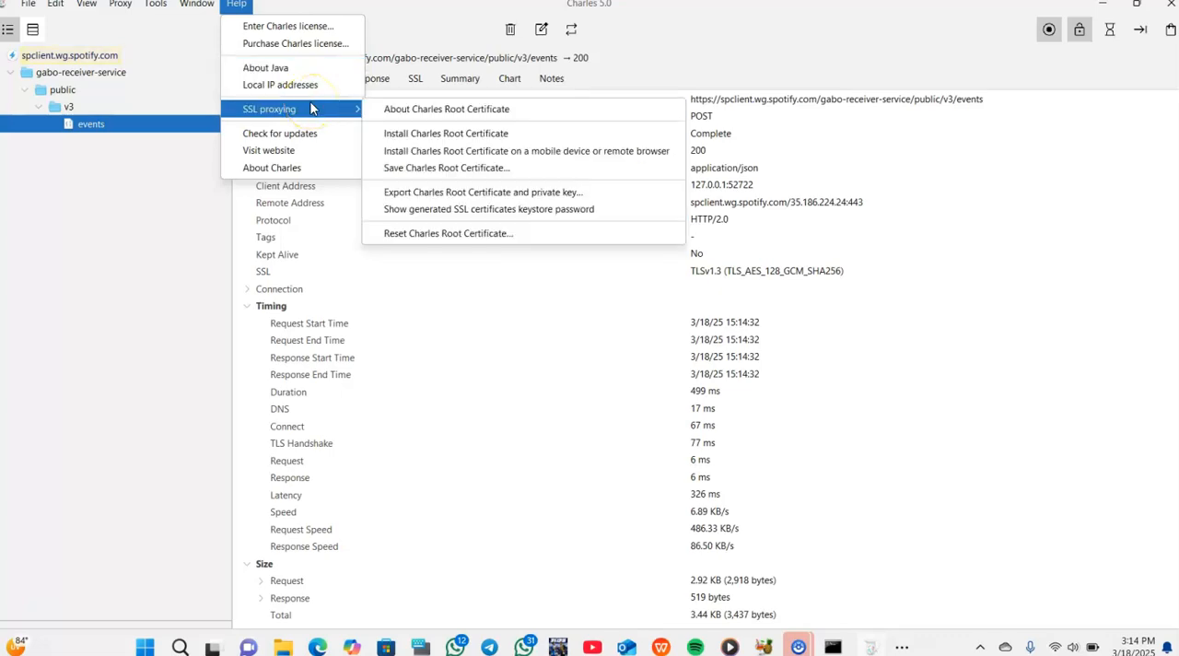
pyautogui.moveTo(444, 133)
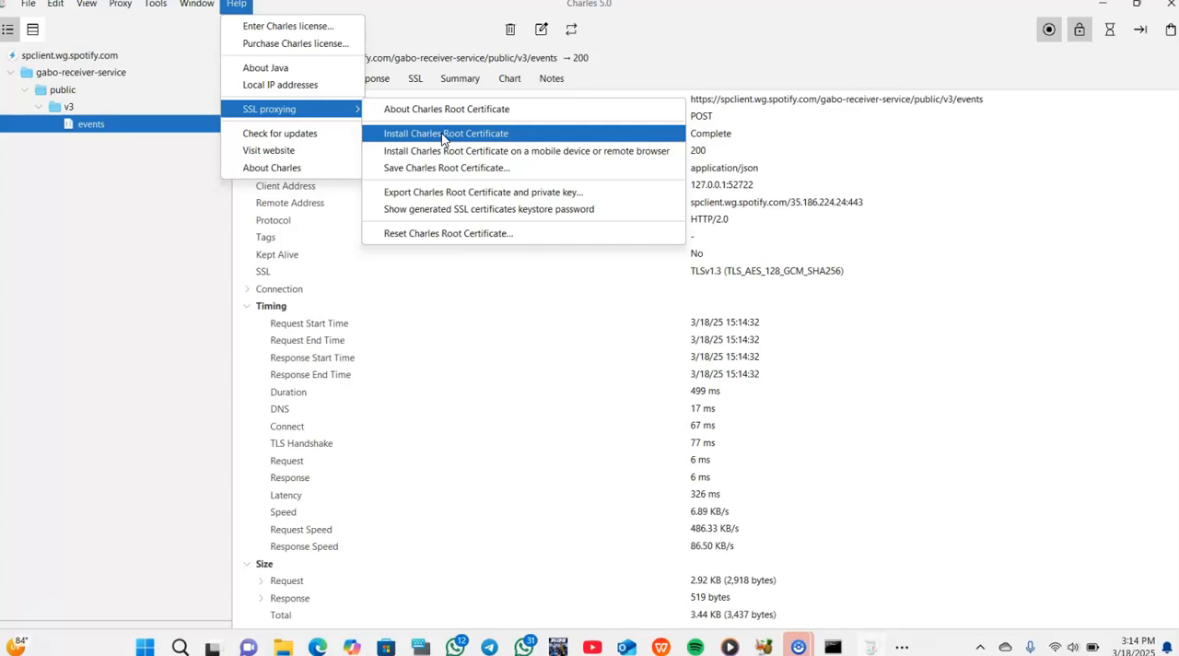
# Step: Choose Help > SSL Proxying > Install Charles Root Certificate
pyautogui.click(446, 133)
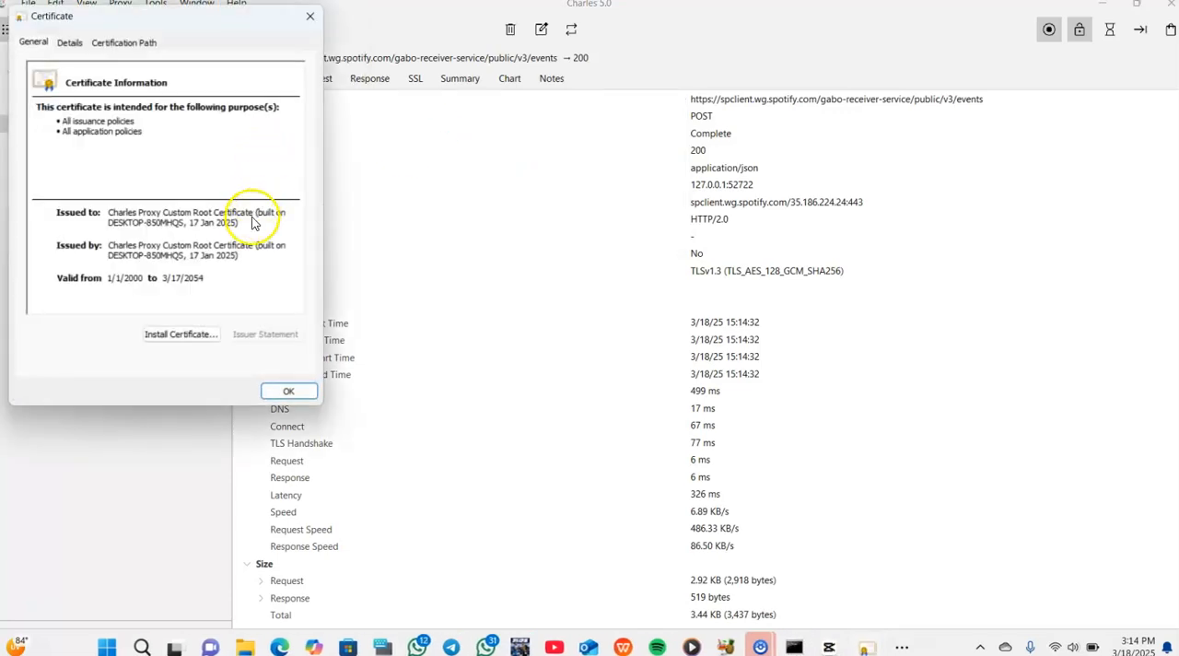
pyautogui.moveTo(252, 258)
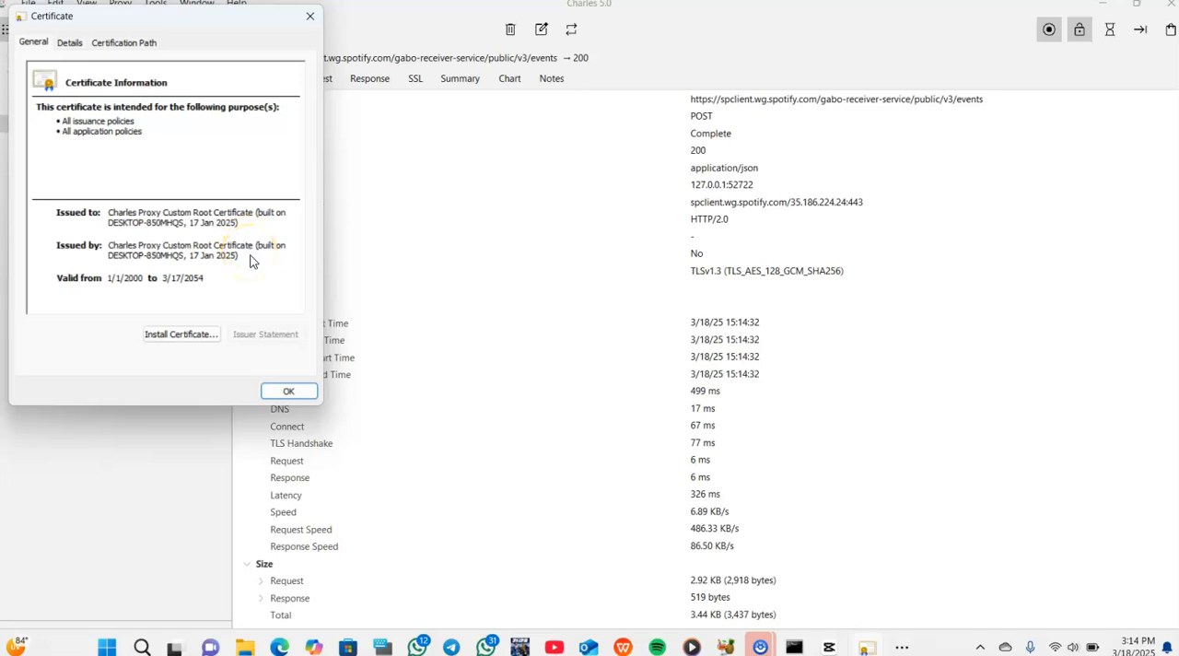
pyautogui.moveTo(201, 303)
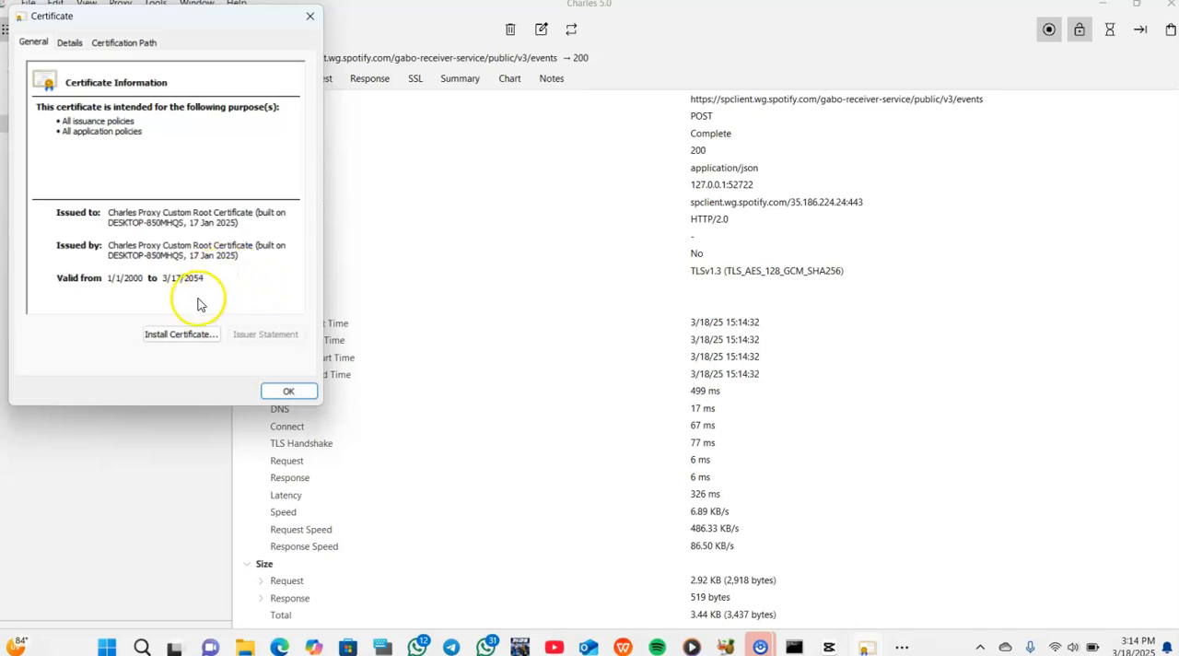
pyautogui.moveTo(194, 279)
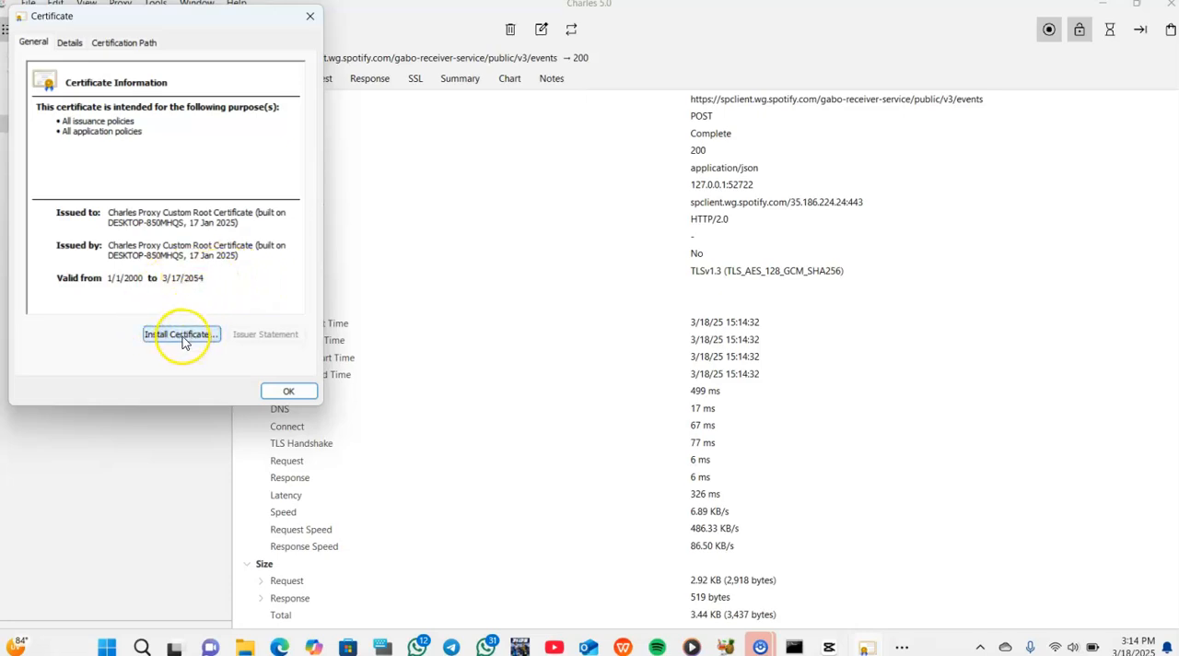
pyautogui.moveTo(194, 336)
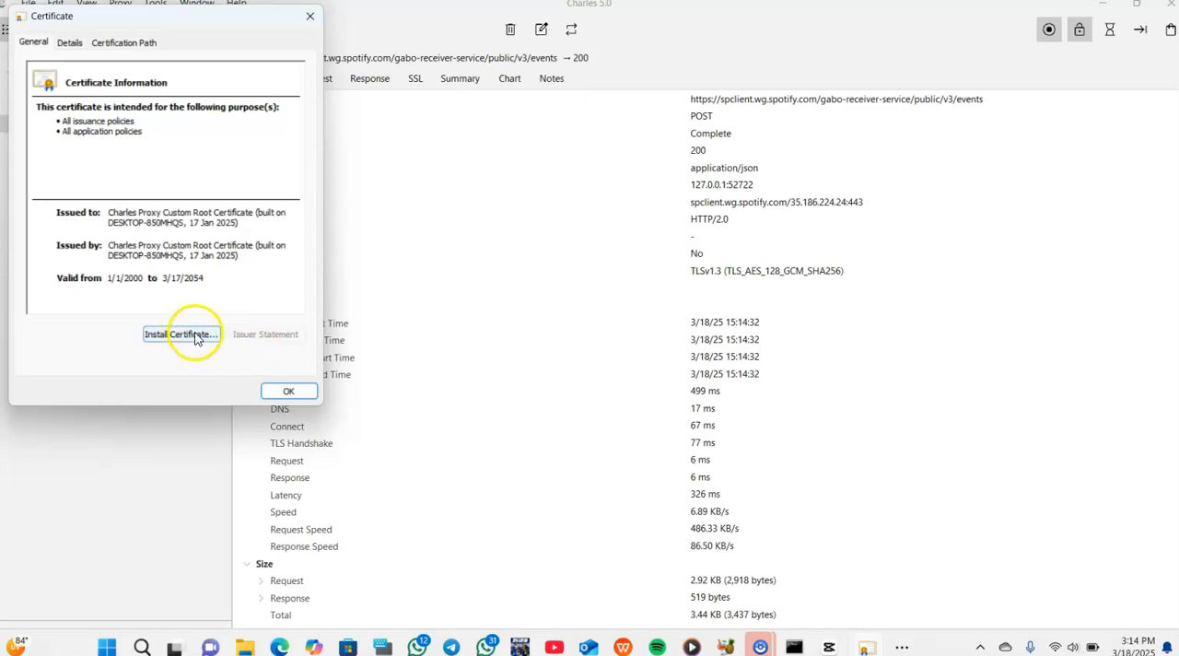
# Step: Start the import for Current User and choose 'Place all certificates in the following store'
pyautogui.click(181, 333)
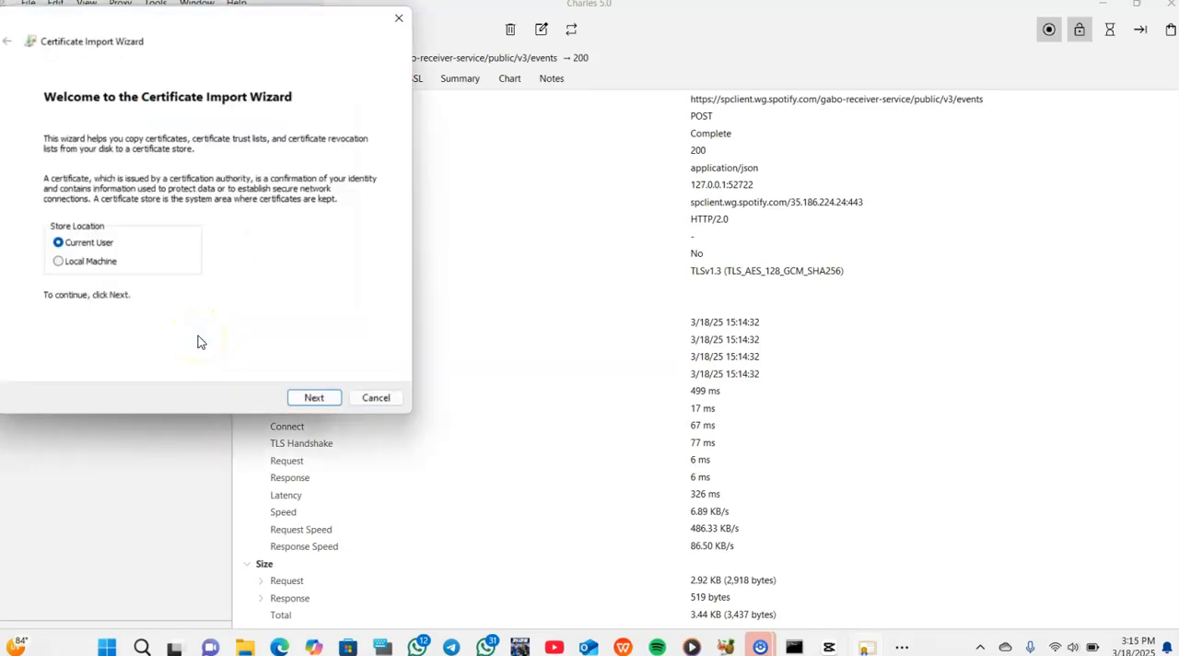
pyautogui.moveTo(307, 373)
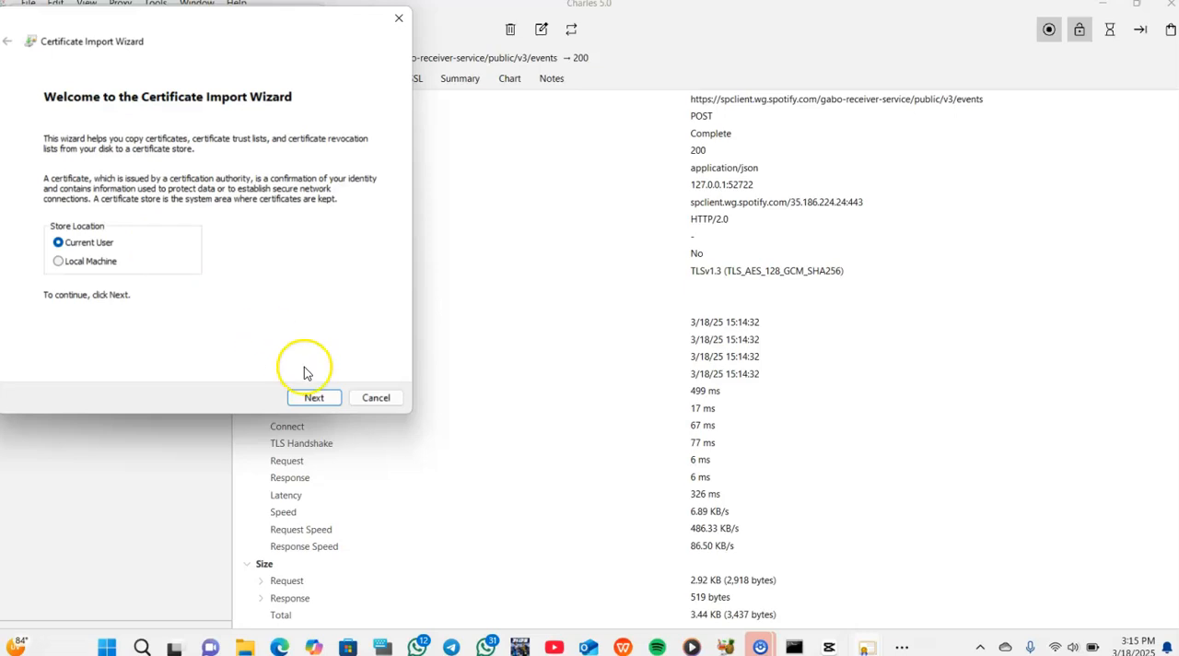
pyautogui.moveTo(97, 239)
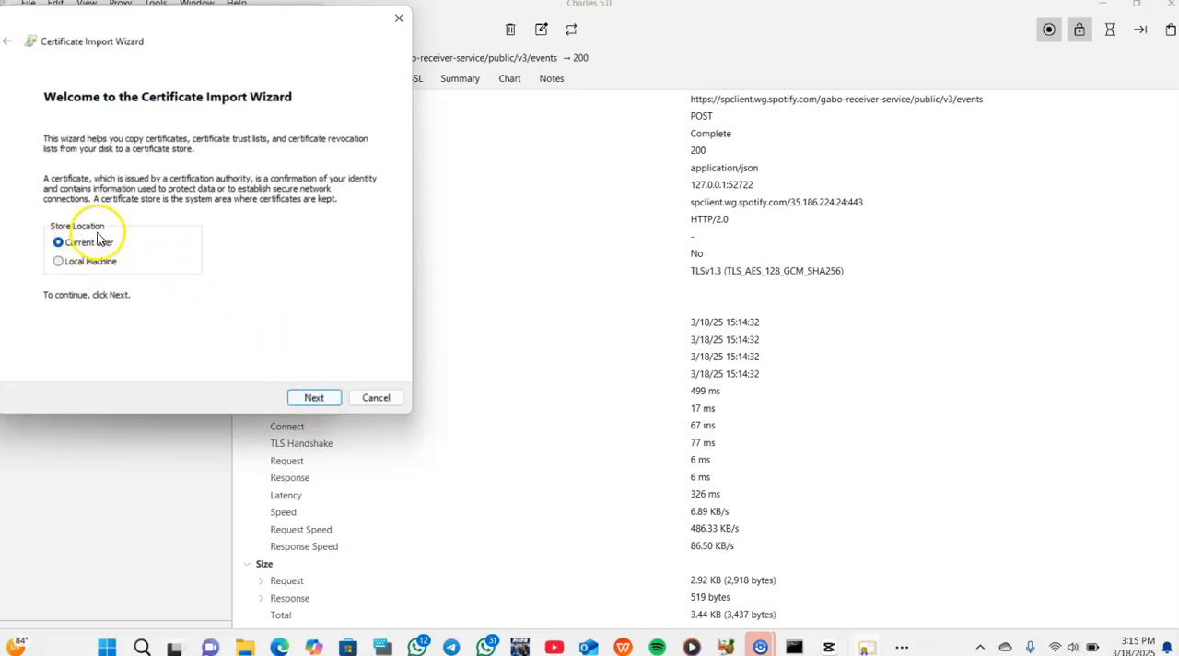
pyautogui.moveTo(126, 273)
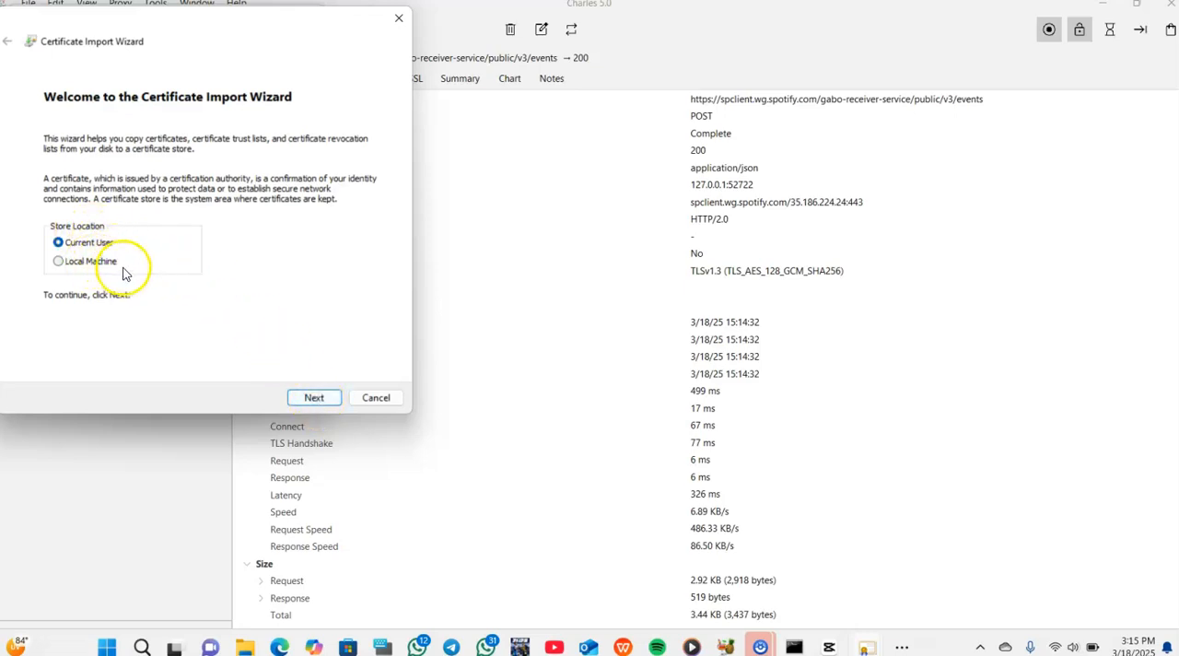
pyautogui.moveTo(169, 278)
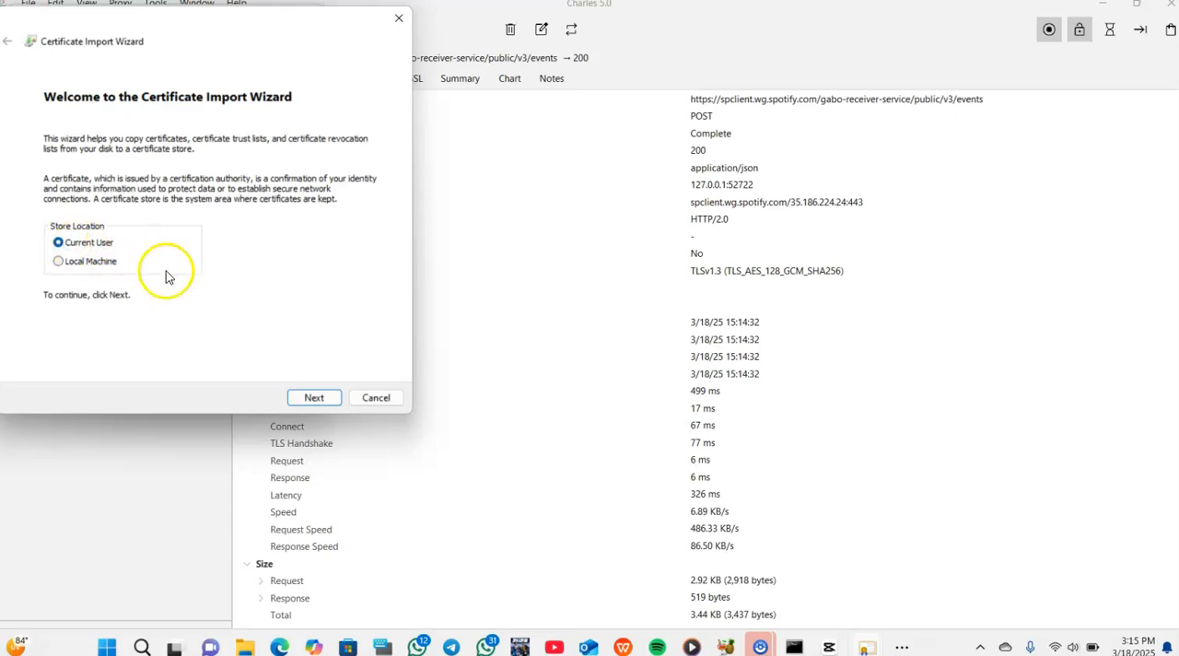
pyautogui.moveTo(314, 397)
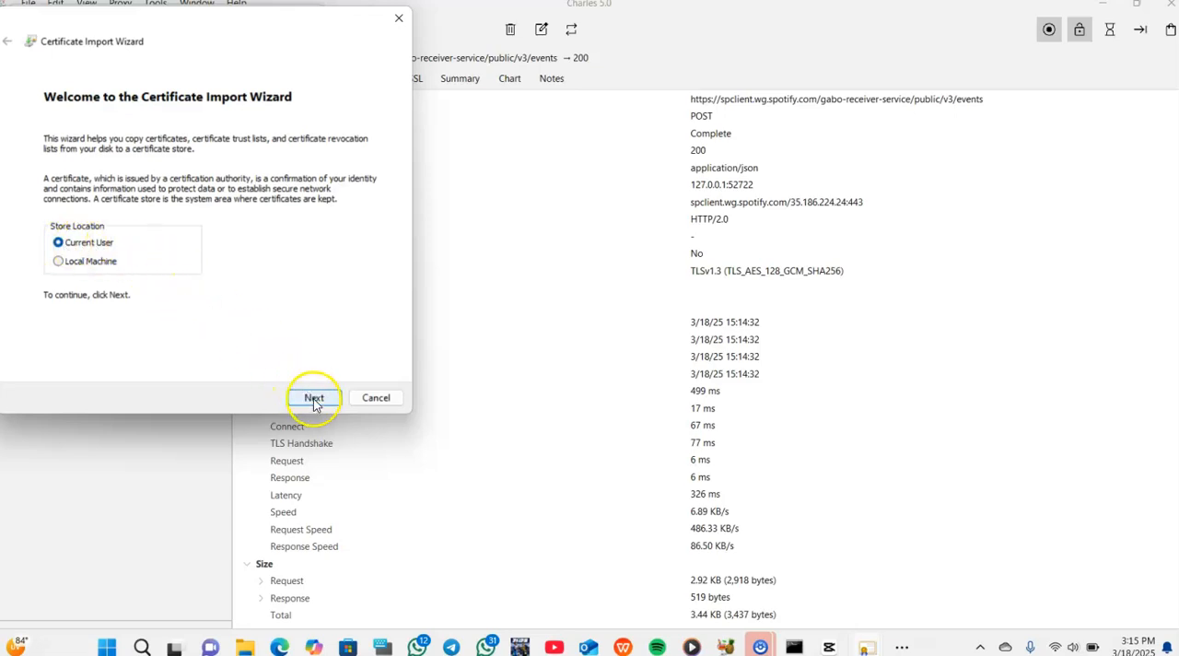
pyautogui.moveTo(314, 412)
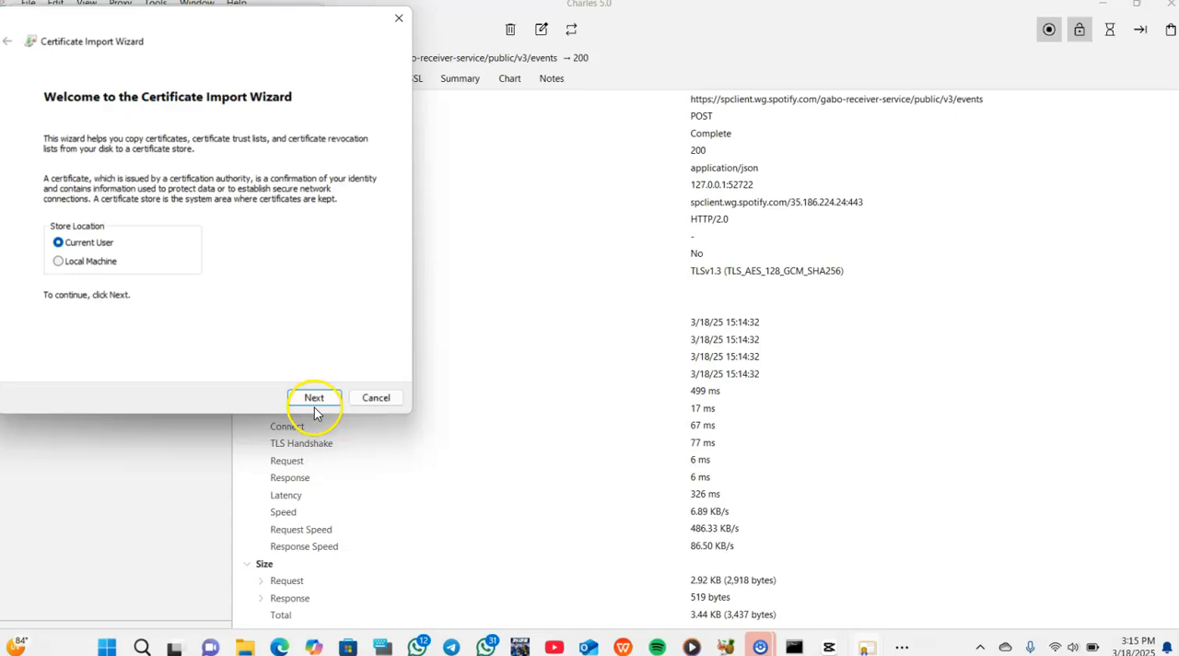
pyautogui.click(314, 397)
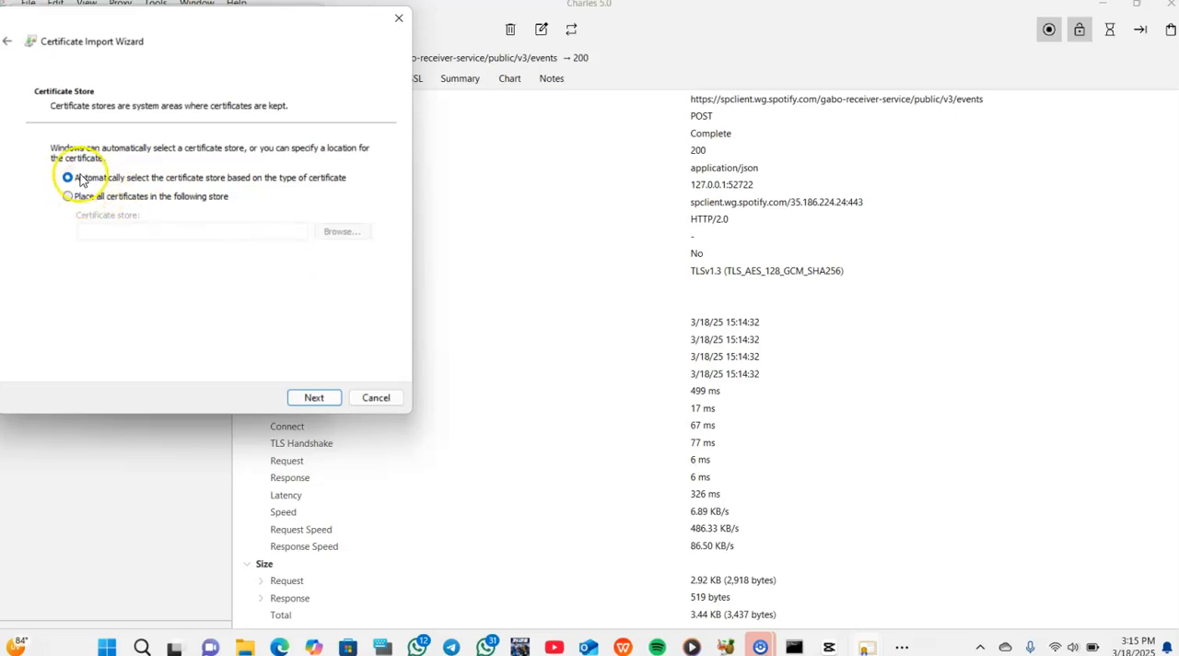
pyautogui.moveTo(258, 189)
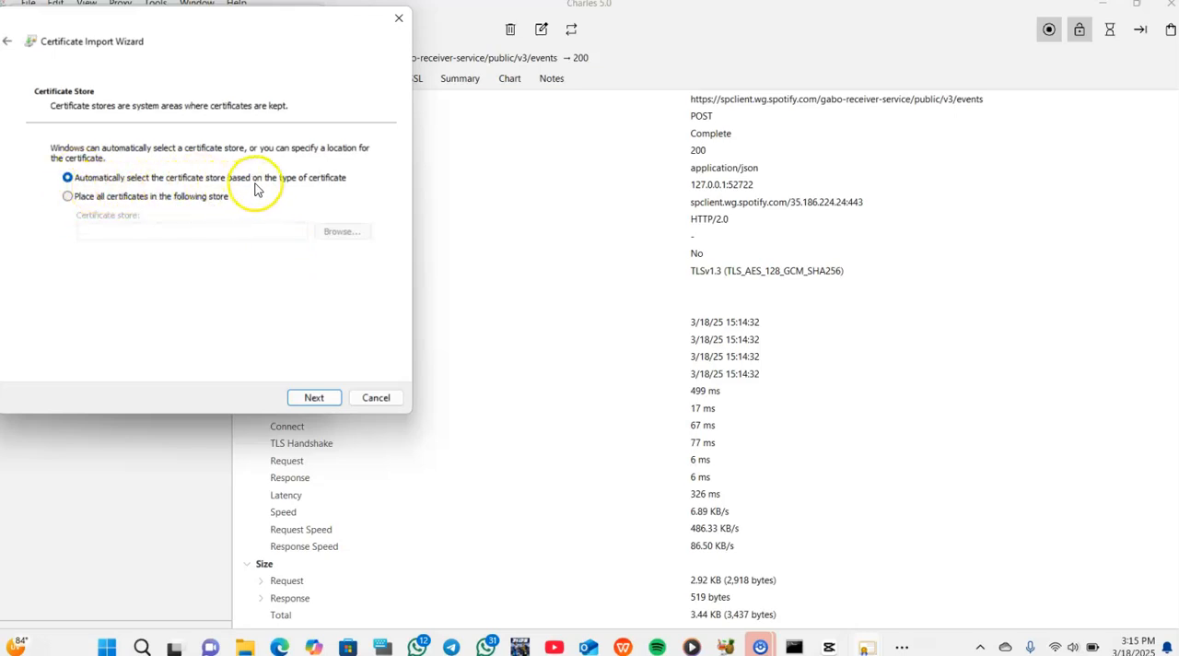
pyautogui.moveTo(184, 184)
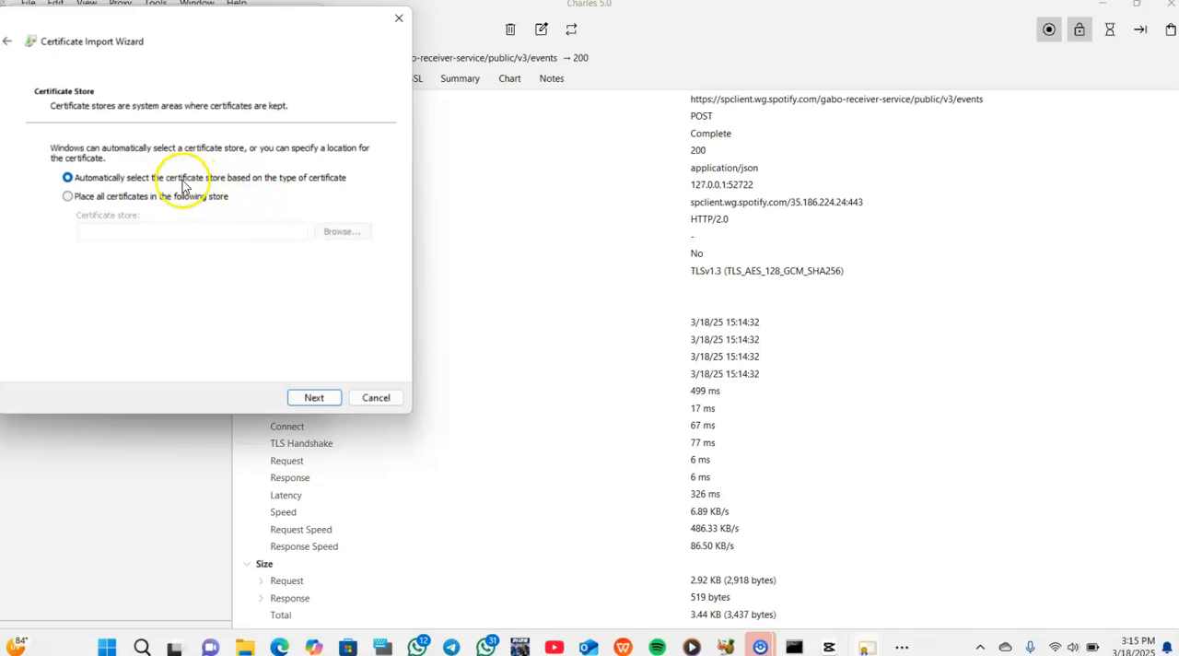
pyautogui.moveTo(207, 210)
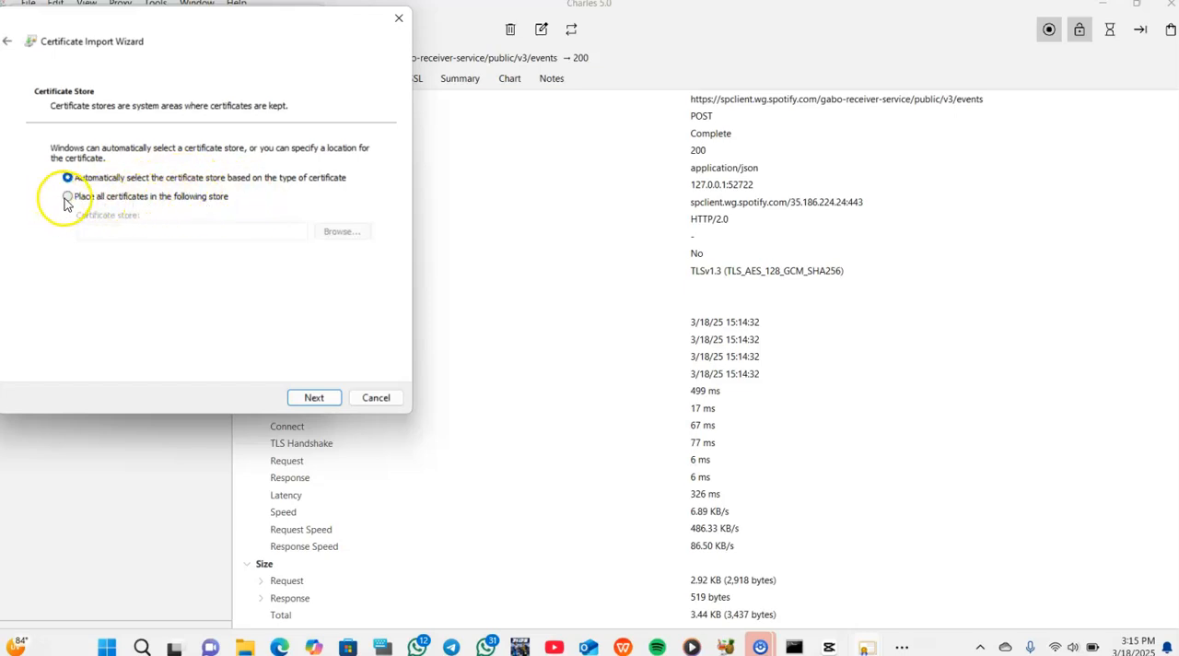
pyautogui.click(68, 197)
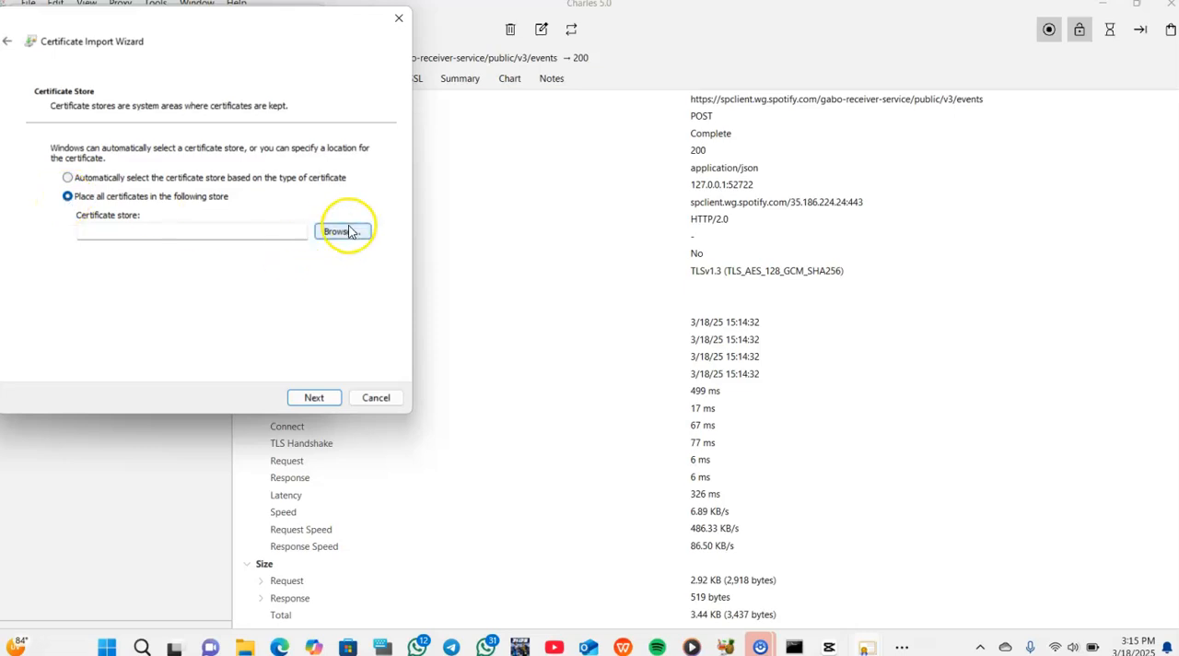
# Step: Browse and set the destination store to Trusted Root Certification Authorities
pyautogui.click(341, 230)
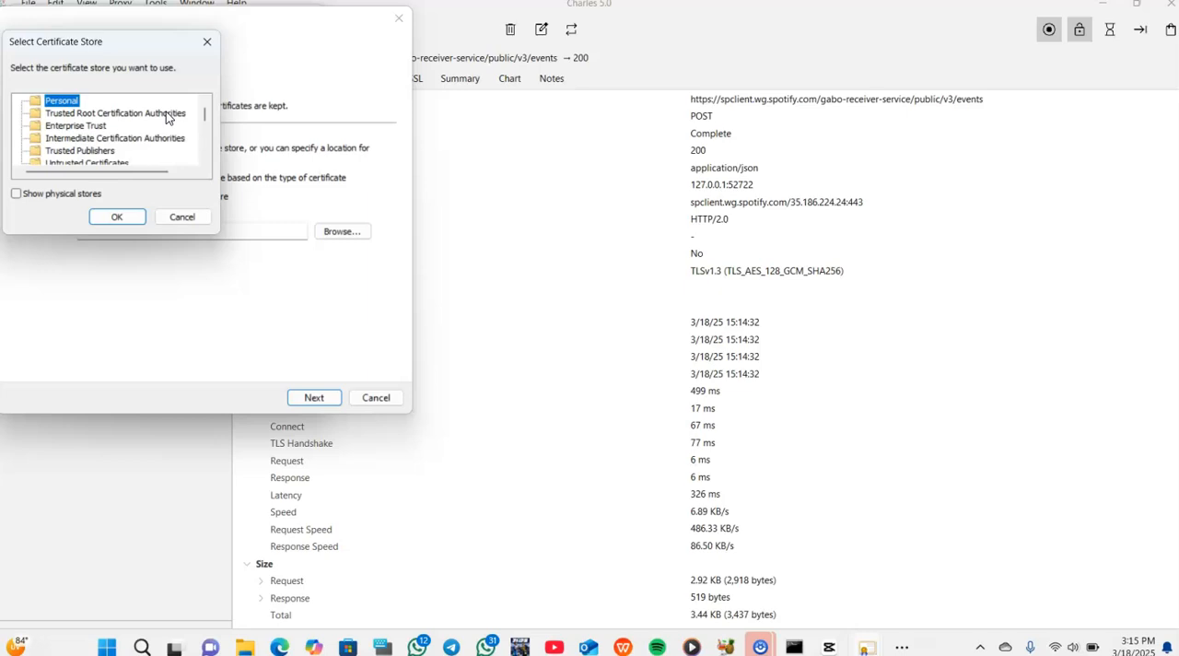
pyautogui.click(115, 113)
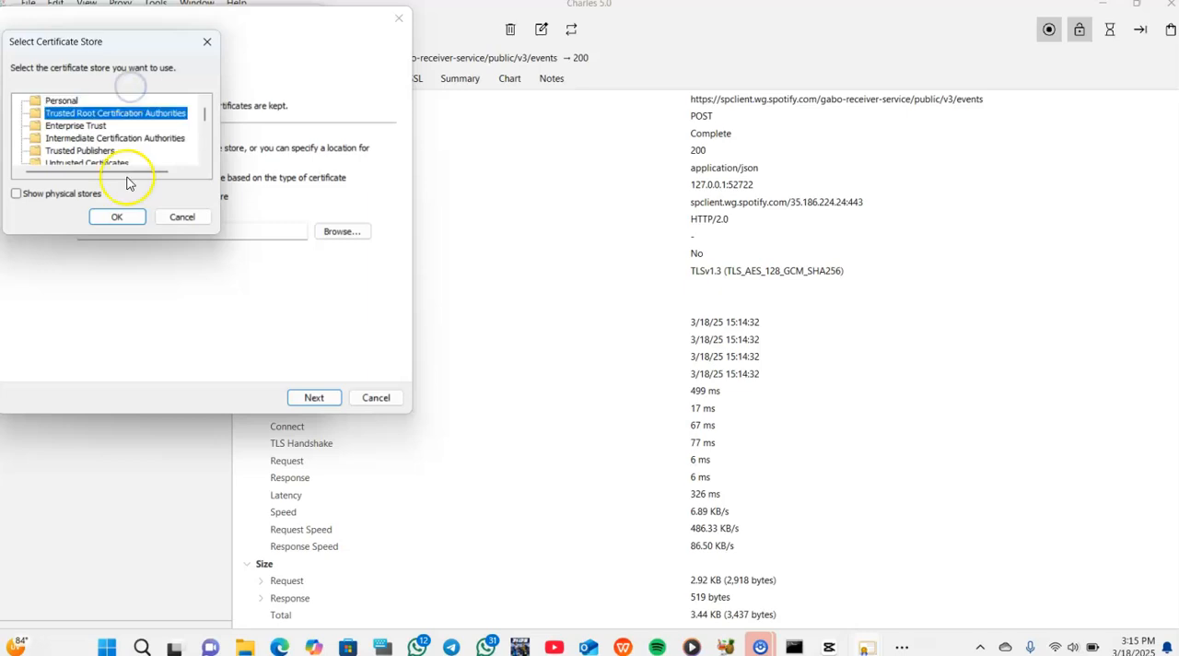
pyautogui.click(117, 217)
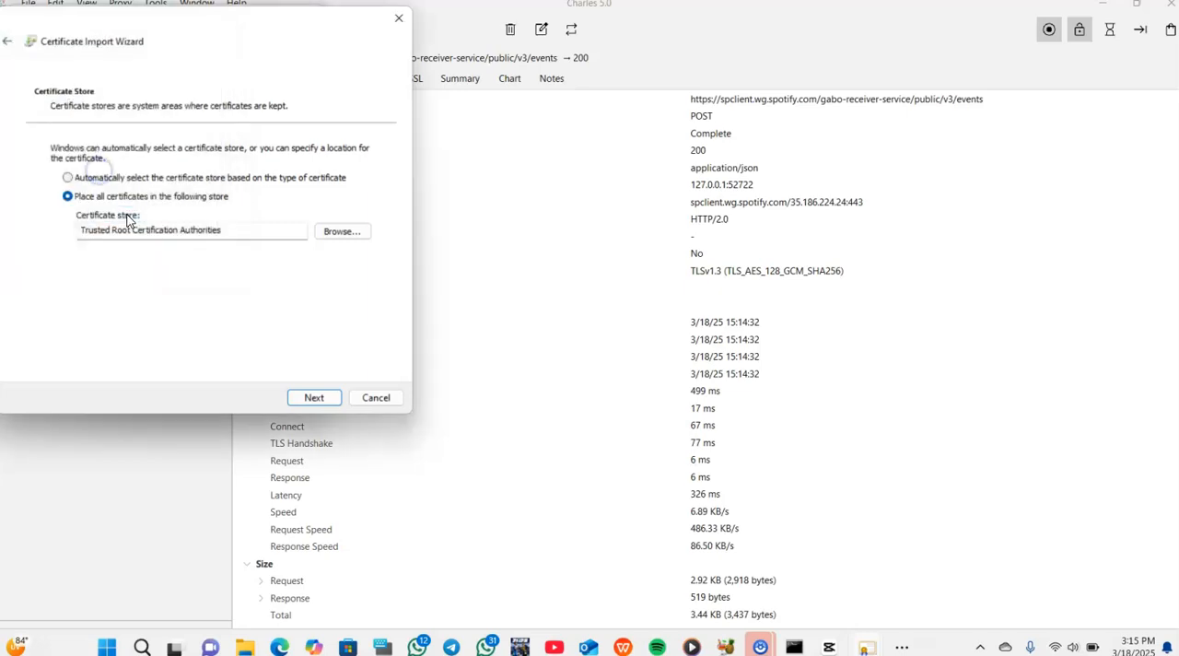
pyautogui.moveTo(320, 390)
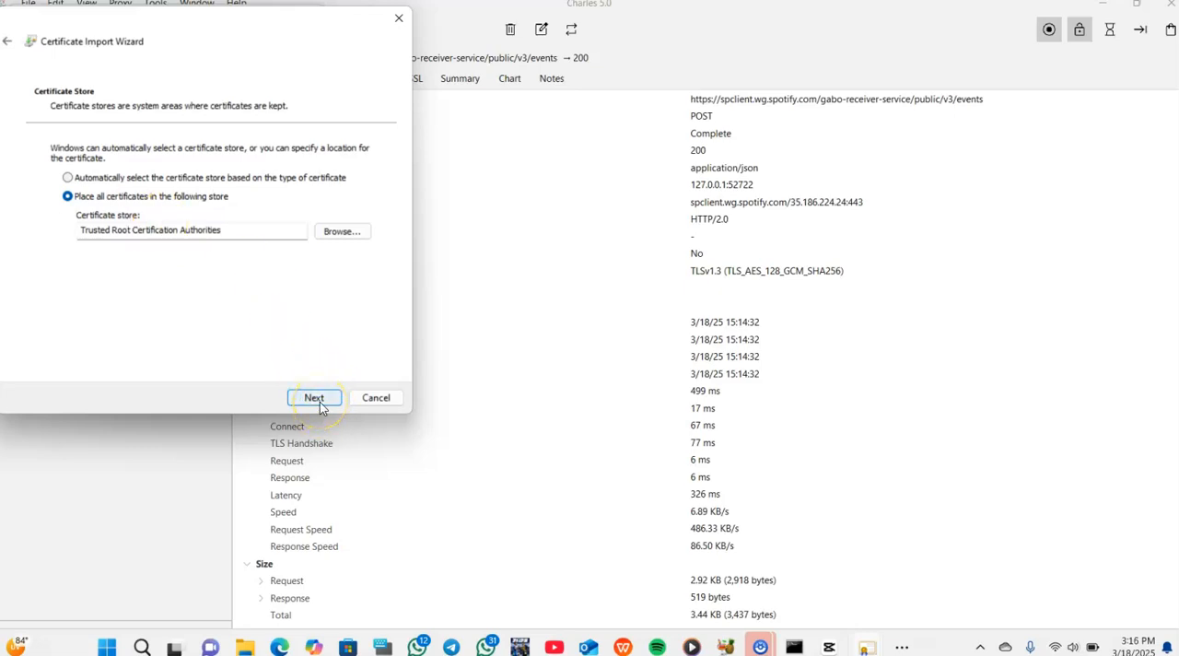
# Step: Complete the Charles root certificate import and dismiss the 'import was successful' message
pyautogui.click(314, 397)
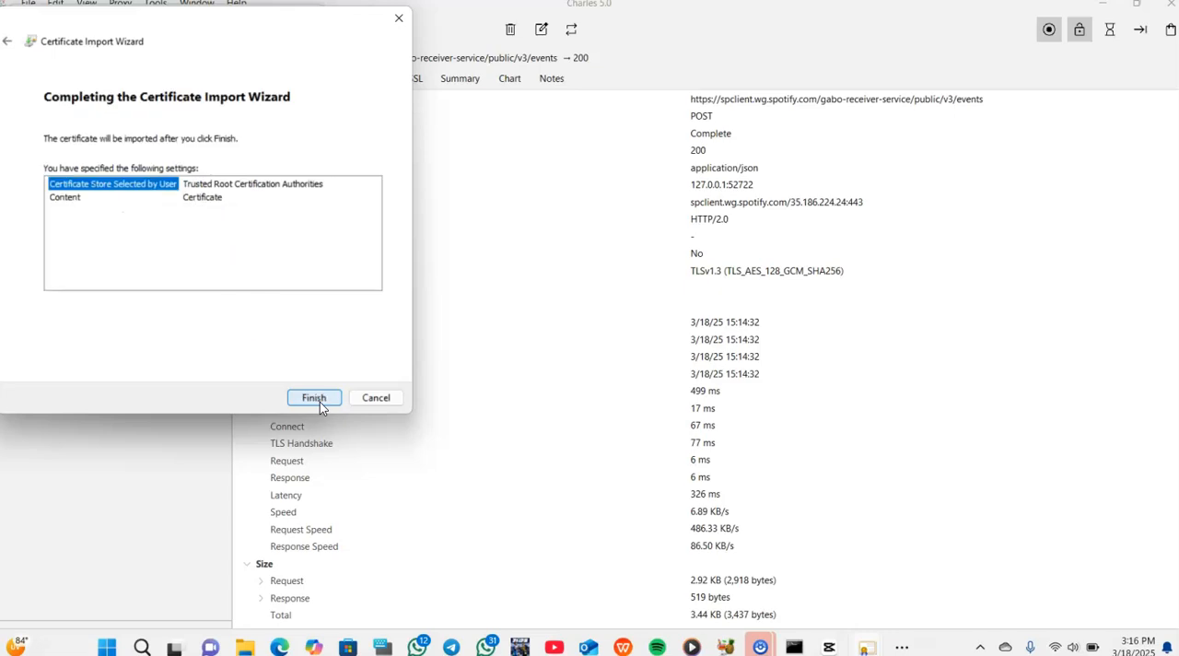
pyautogui.click(314, 397)
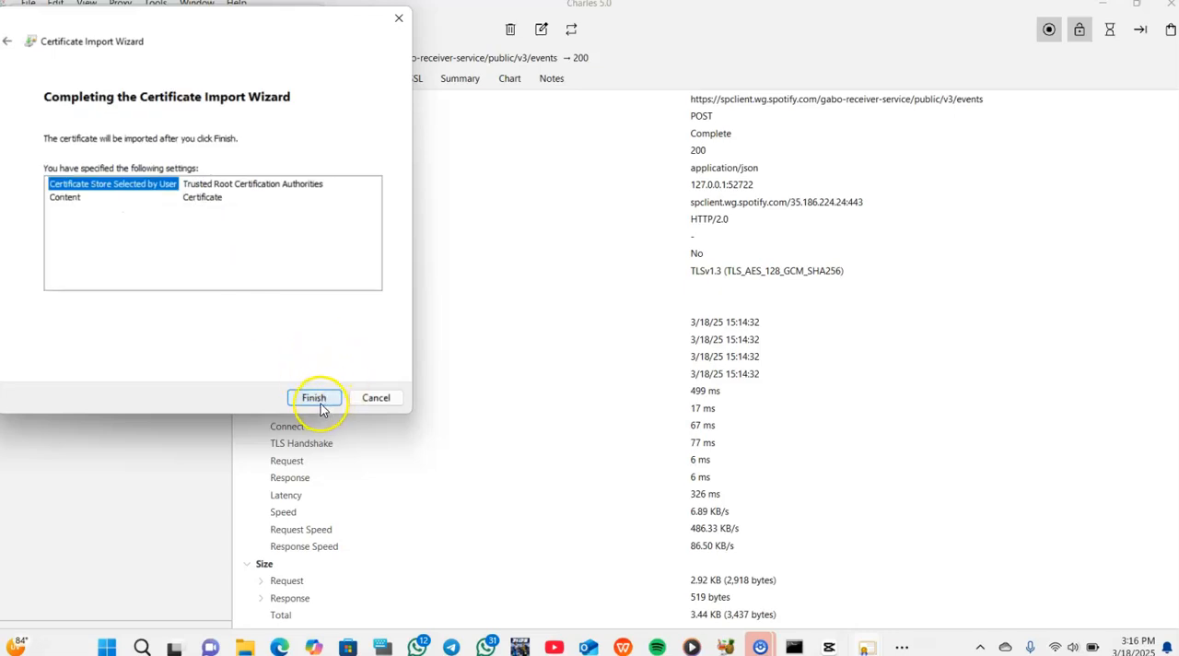
pyautogui.moveTo(232, 229)
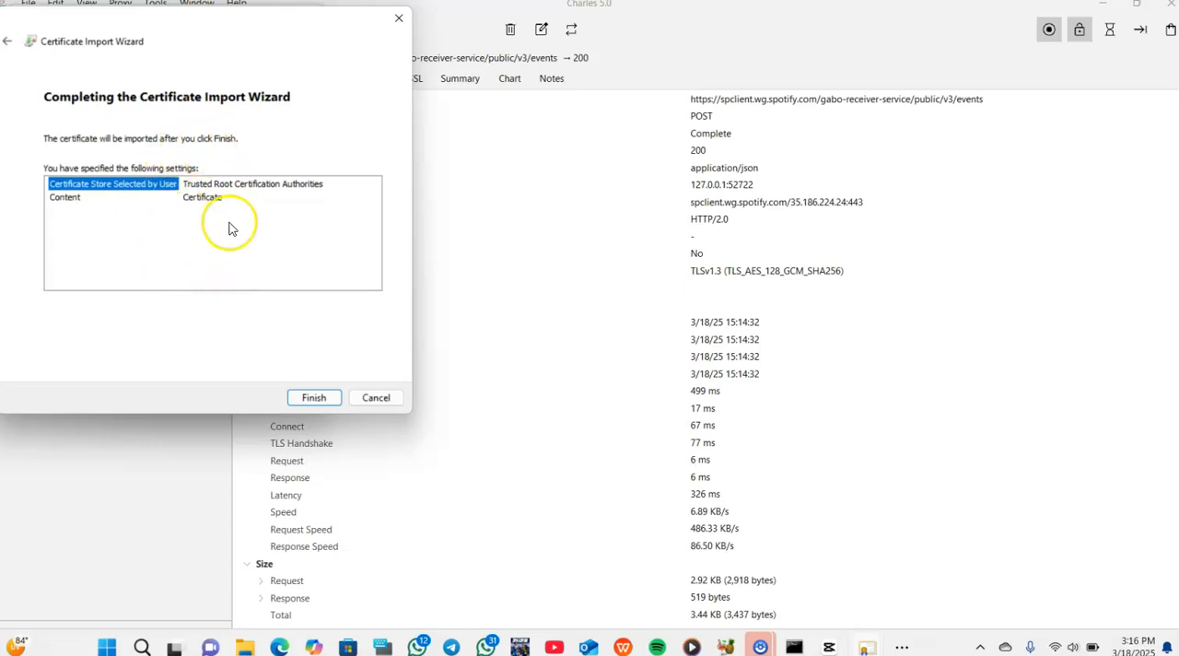
pyautogui.moveTo(313, 397)
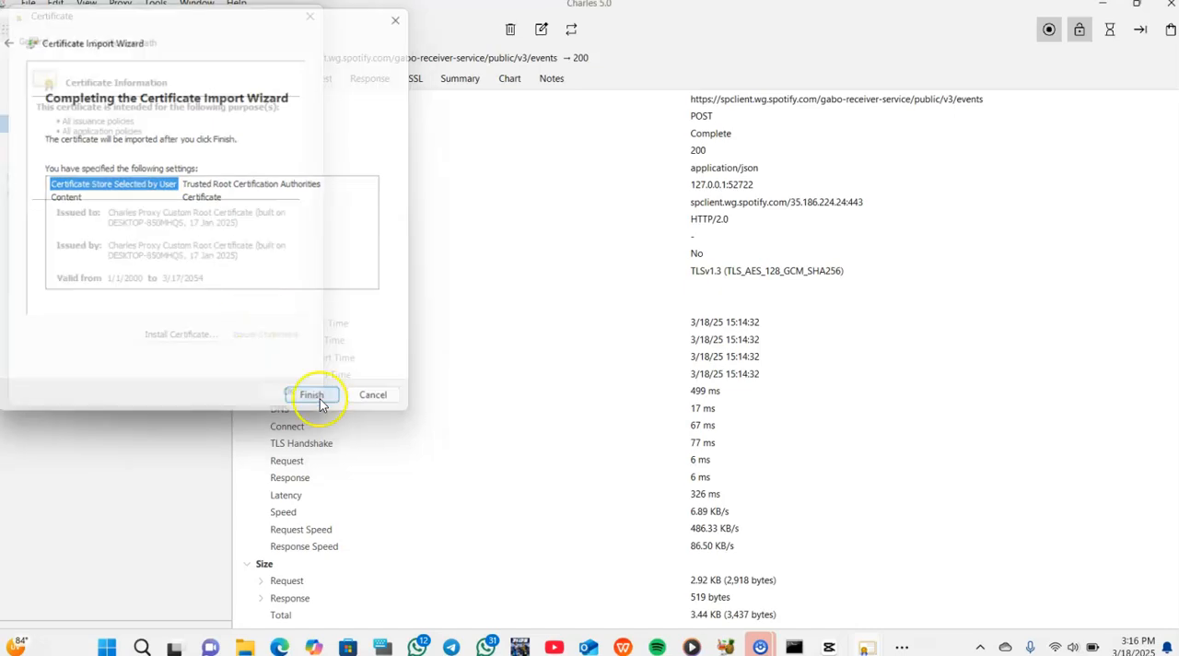
pyautogui.click(312, 394)
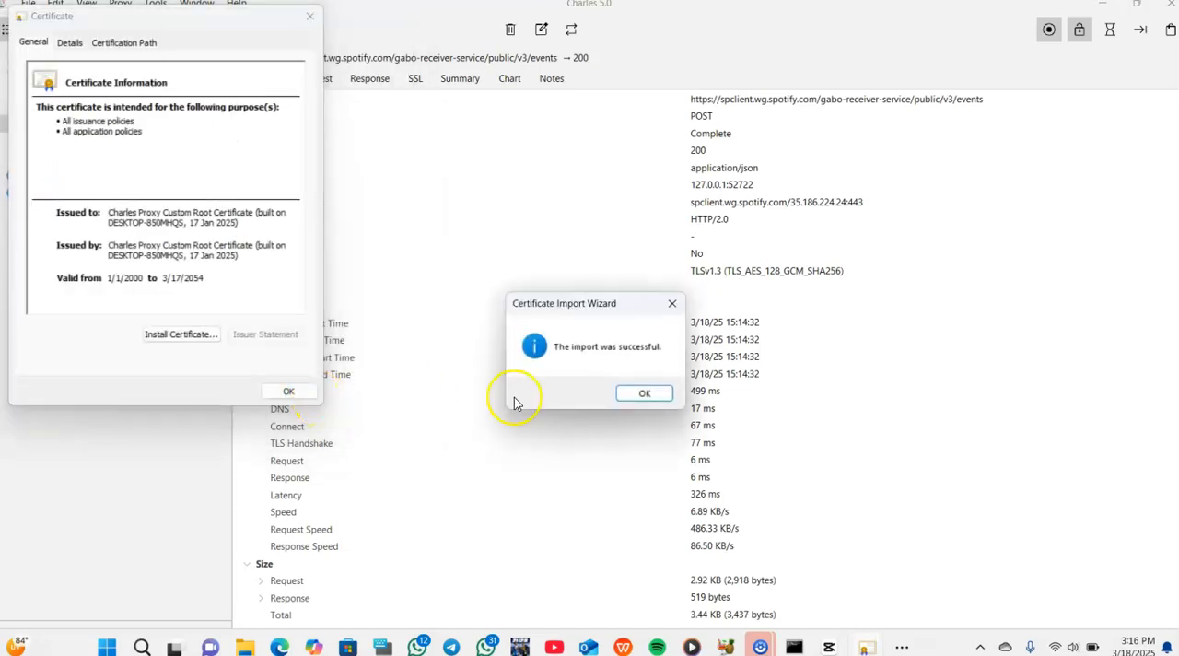
pyautogui.moveTo(589, 367)
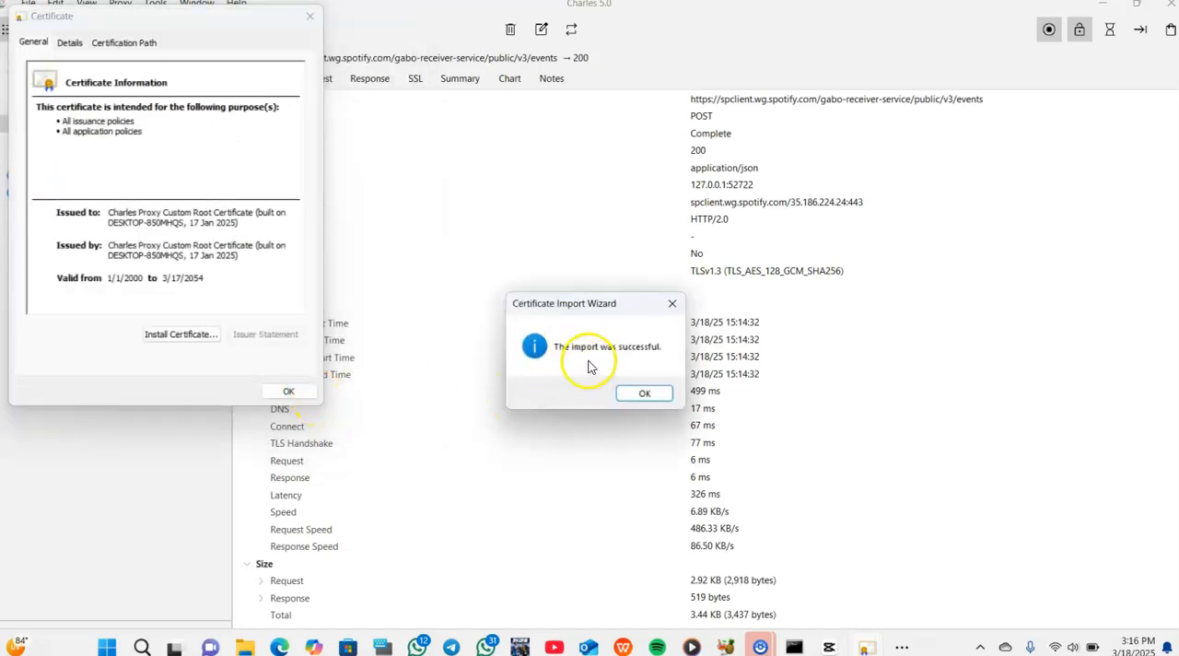
pyautogui.click(644, 392)
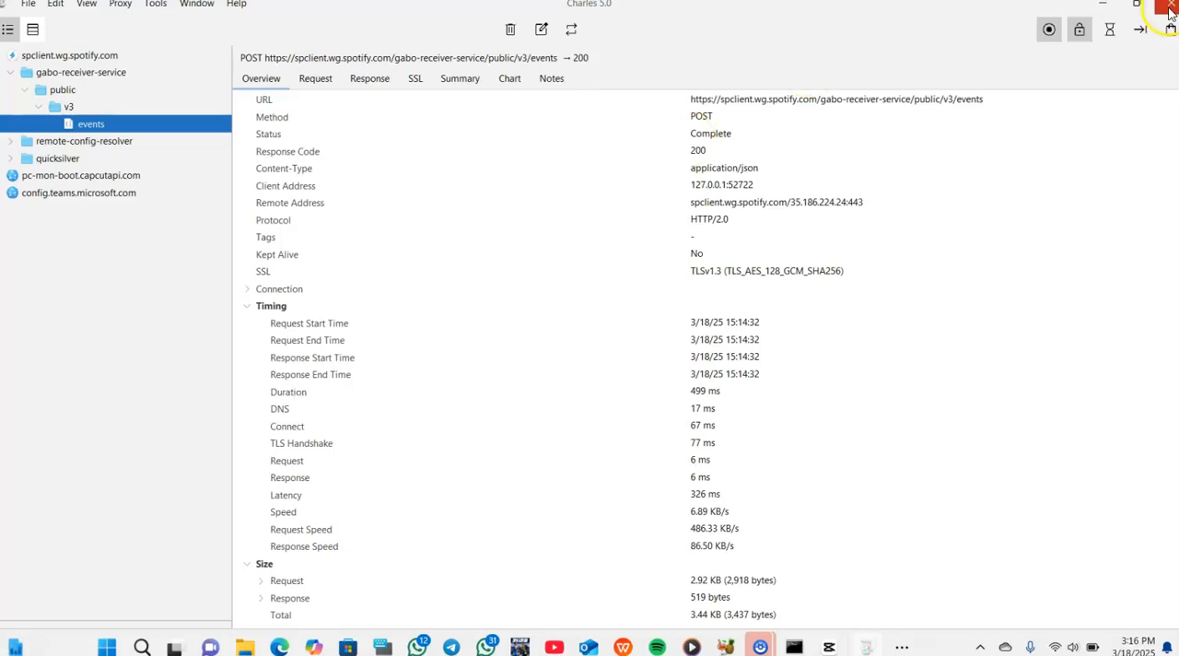
# Step: Close Charles Proxy and open Windows Search to relaunch it from Recent
pyautogui.click(1170, 10)
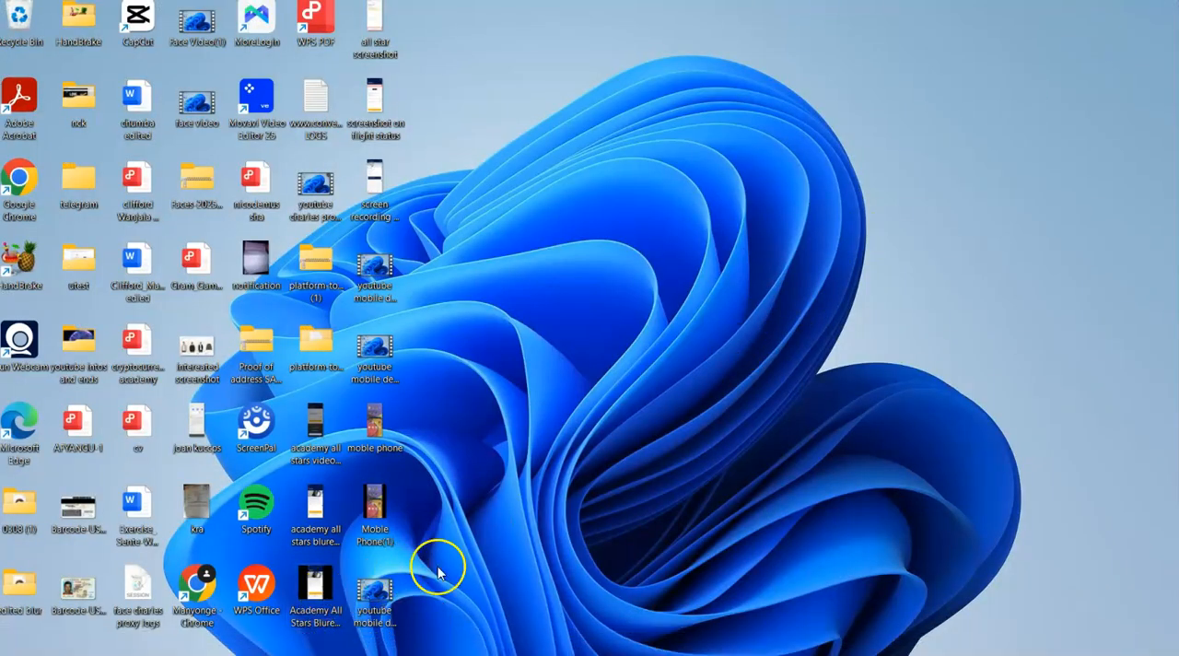
pyautogui.moveTo(555, 503)
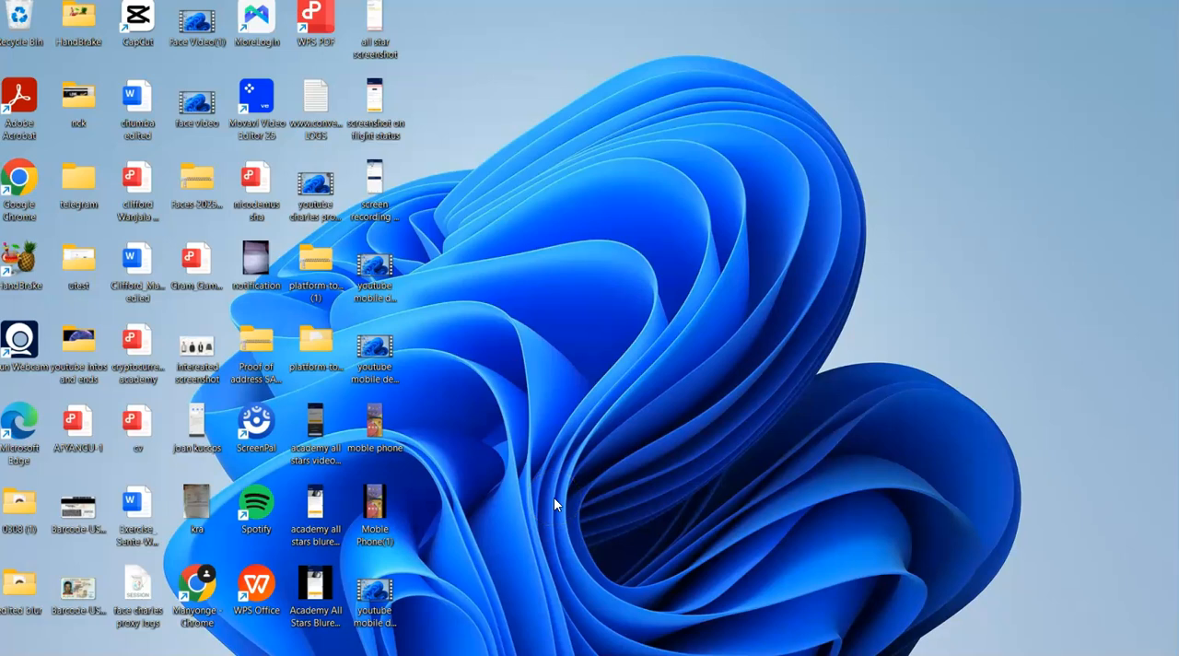
pyautogui.moveTo(672, 378)
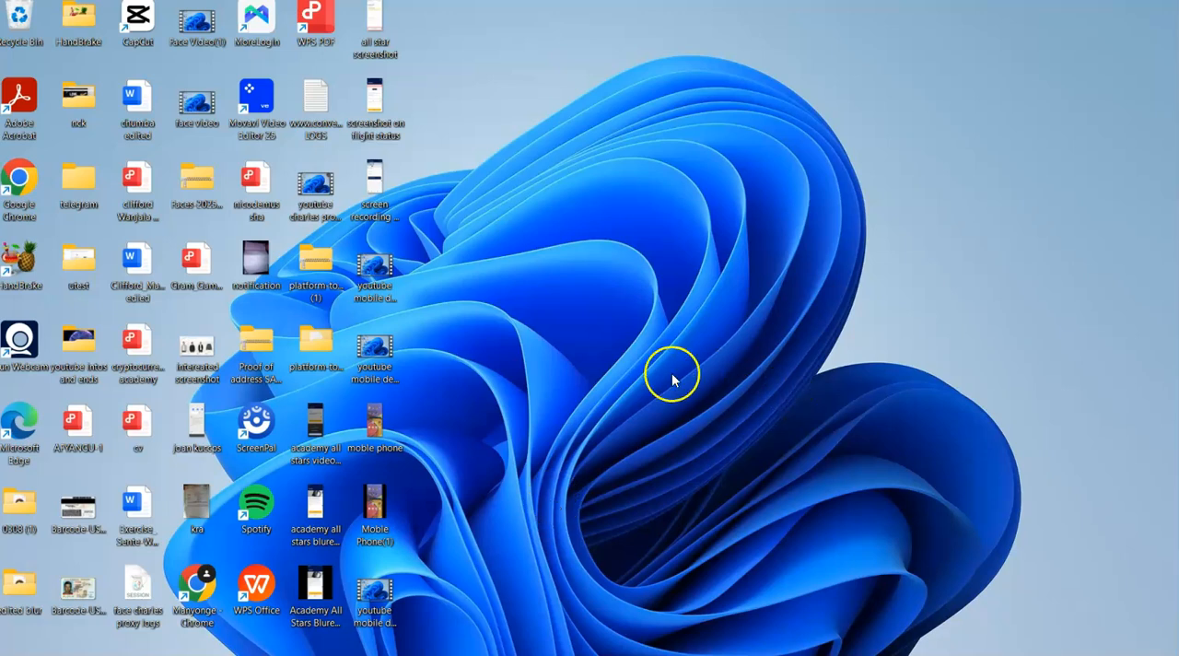
pyautogui.moveTo(317, 636)
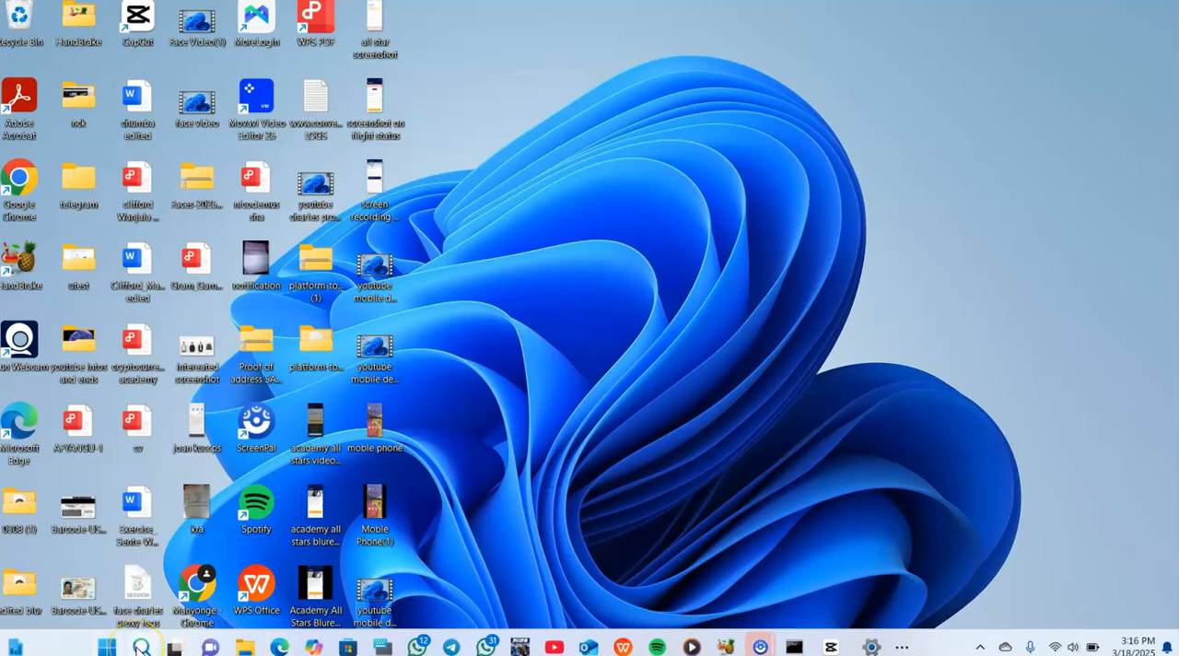
pyautogui.click(140, 645)
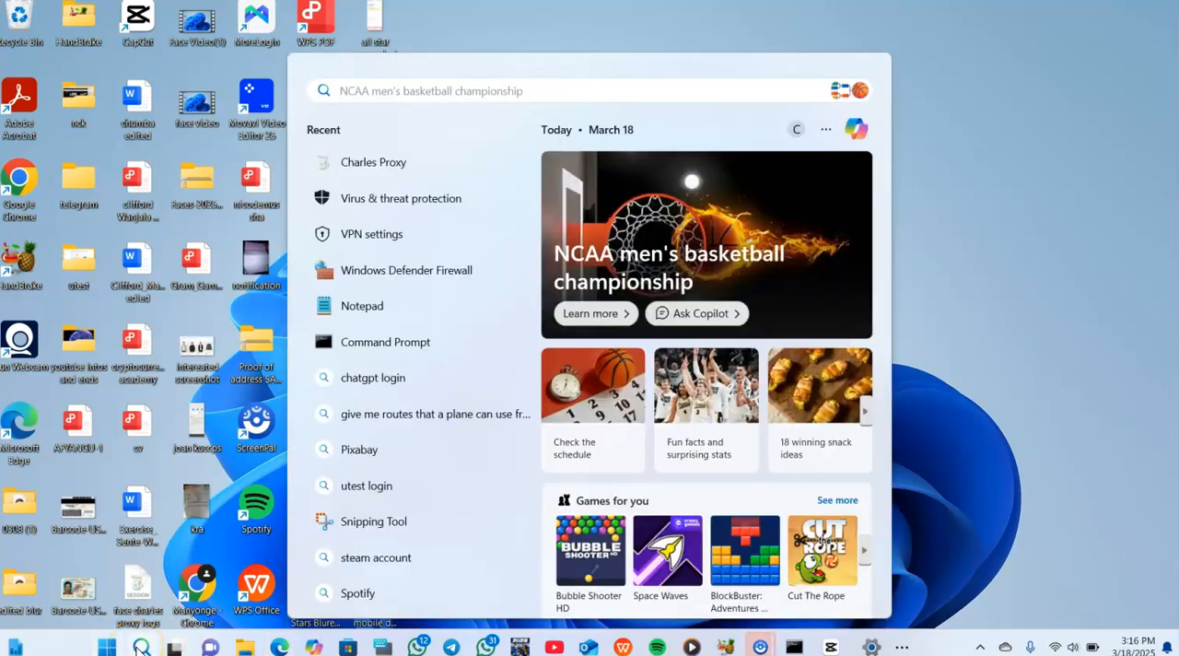
pyautogui.moveTo(399, 180)
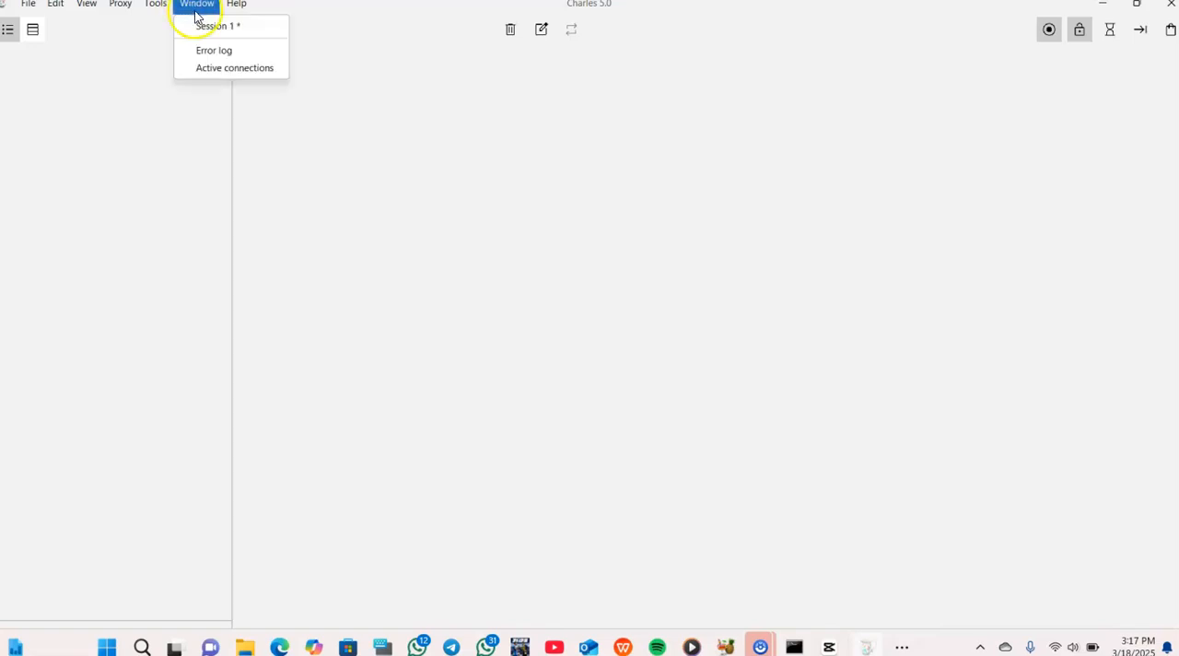
# Step: Open the Proxy menu to reach SSL Proxying Settings
pyautogui.click(119, 4)
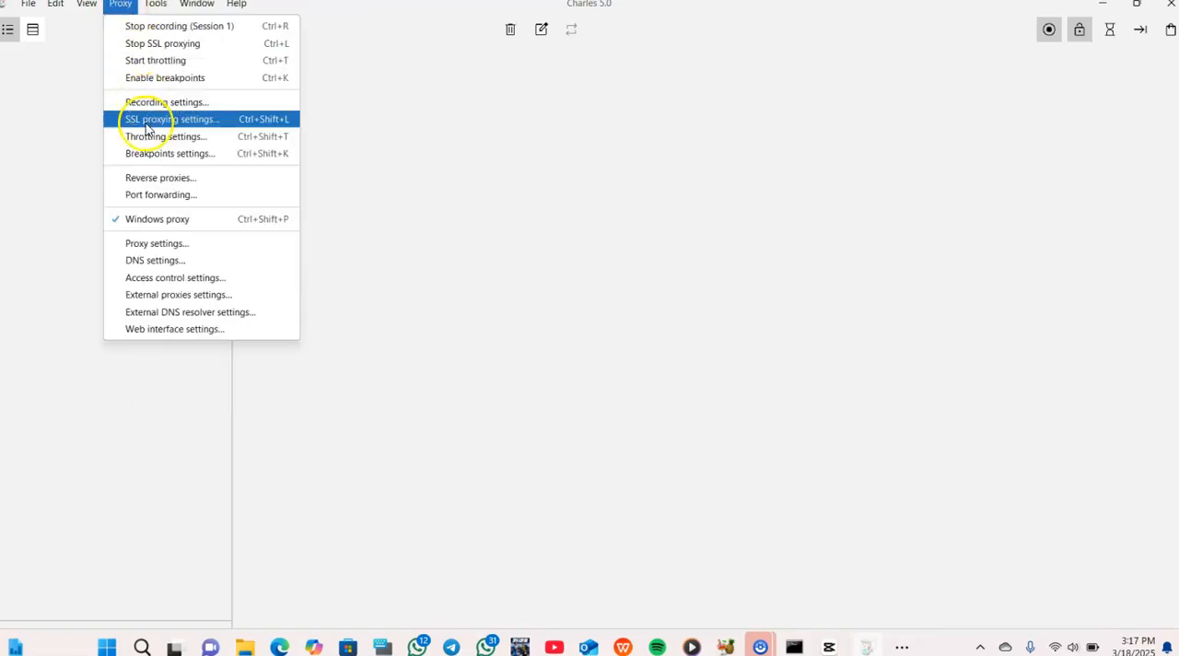
pyautogui.moveTo(189, 25)
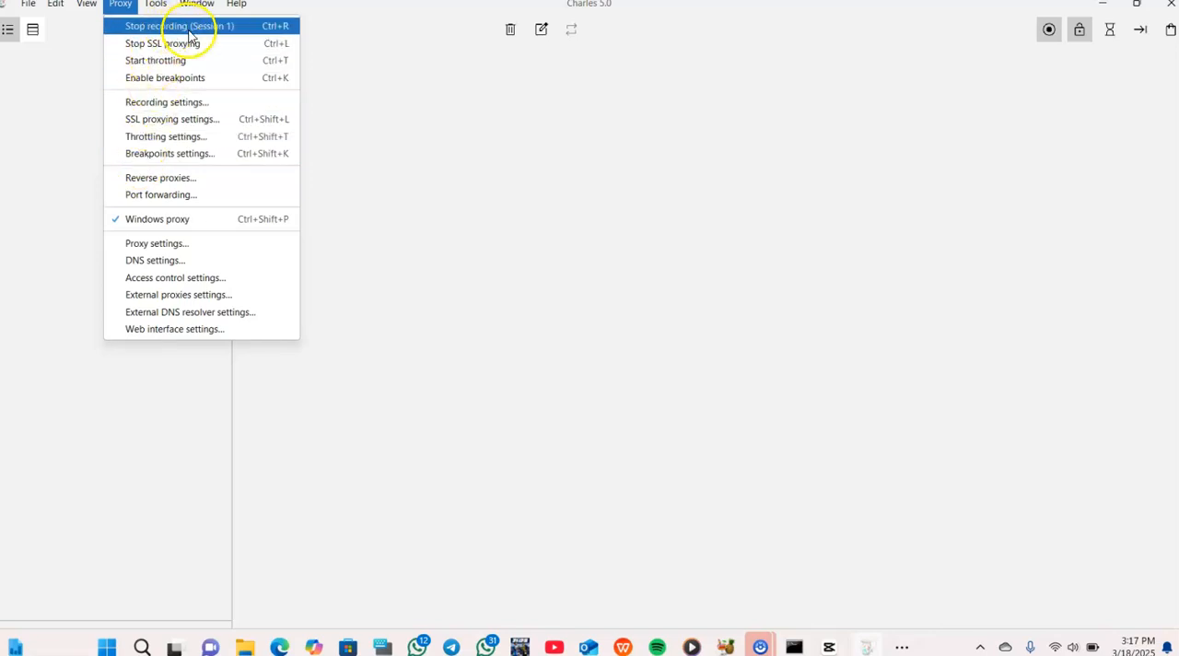
pyautogui.moveTo(156, 60)
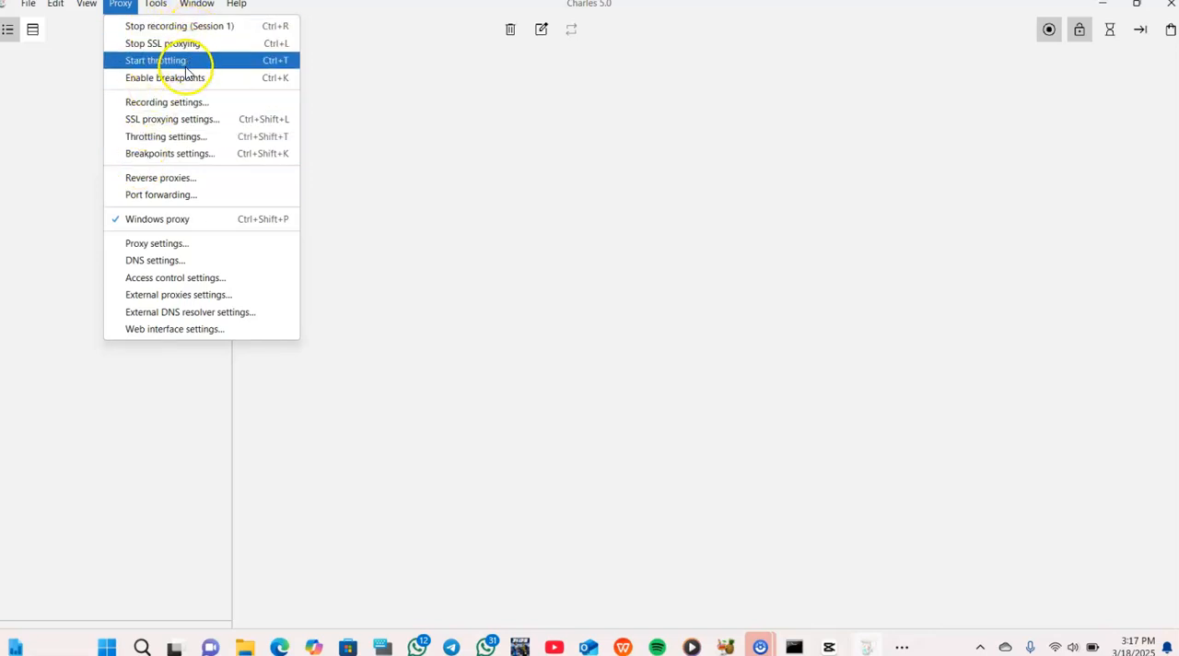
pyautogui.moveTo(142, 136)
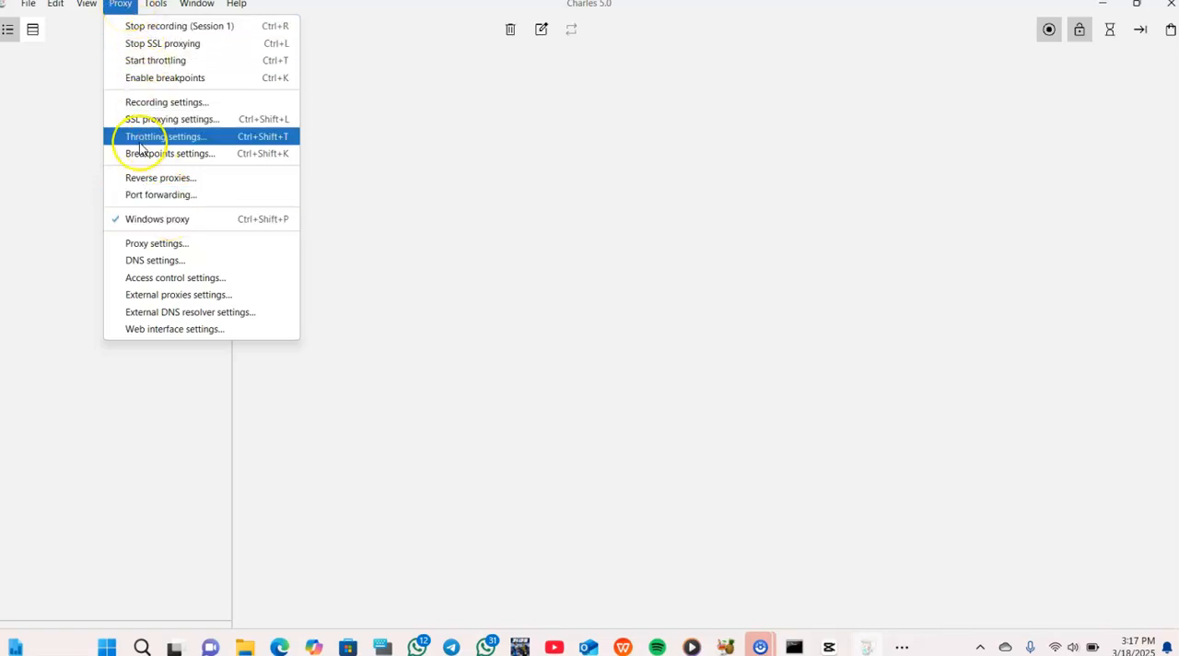
pyautogui.moveTo(170, 119)
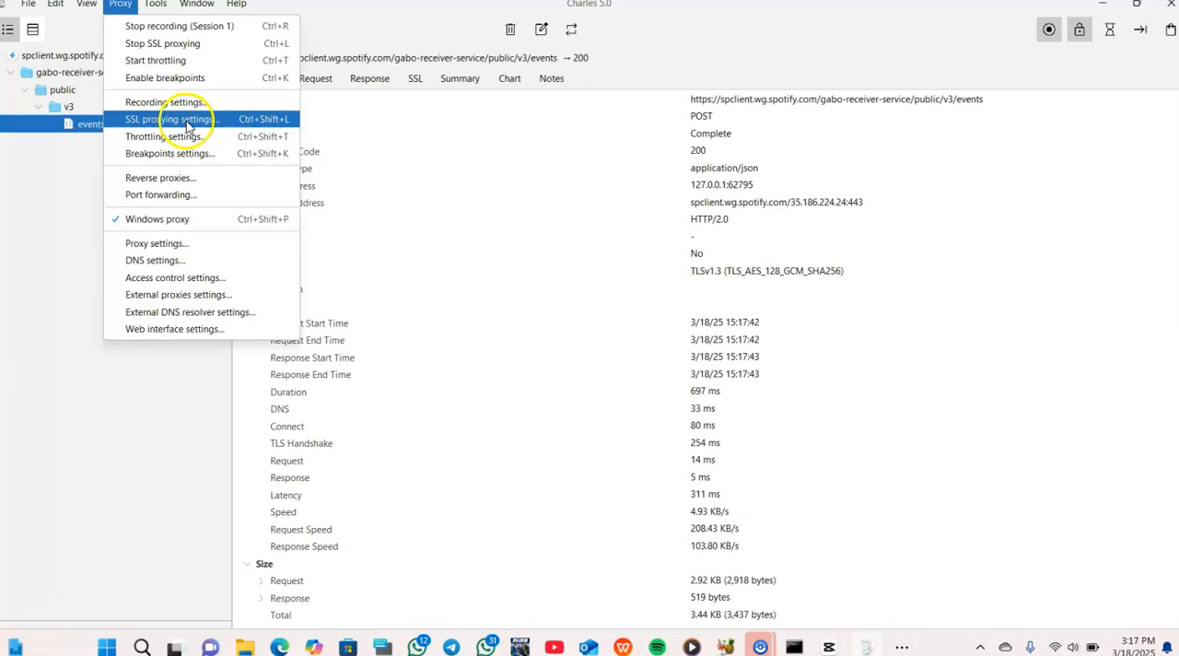
# Step: Include host * on port 443 in SSL Proxying Settings and save the settings
pyautogui.click(169, 119)
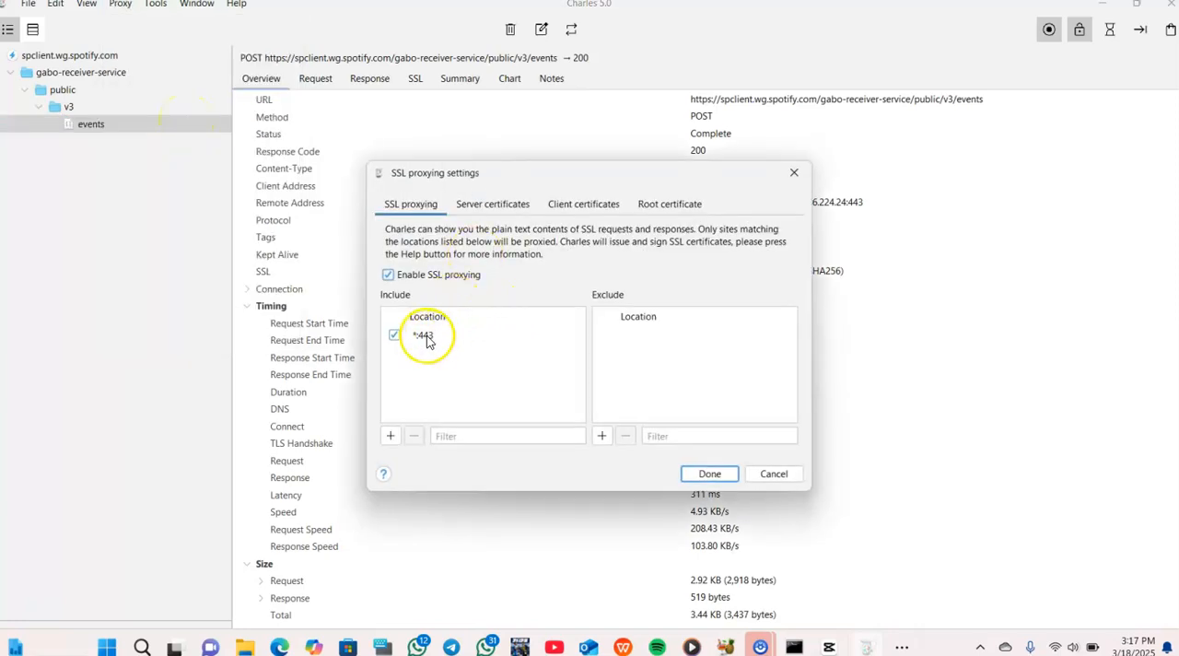
pyautogui.click(422, 335)
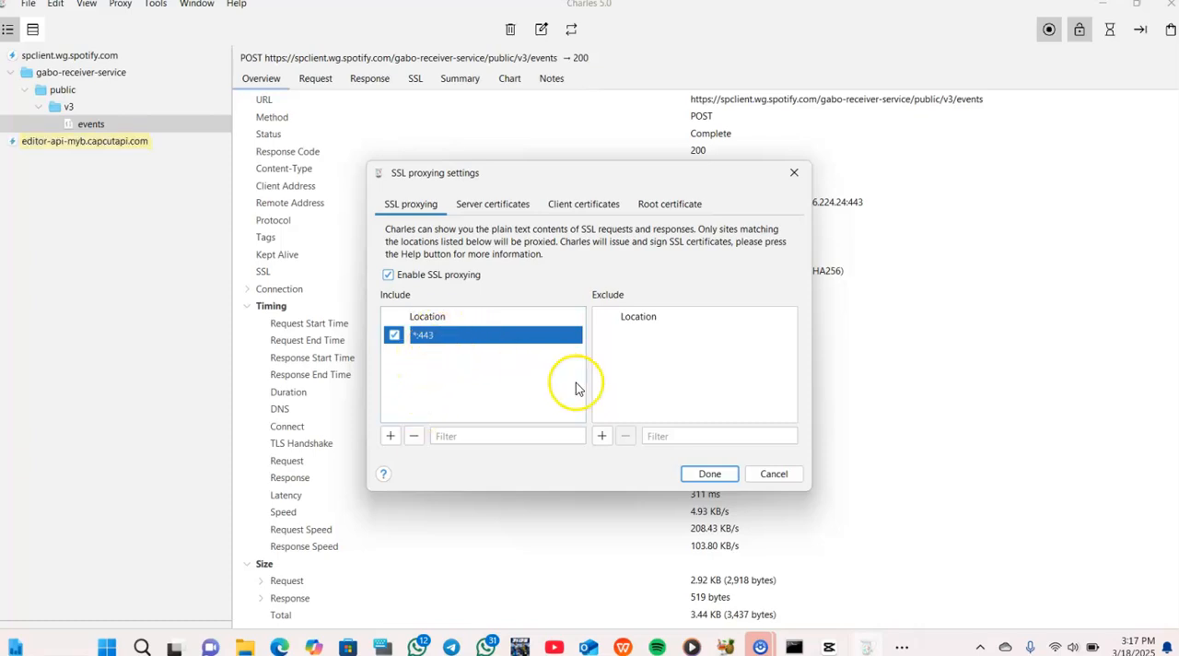
pyautogui.moveTo(394, 433)
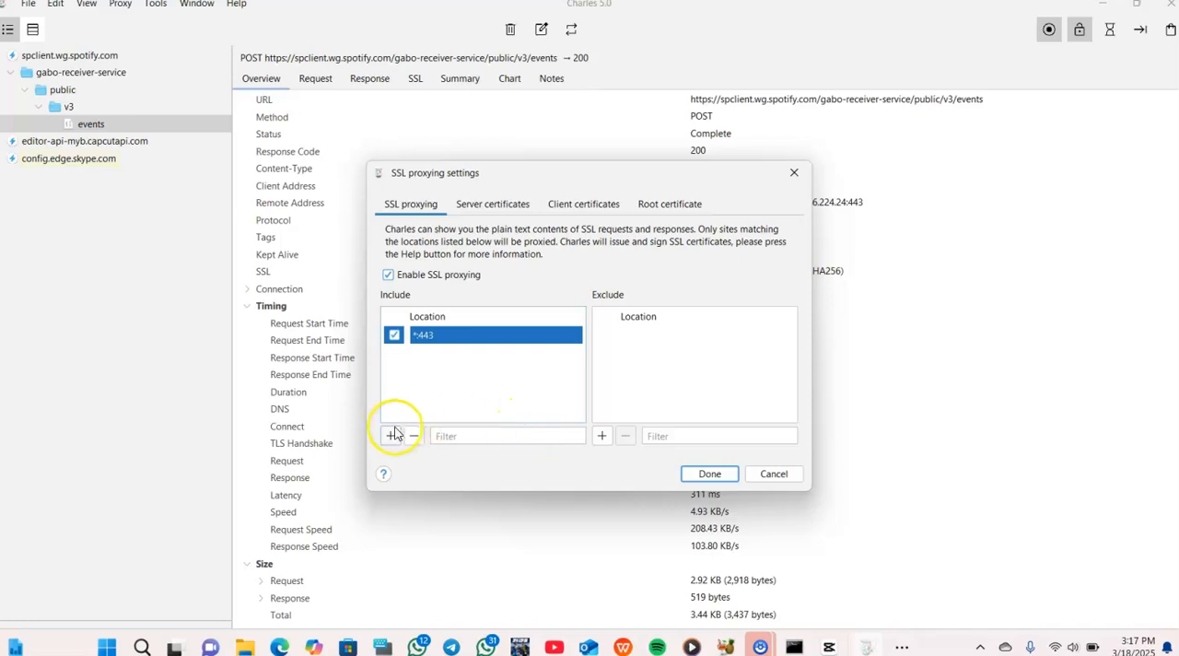
pyautogui.click(393, 436)
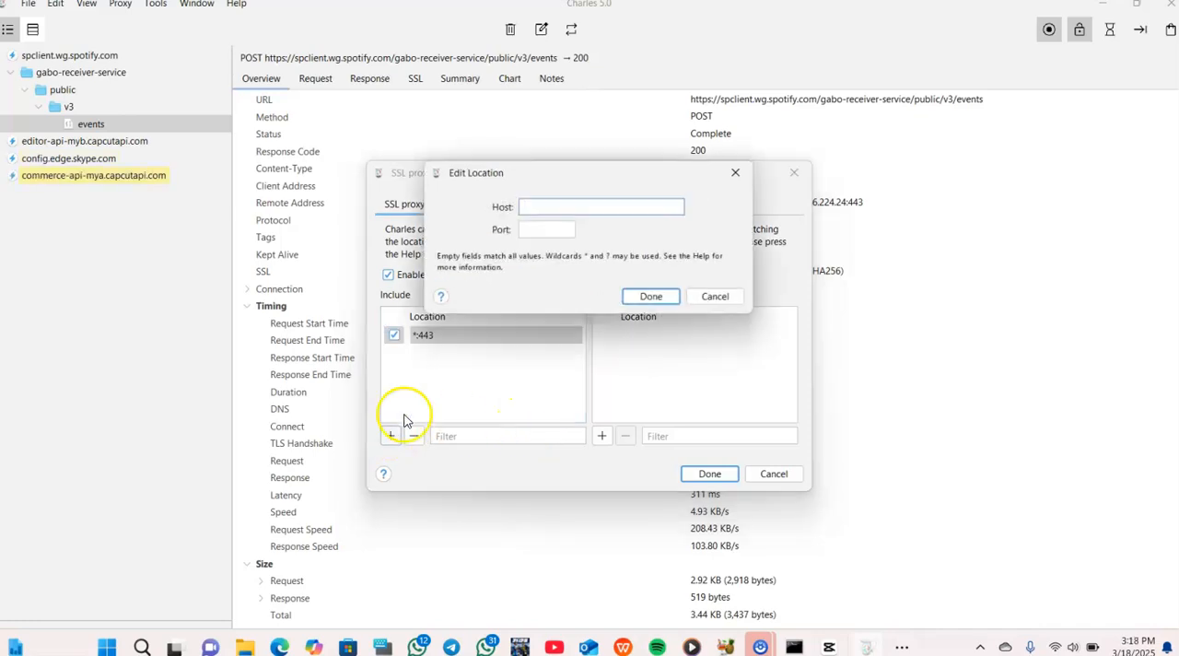
pyautogui.moveTo(612, 224)
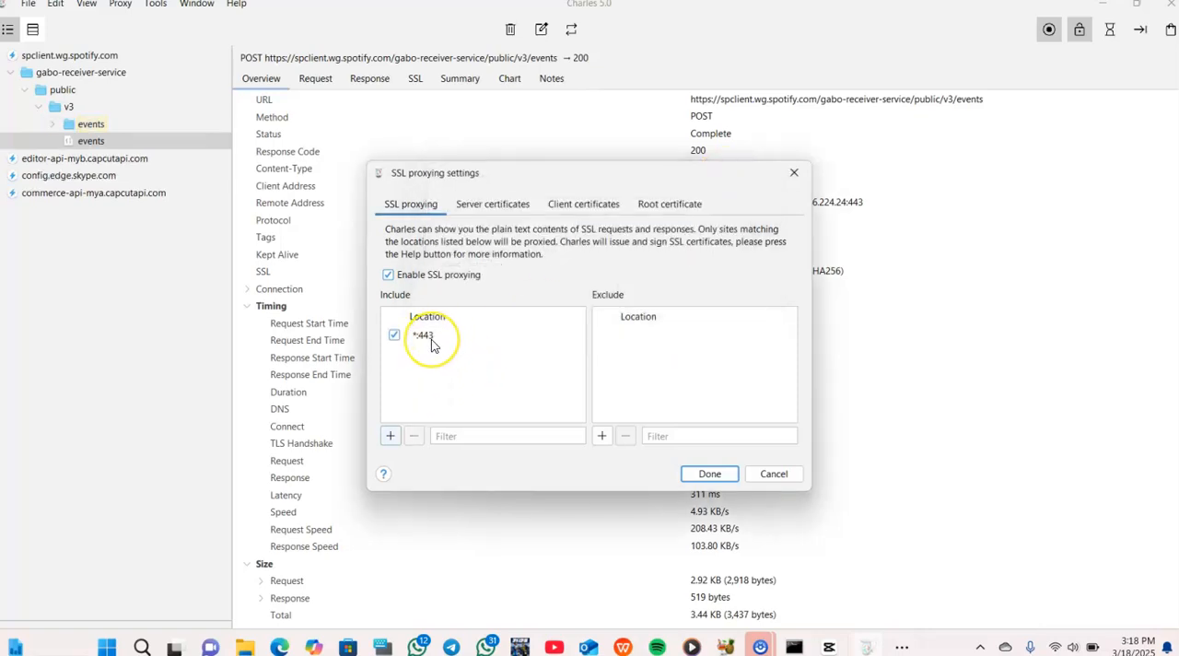
pyautogui.moveTo(433, 346)
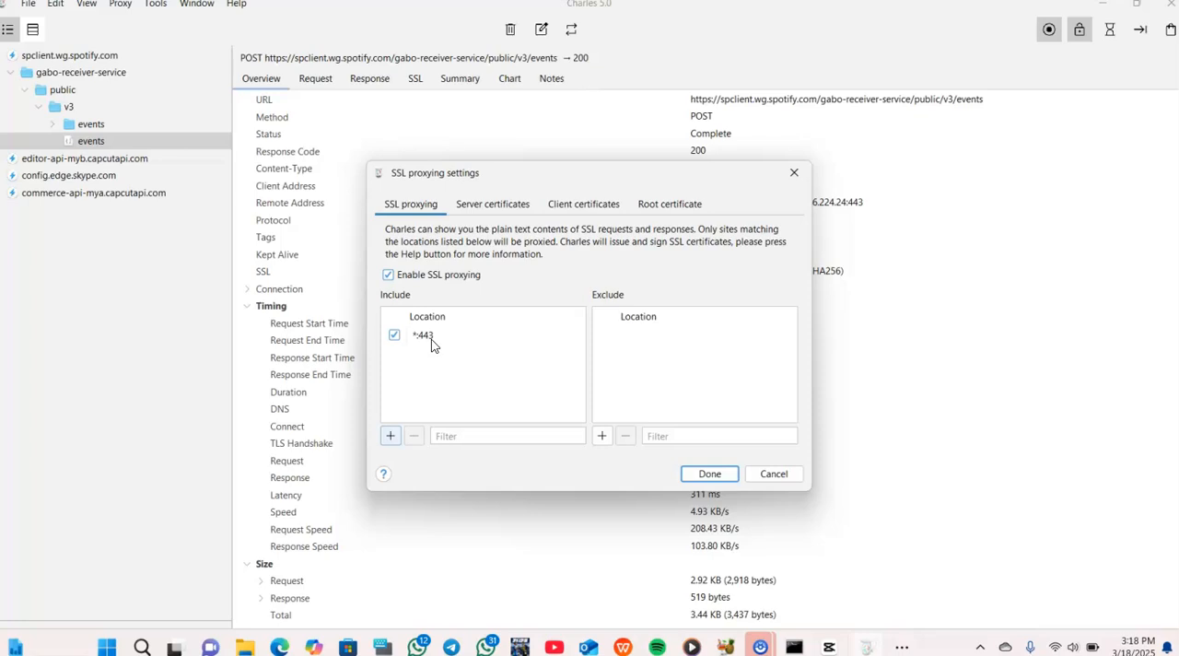
pyautogui.moveTo(440, 344)
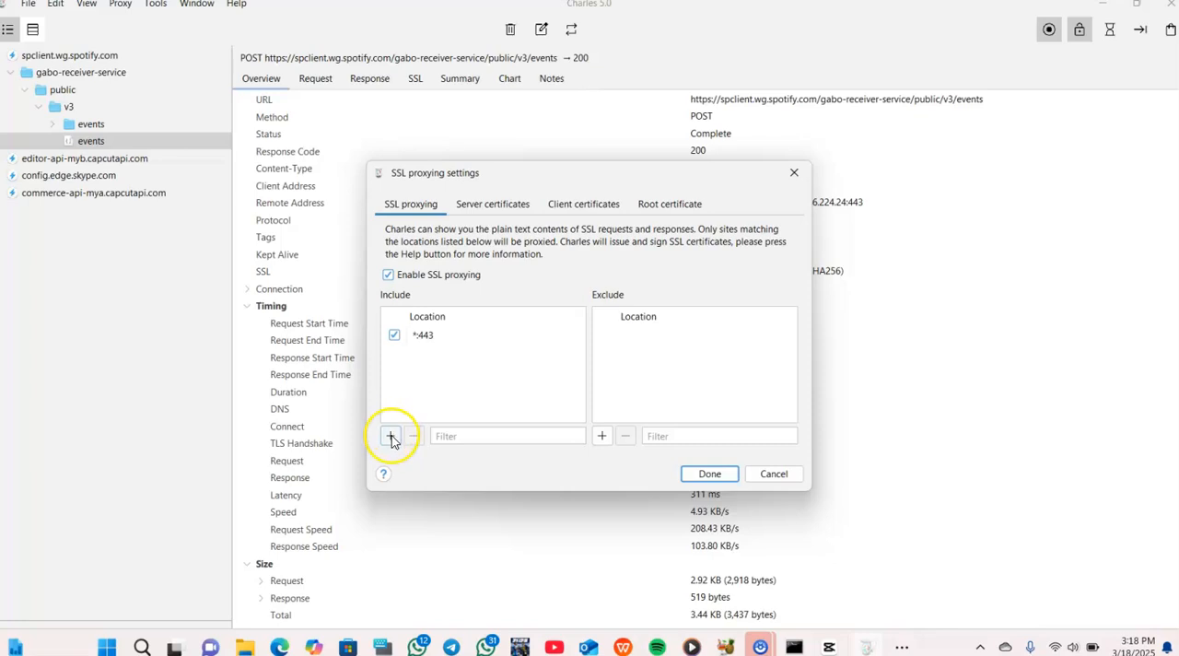
pyautogui.click(390, 435)
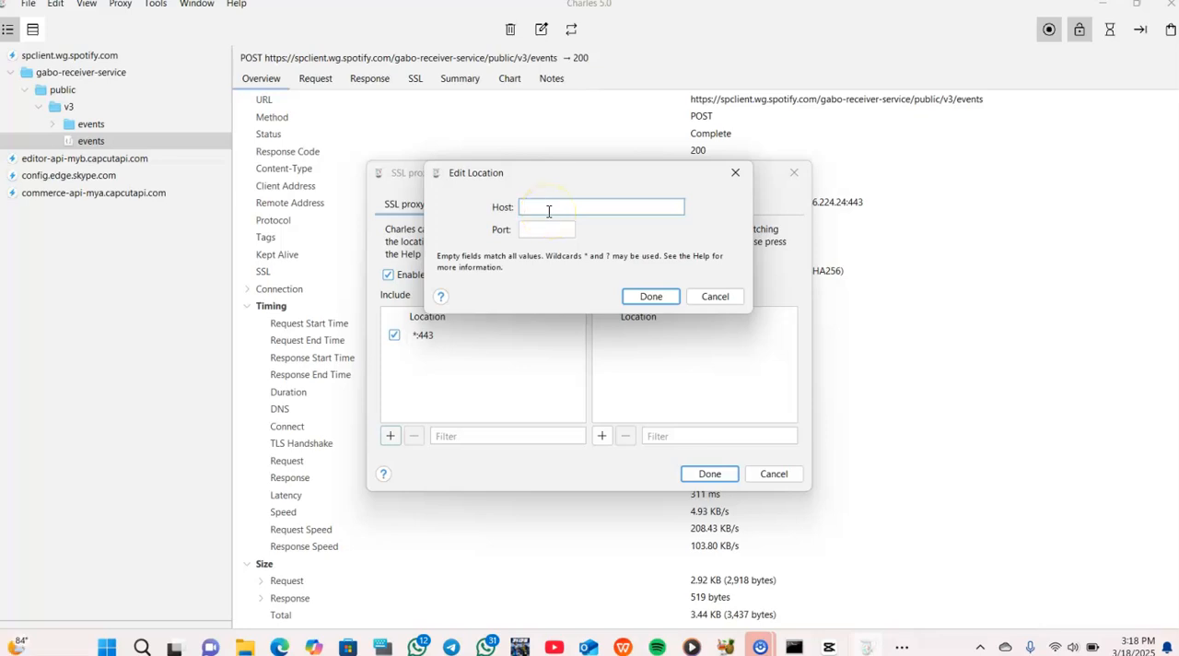
pyautogui.write('1')
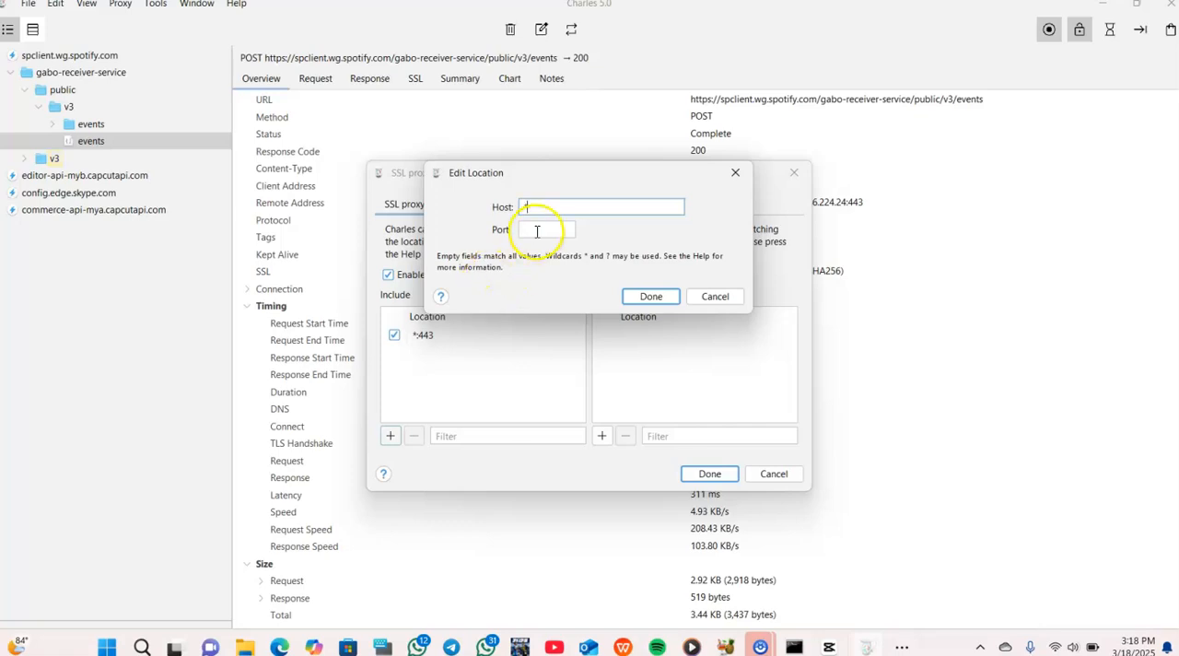
pyautogui.write('443')
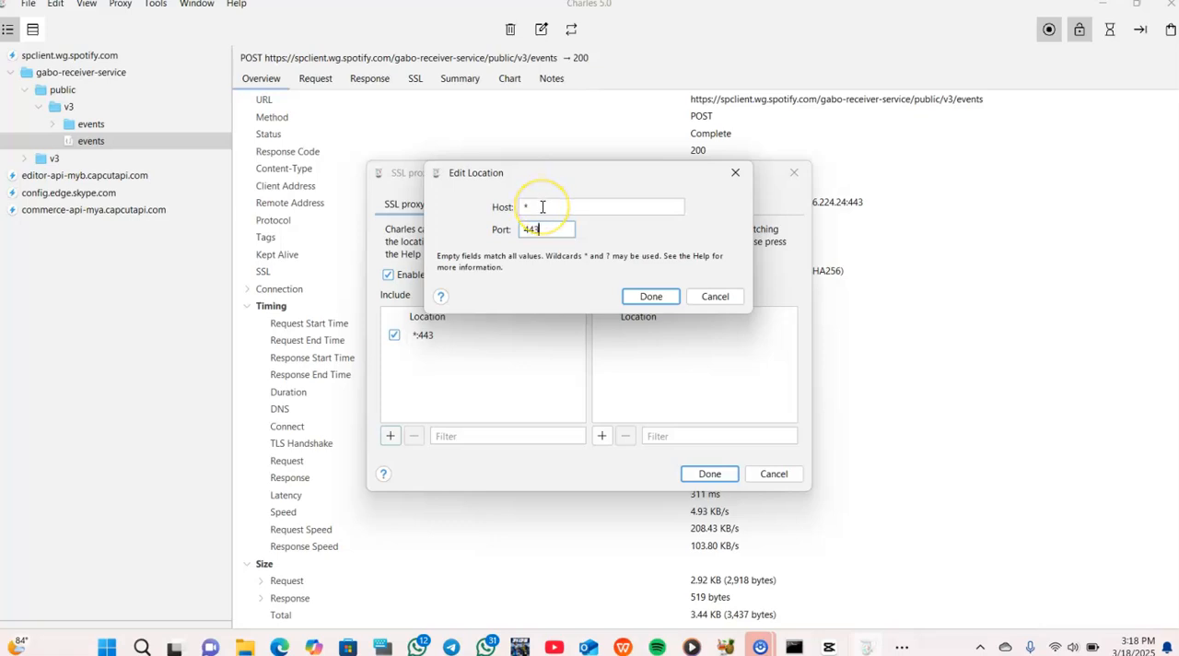
pyautogui.moveTo(564, 341)
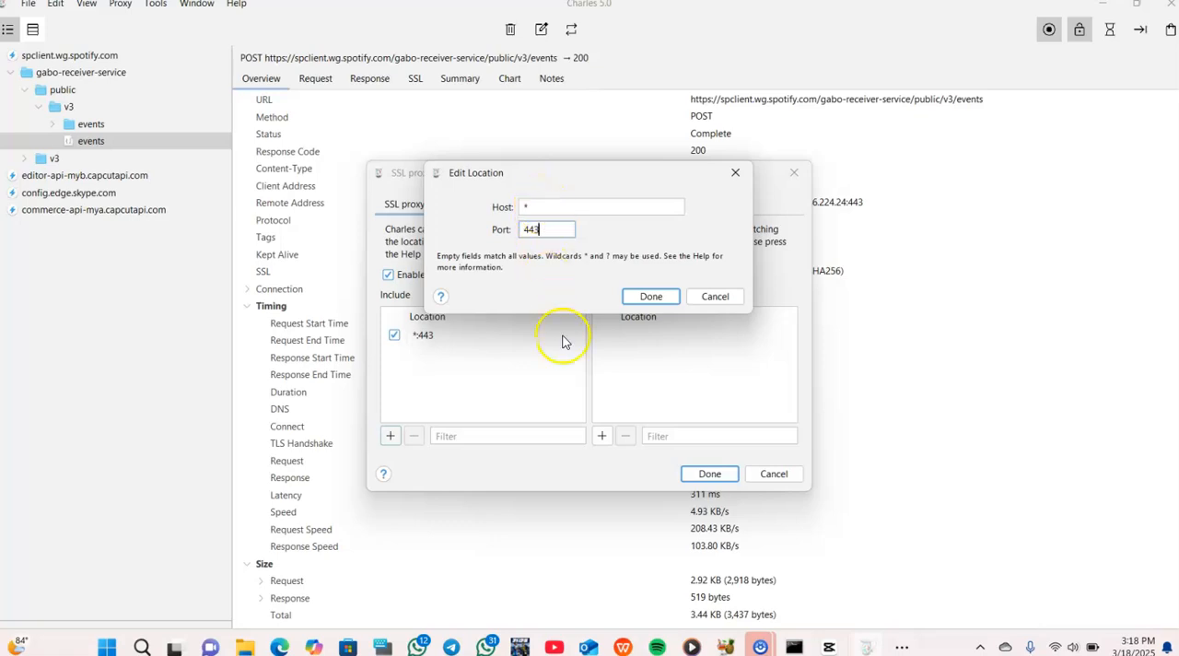
pyautogui.click(650, 295)
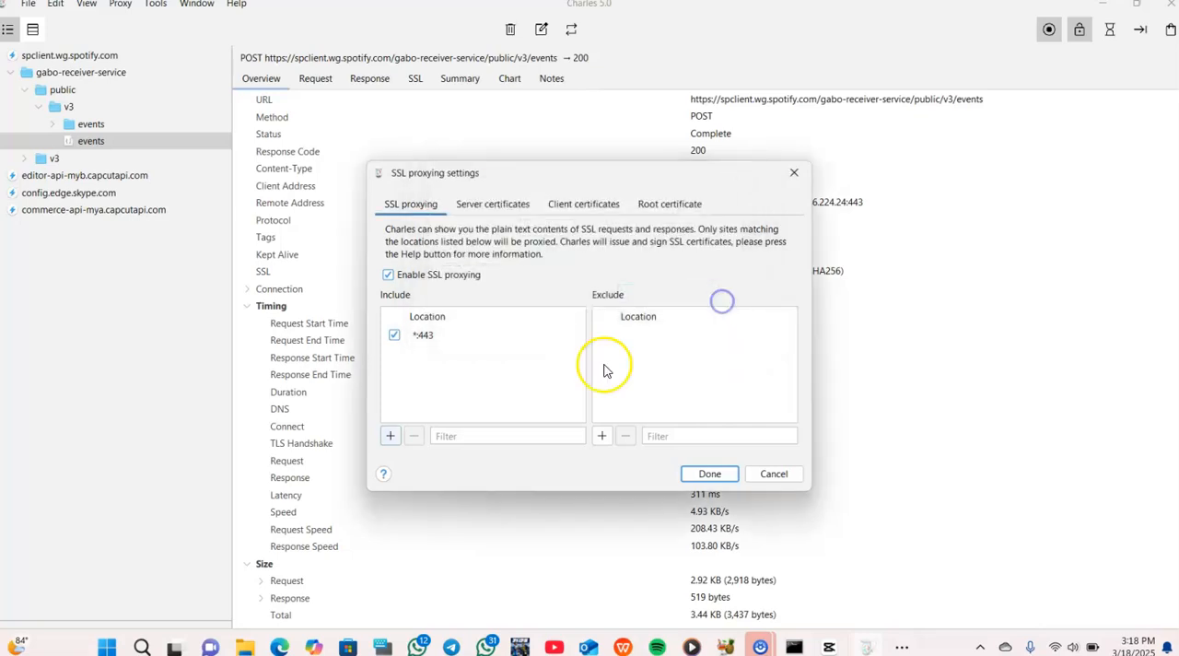
pyautogui.moveTo(709, 465)
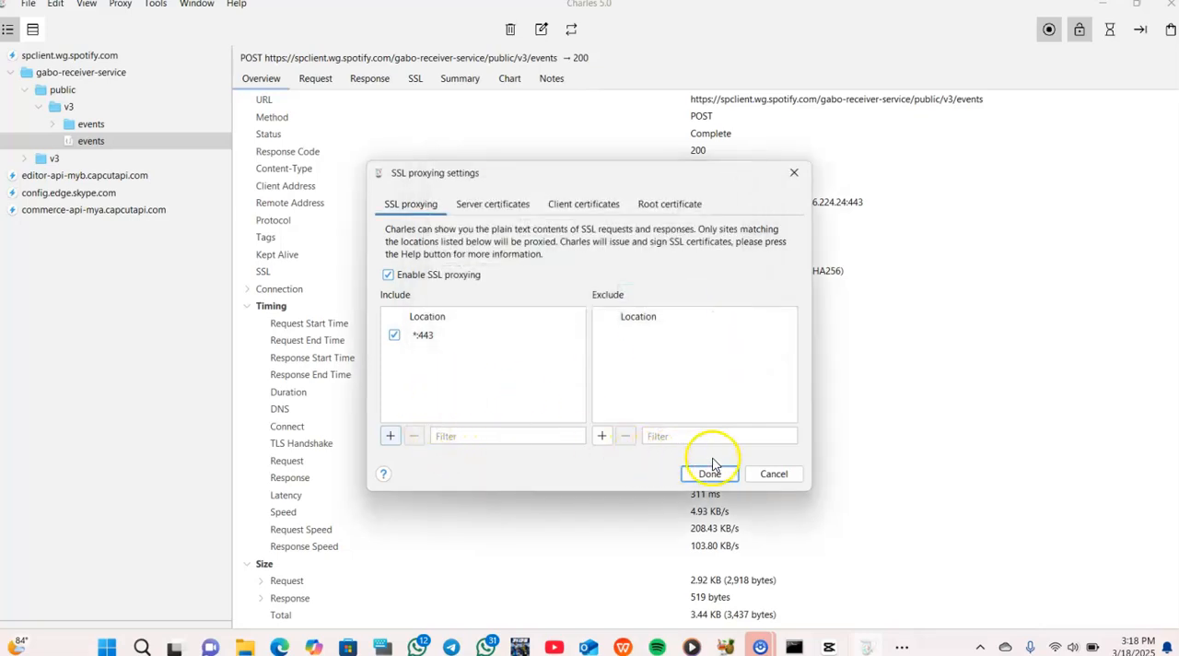
pyautogui.click(708, 474)
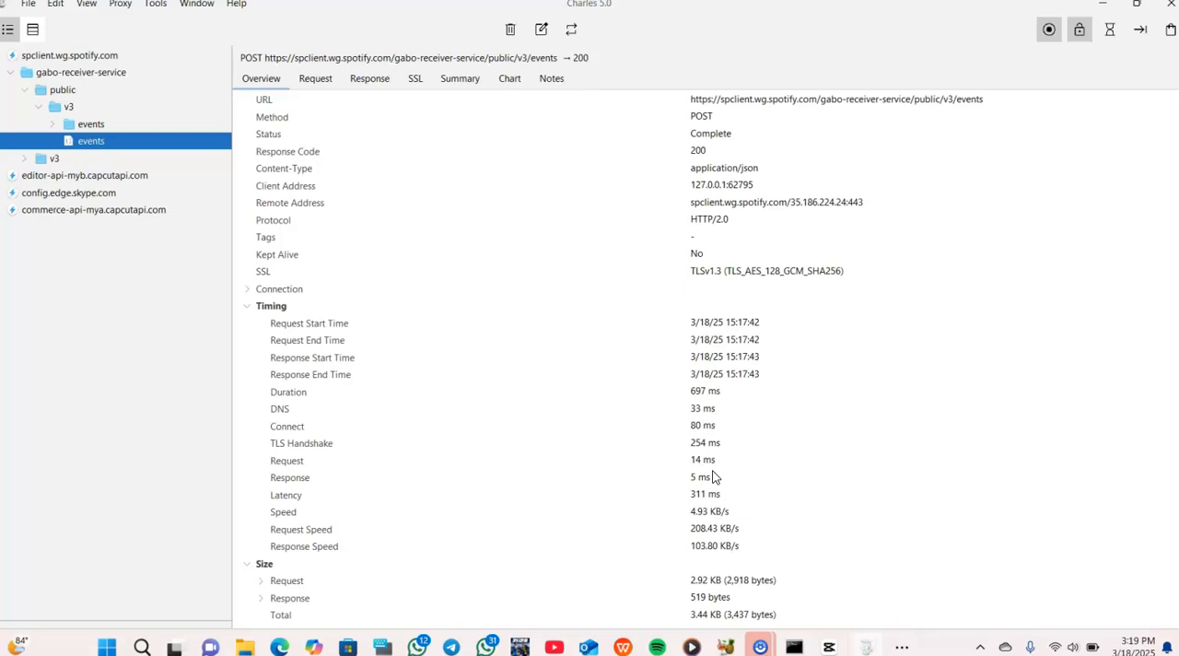
pyautogui.moveTo(934, 16)
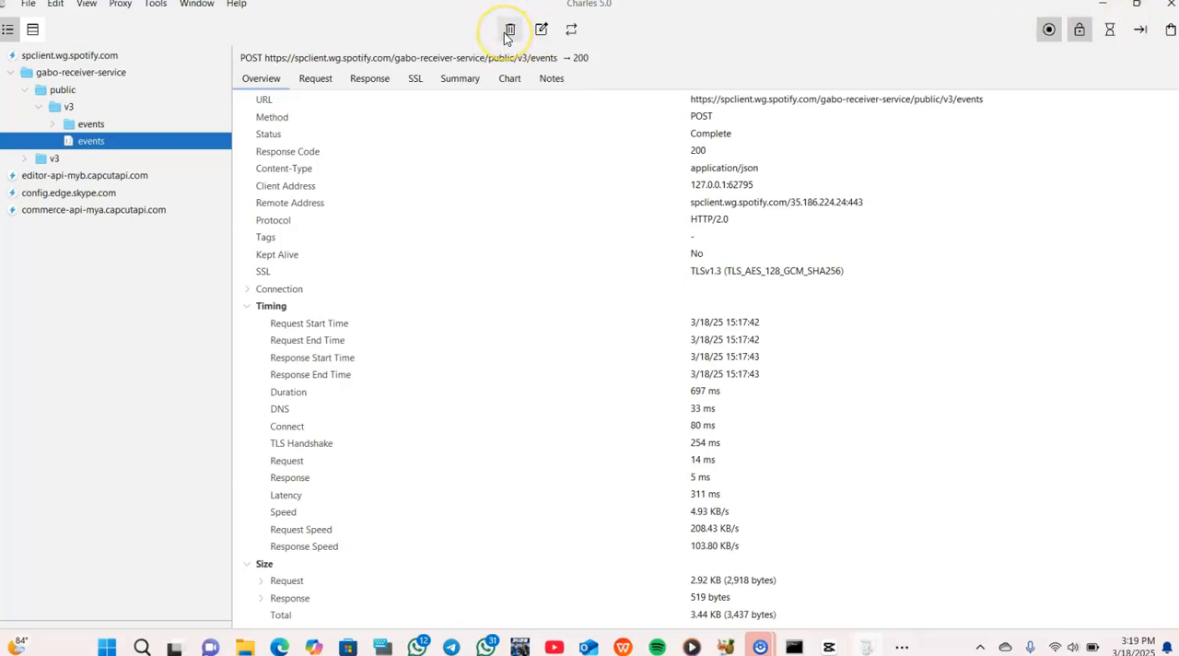
pyautogui.moveTo(509, 29)
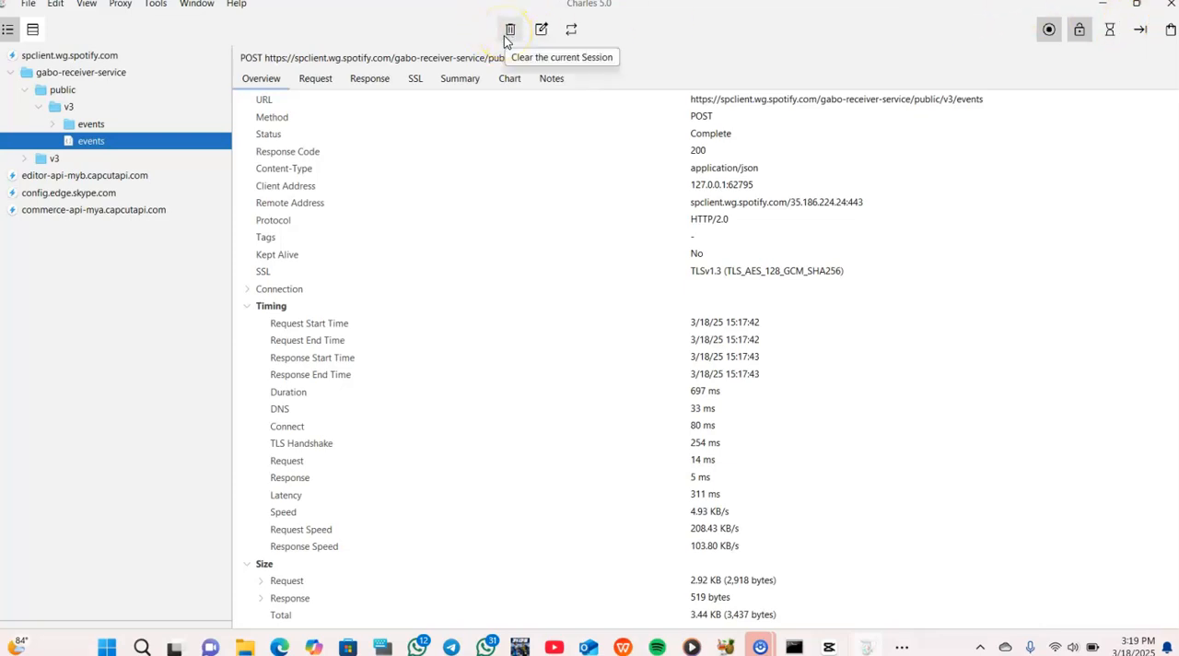
# Step: Clear all previously captured traffic from the Charles session with the trash button
pyautogui.click(510, 29)
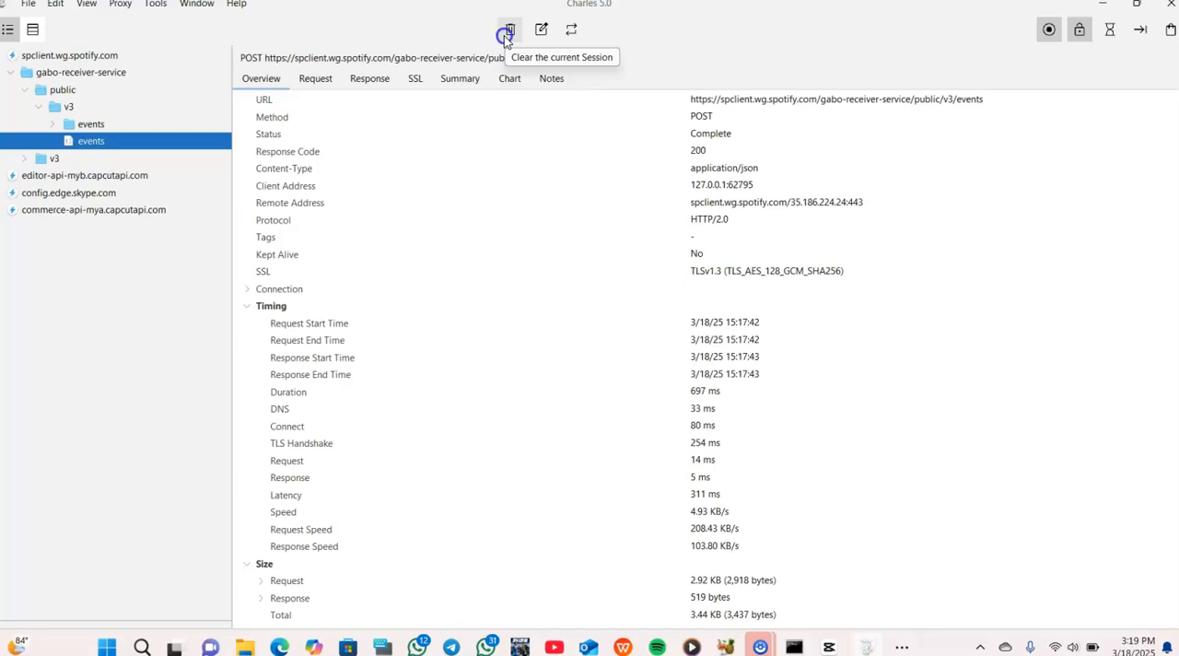
pyautogui.click(509, 28)
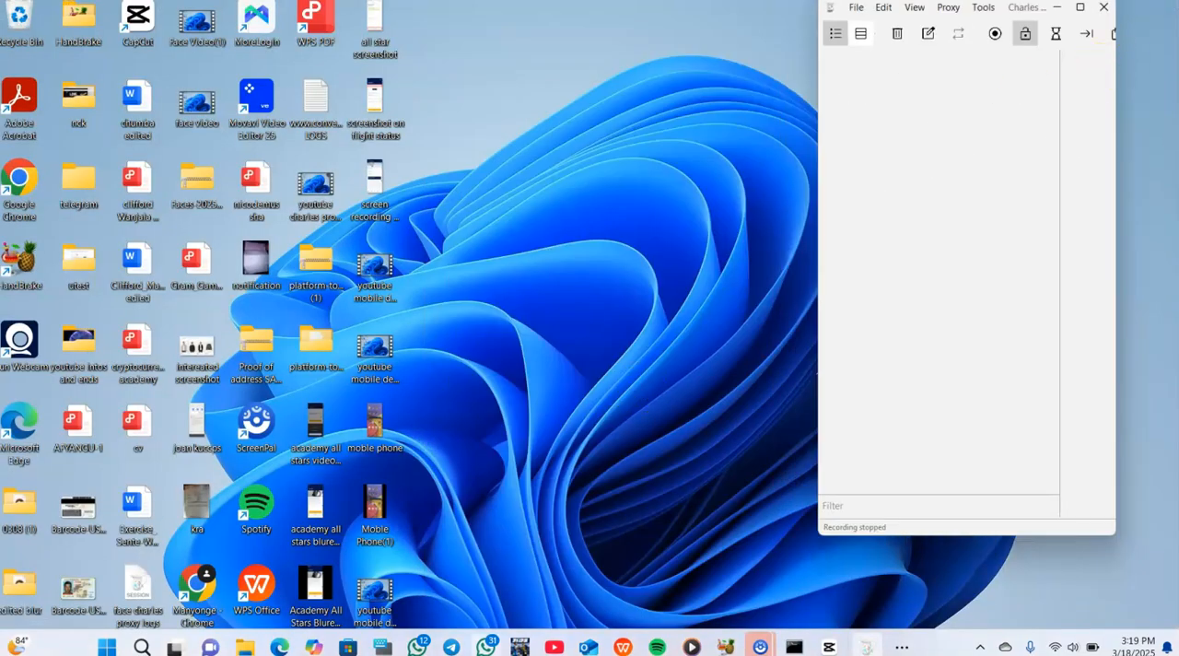
pyautogui.moveTo(639, 633)
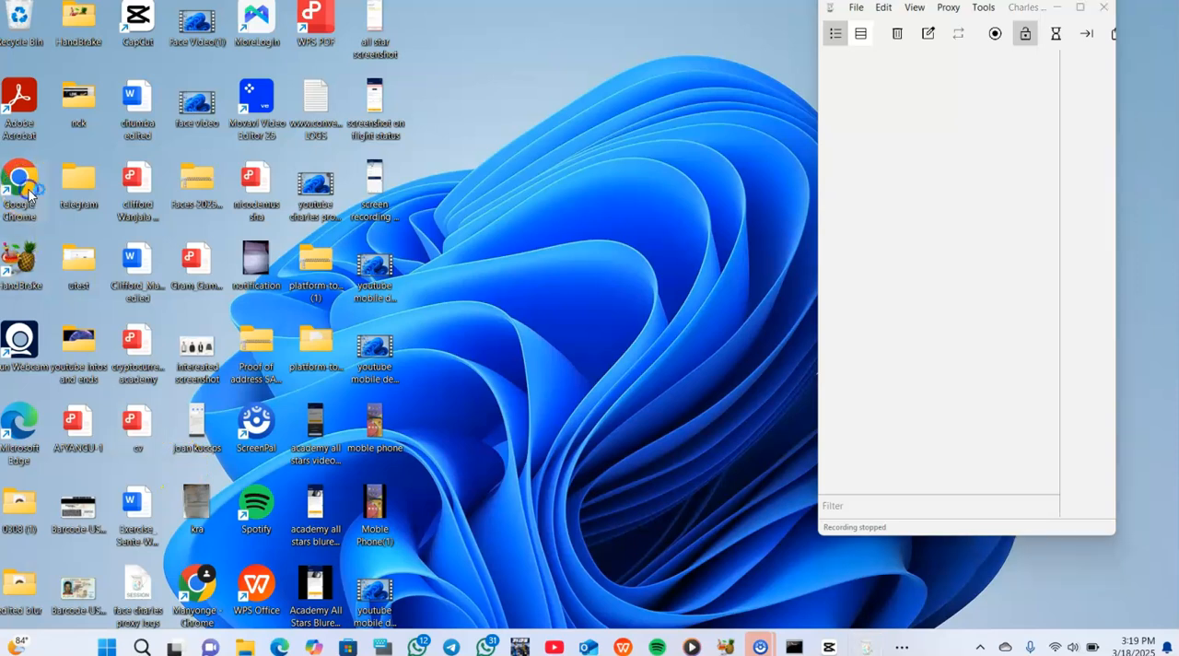
# Step: Launch Chrome with the first profile, load converse.com/us, and close the Friends & Family Sale popup
pyautogui.doubleClick(19, 184)
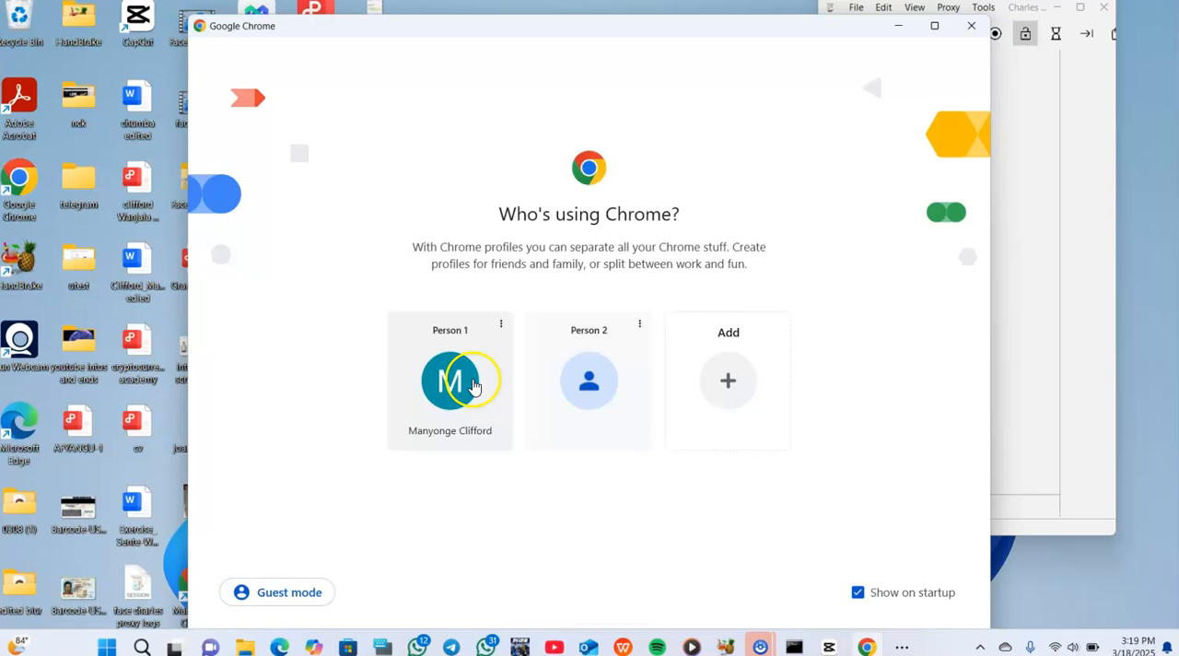
pyautogui.click(450, 380)
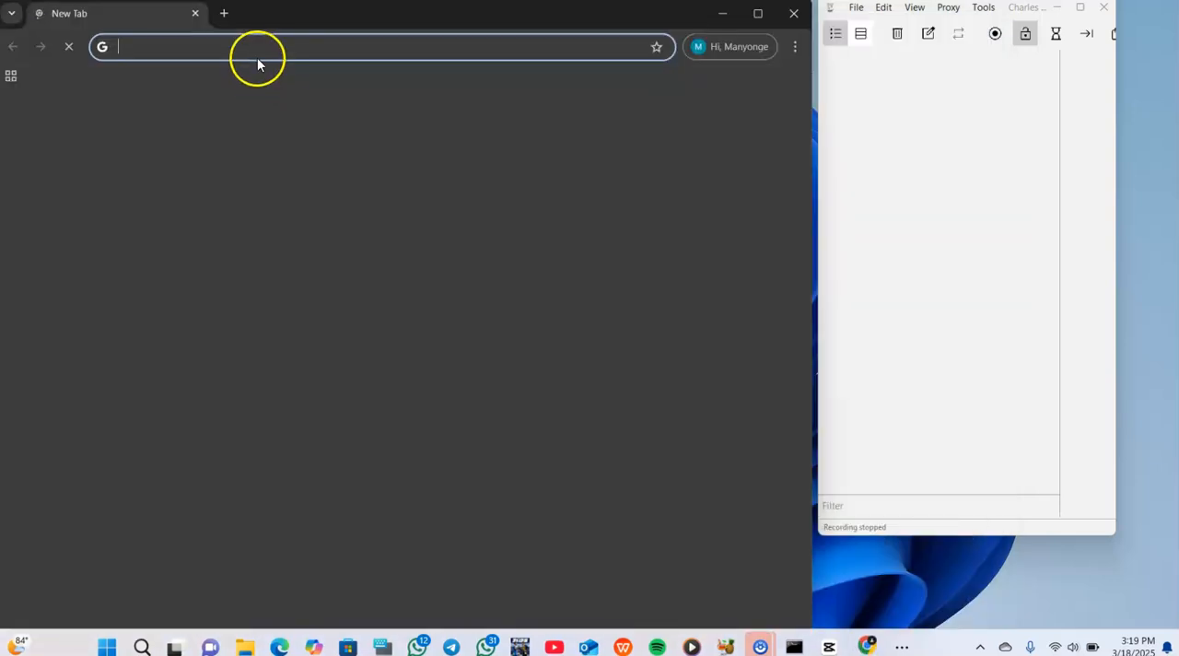
pyautogui.write('converse.com/us')
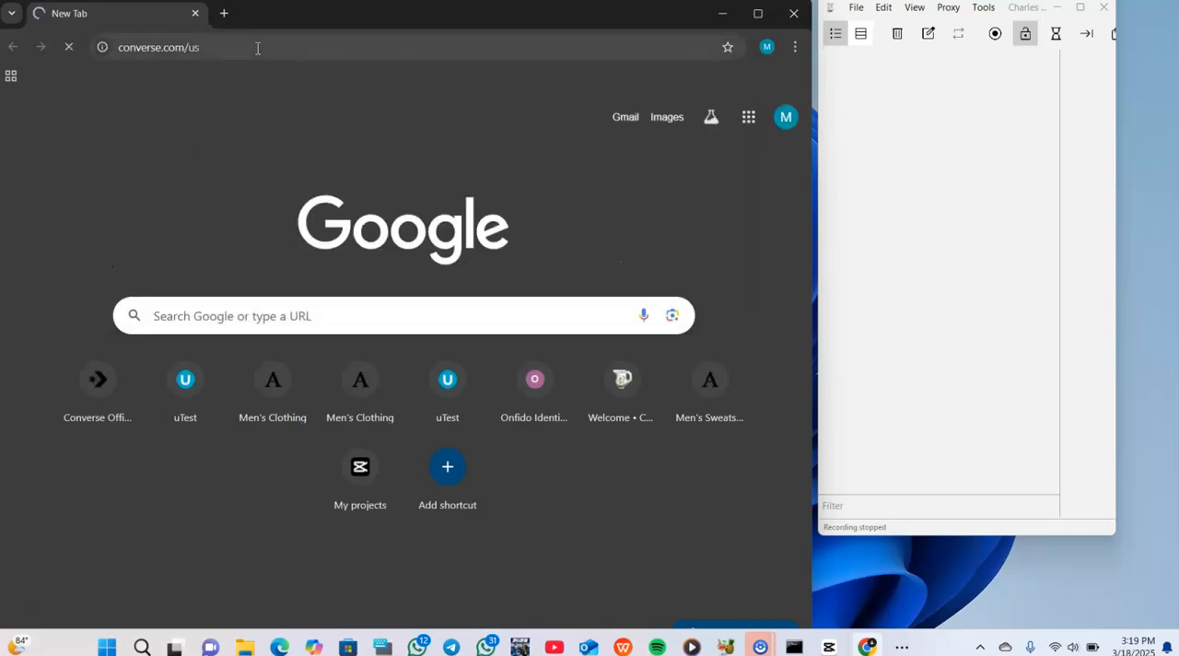
pyautogui.click(993, 33)
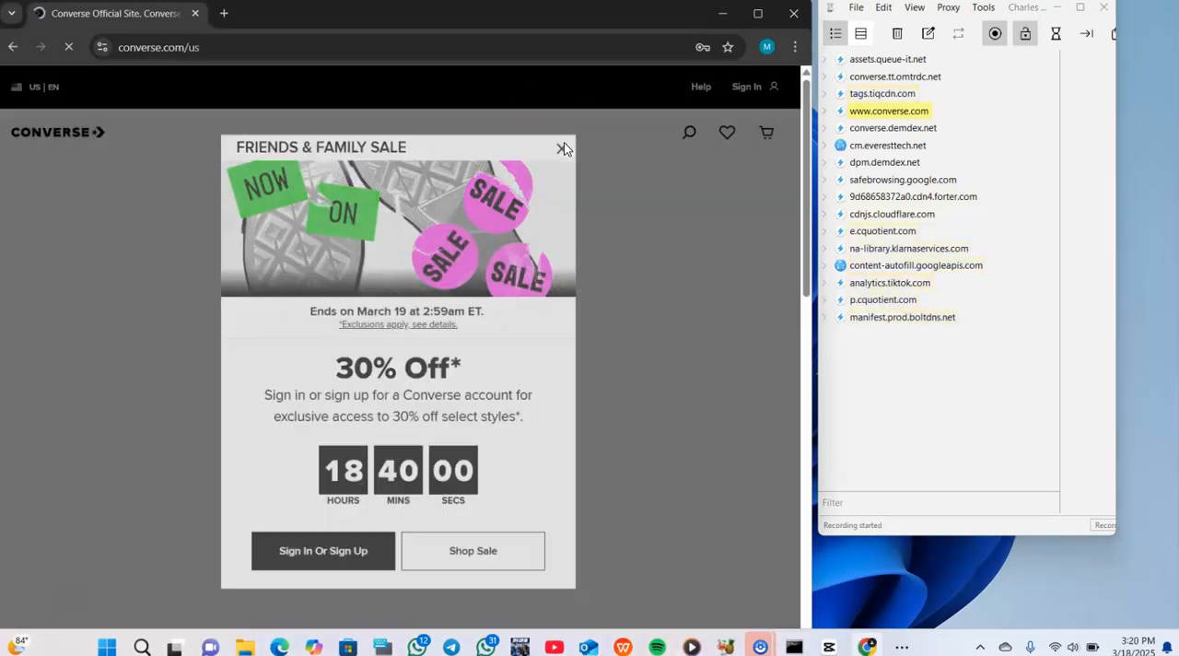
pyautogui.click(564, 148)
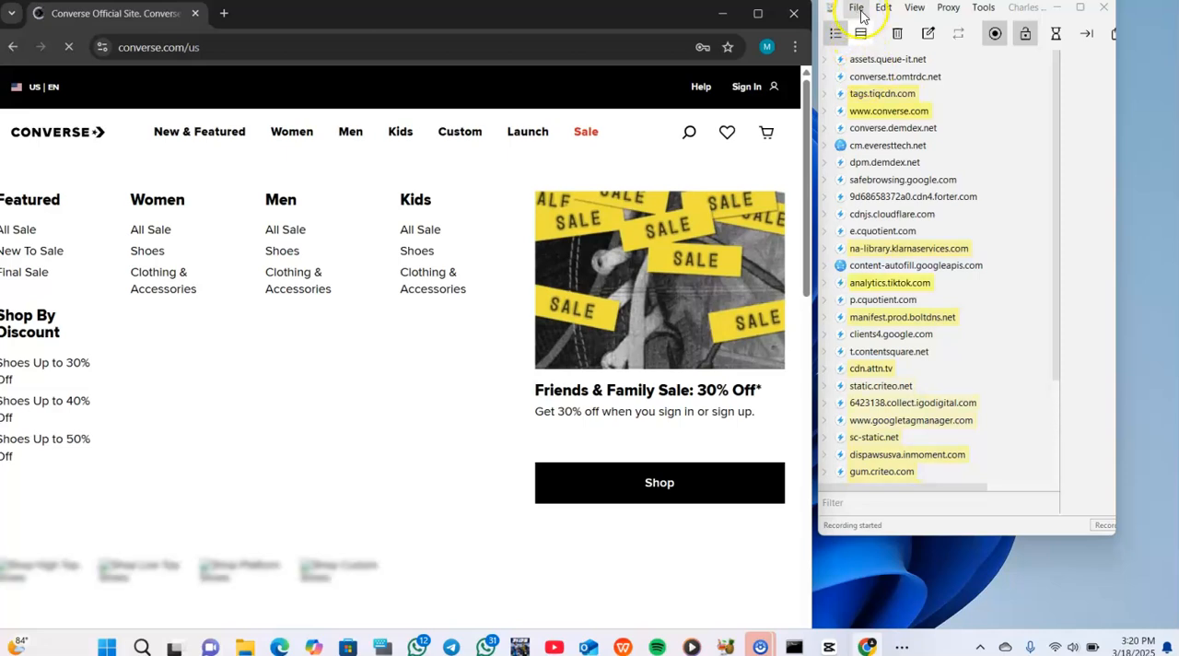
# Step: Save the session to the Desktop as 'qhghdadjfgghew' and stop recording
pyautogui.click(855, 7)
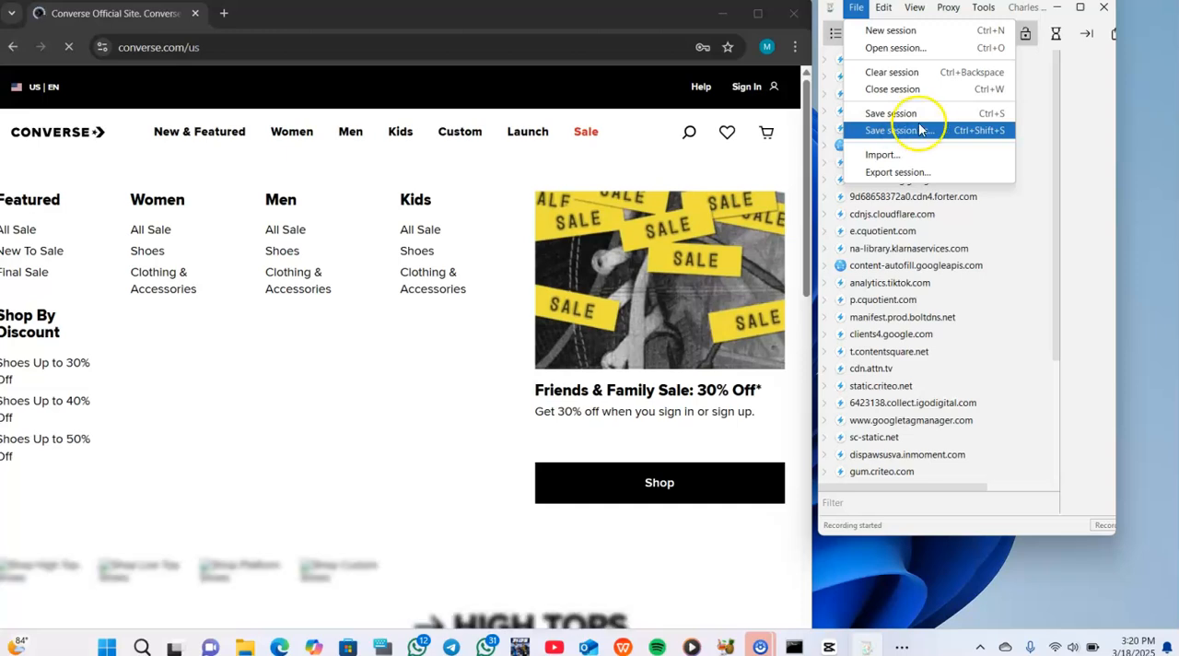
pyautogui.click(898, 129)
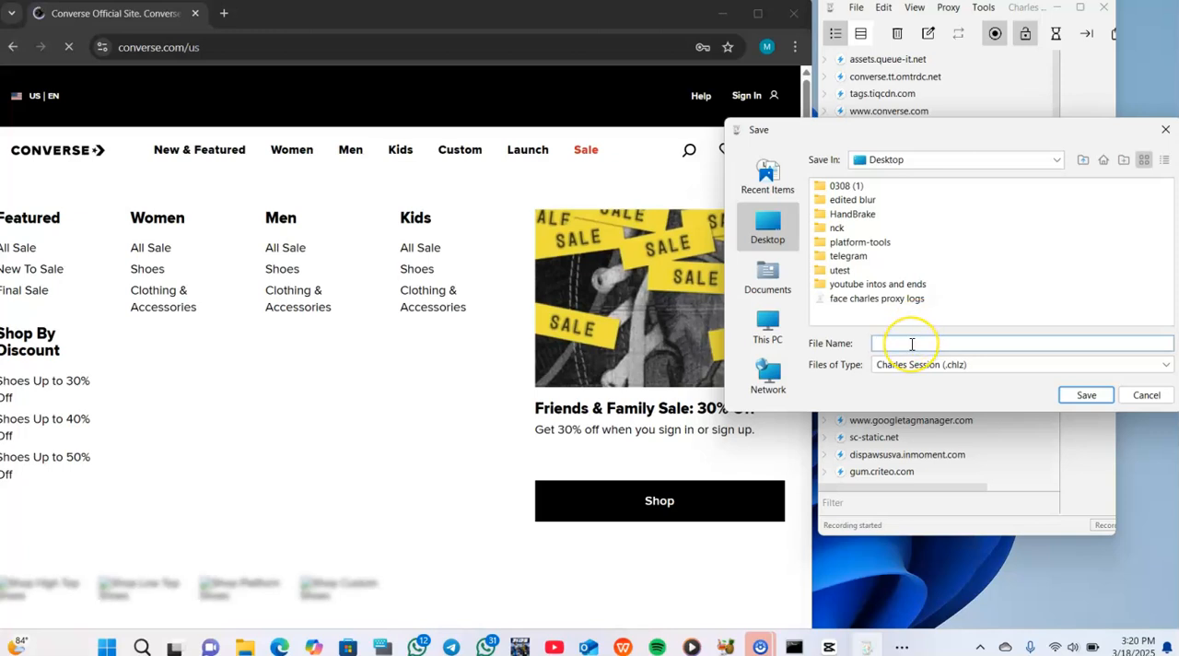
pyautogui.write('qhghdadjfgghew')
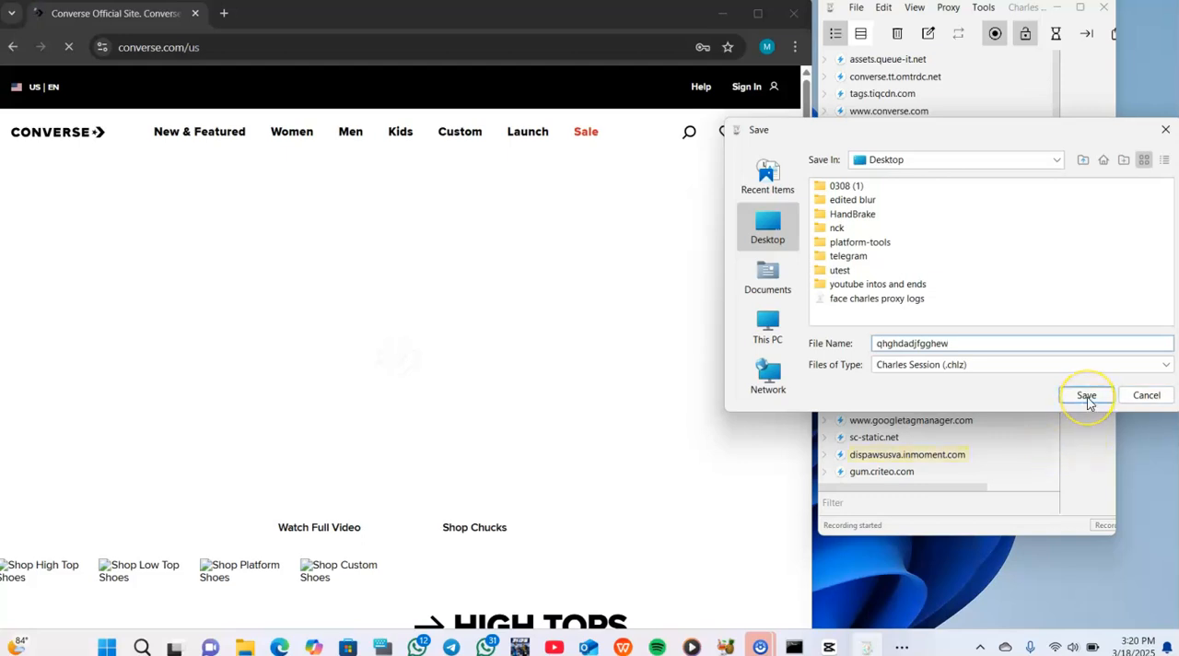
pyautogui.click(1085, 394)
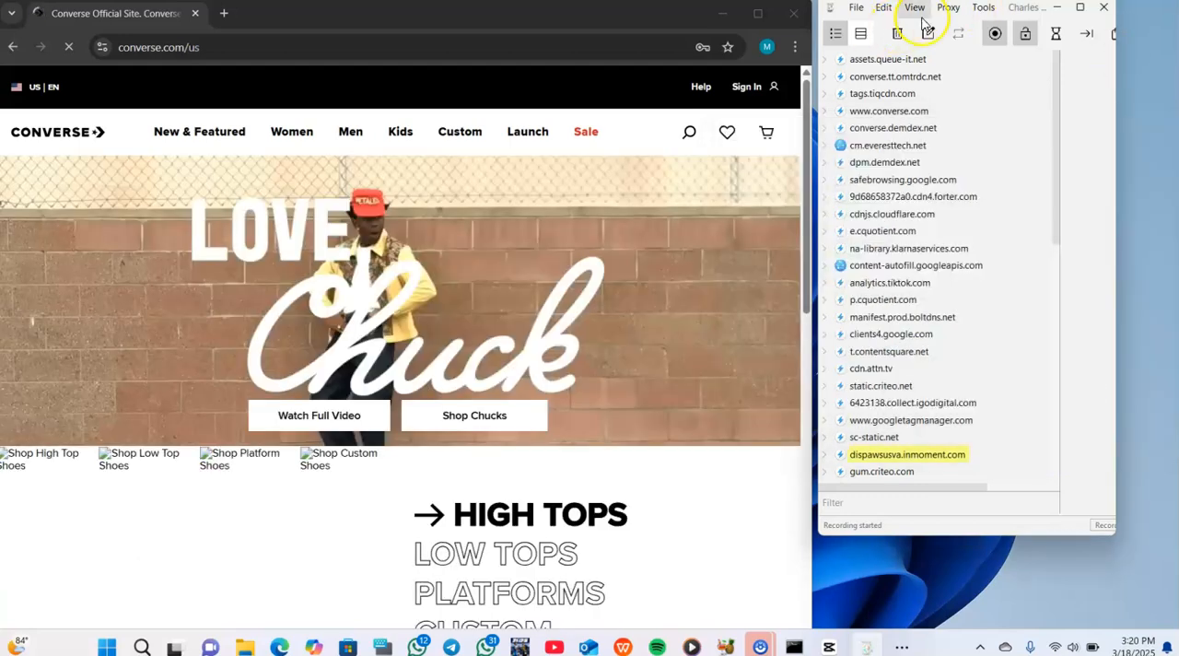
pyautogui.click(994, 33)
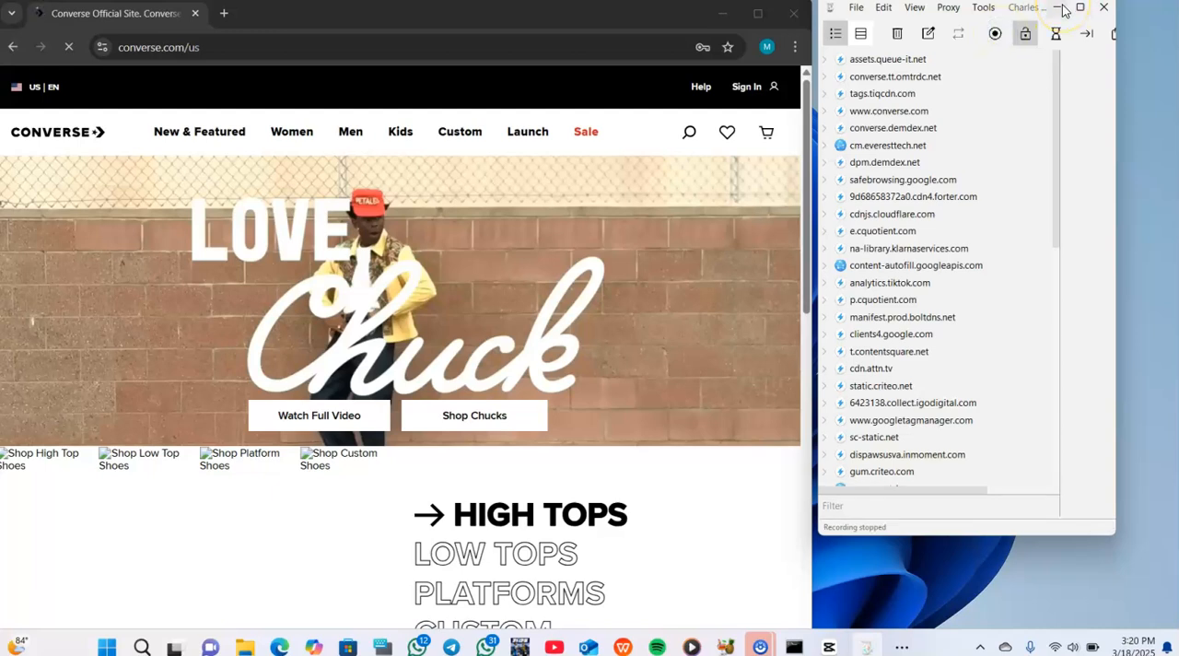
pyautogui.moveTo(1061, 9)
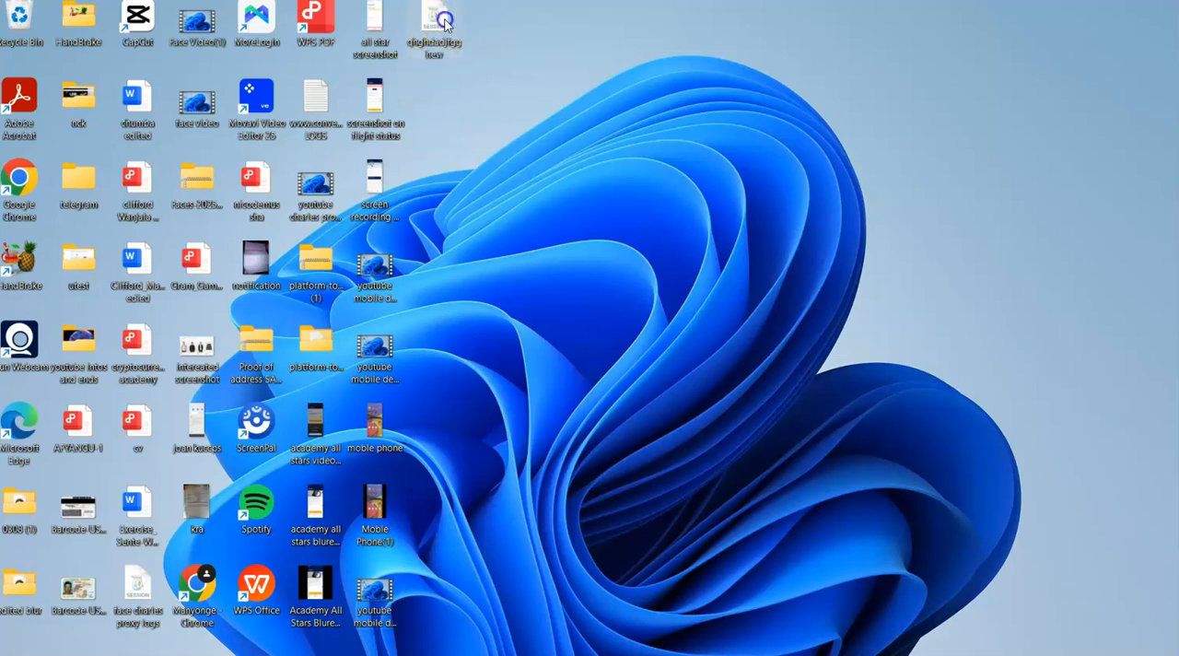
pyautogui.moveTo(479, 20)
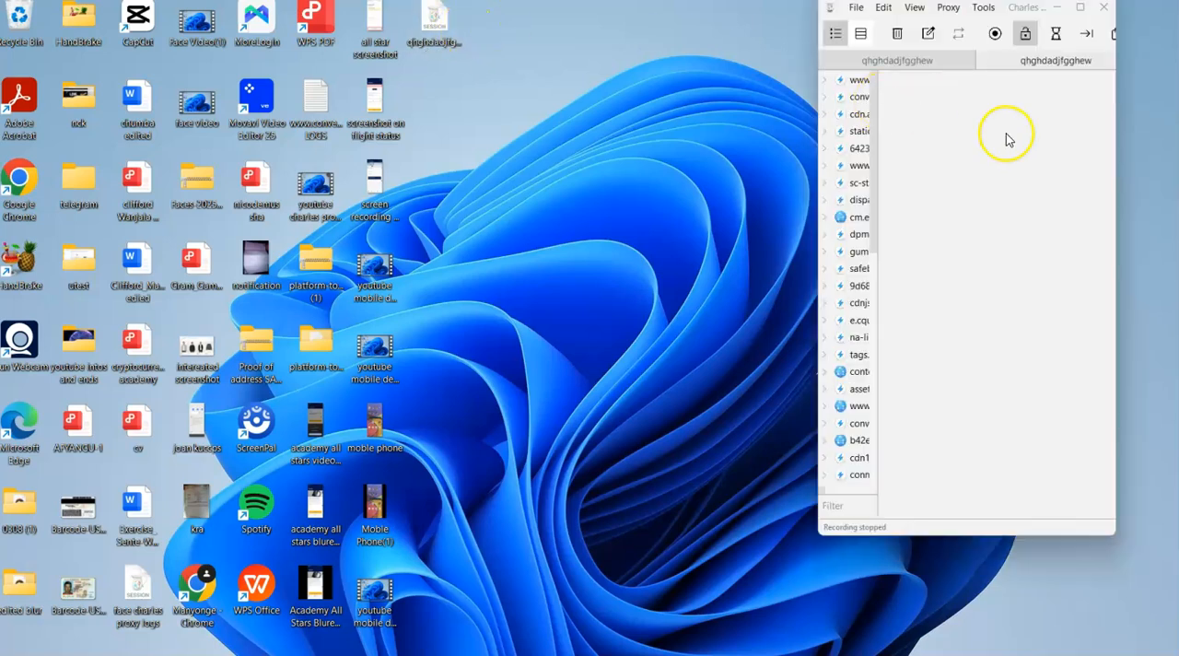
# Step: Maximize the Charles window showing the reopened session's hosts
pyautogui.click(1079, 7)
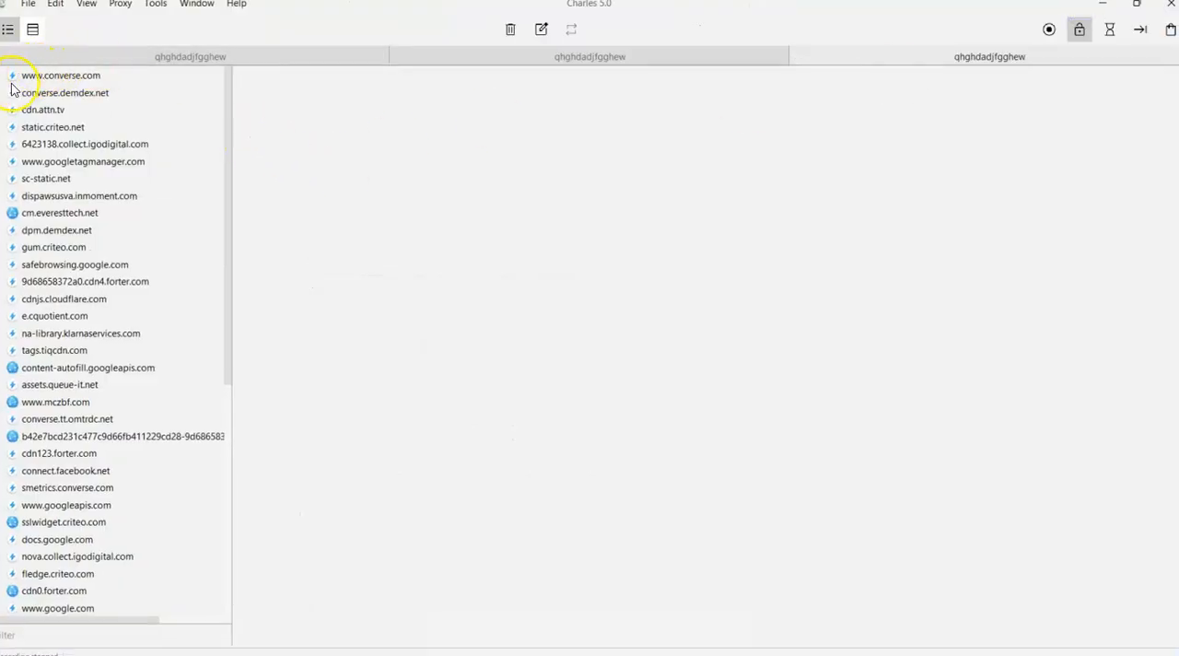
pyautogui.moveTo(78, 82)
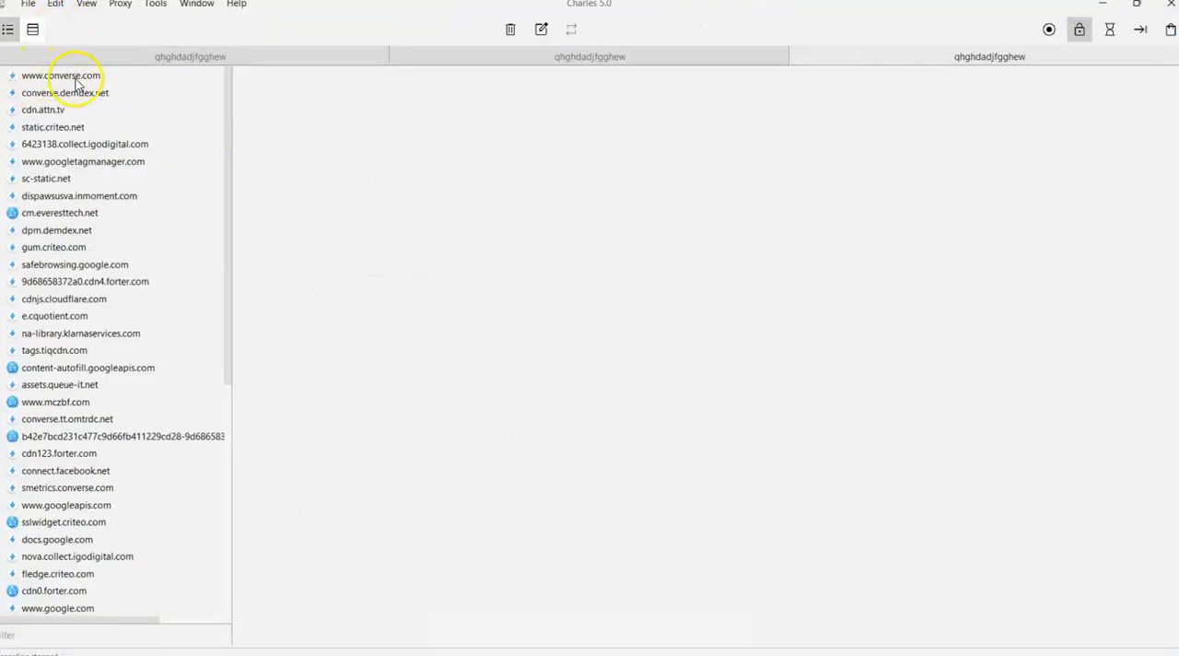
pyautogui.moveTo(14, 87)
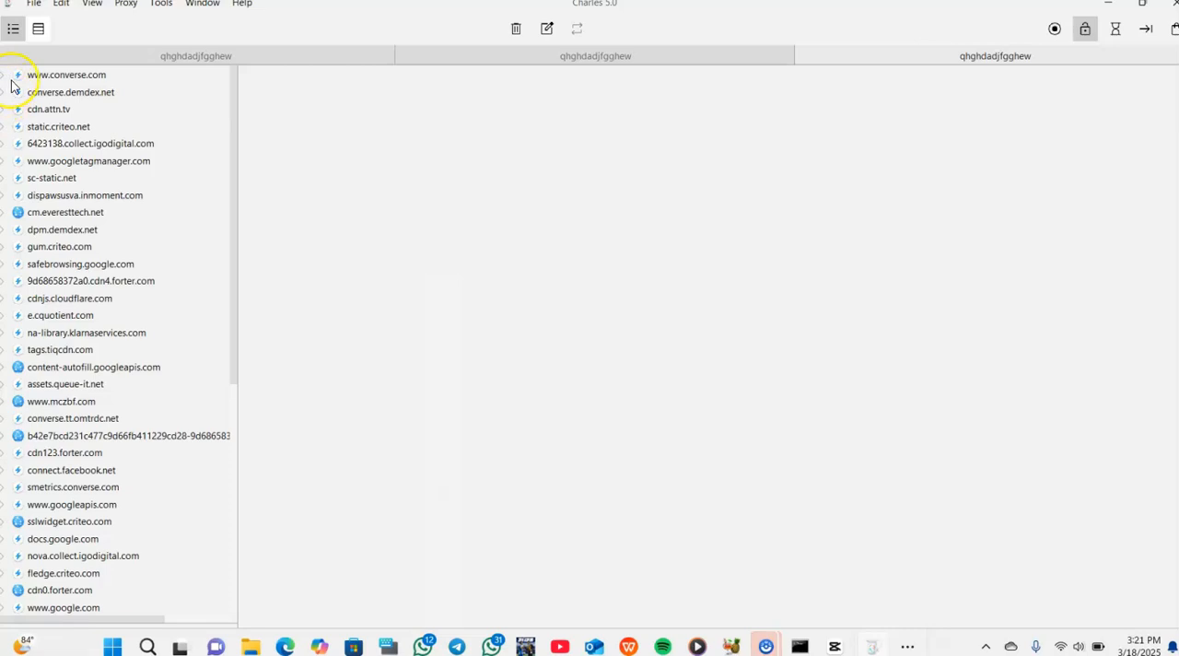
pyautogui.click(66, 74)
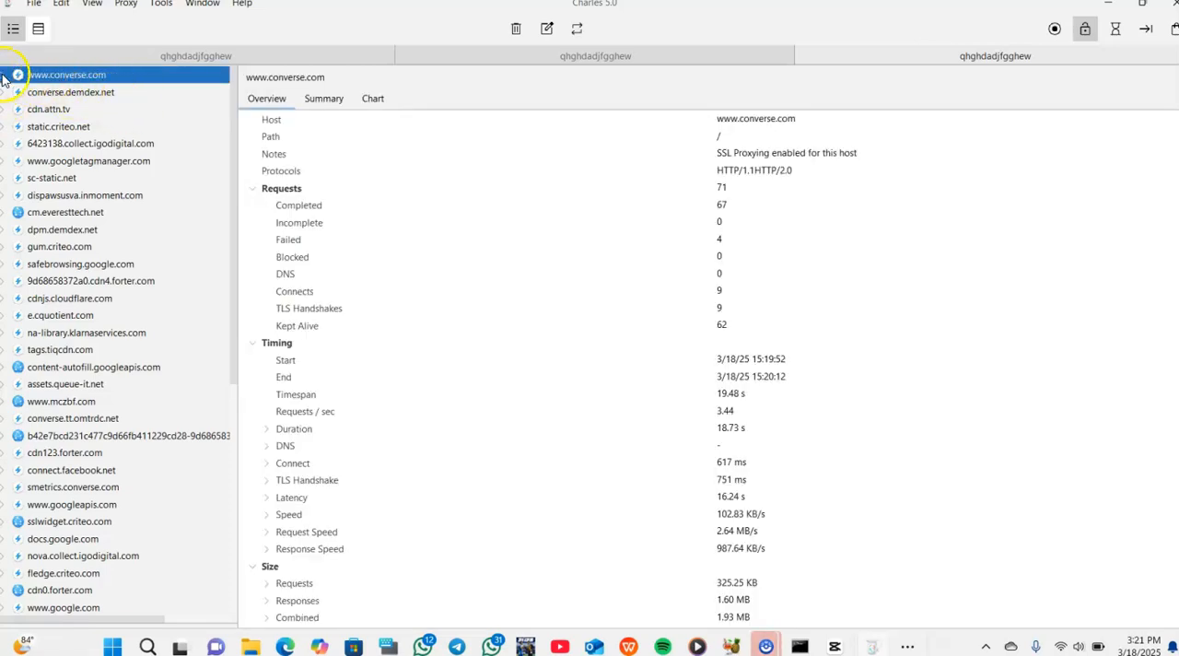
pyautogui.click(7, 75)
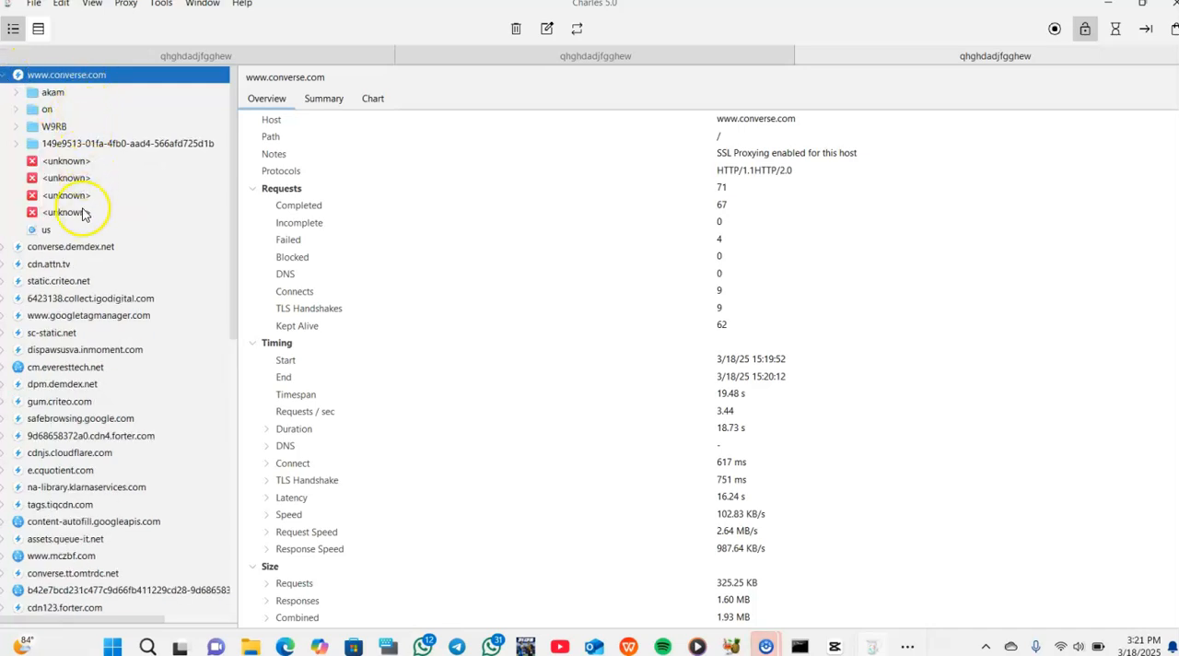
pyautogui.moveTo(297, 164)
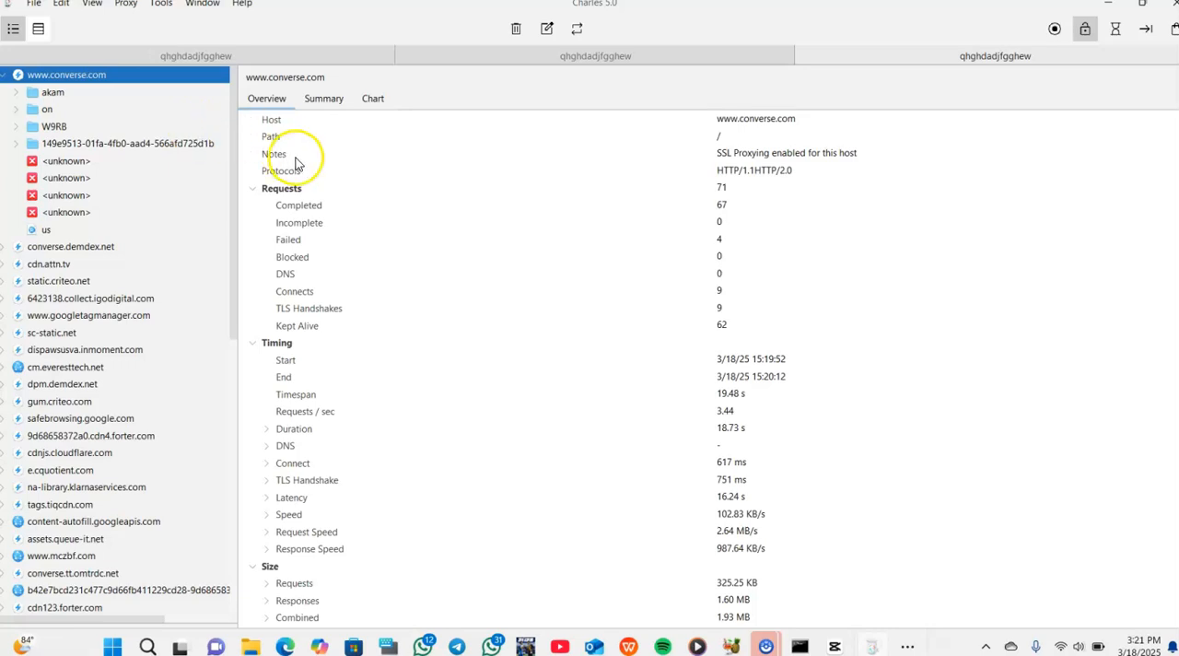
pyautogui.moveTo(371, 167)
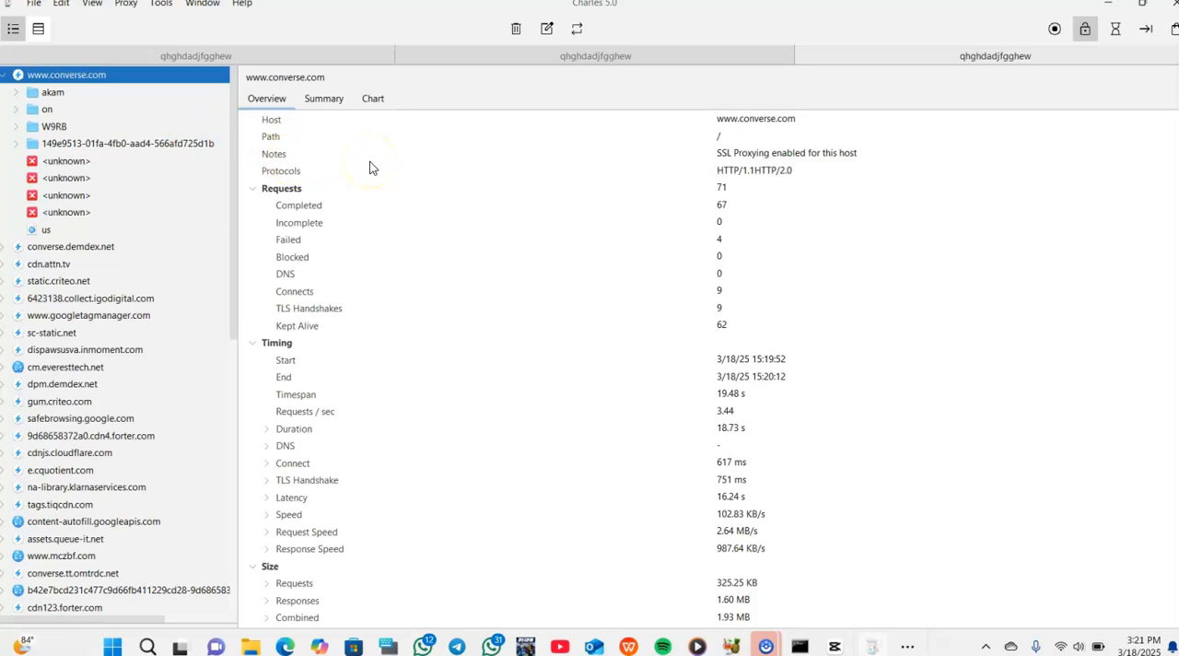
pyautogui.moveTo(485, 148)
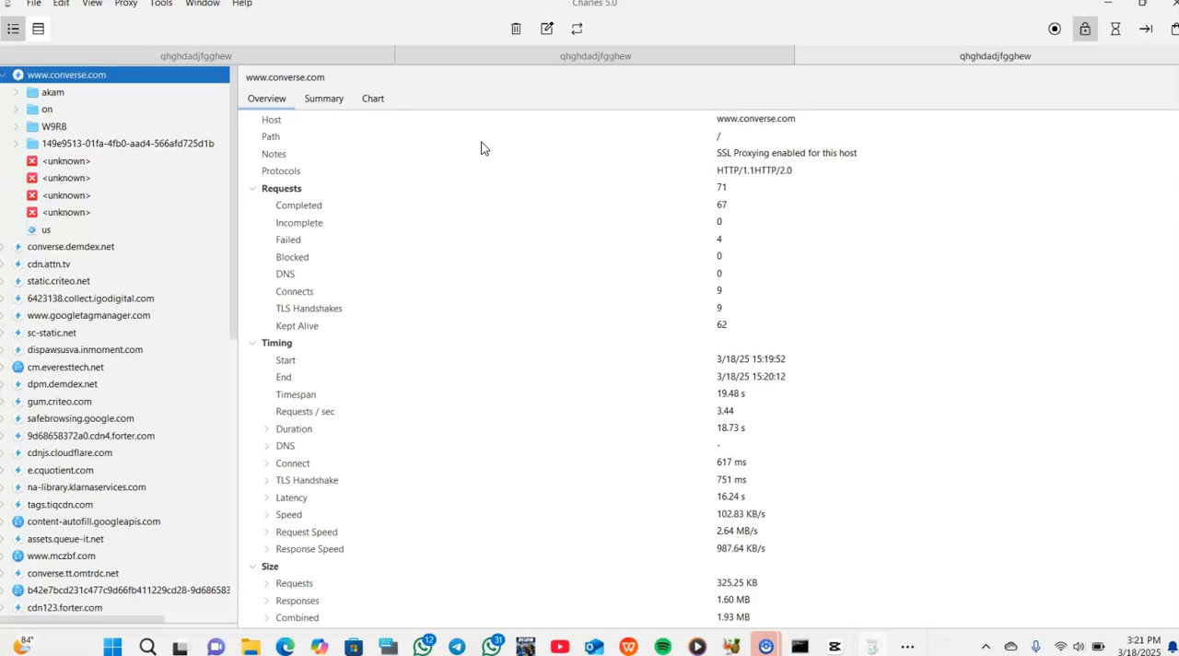
pyautogui.click(281, 170)
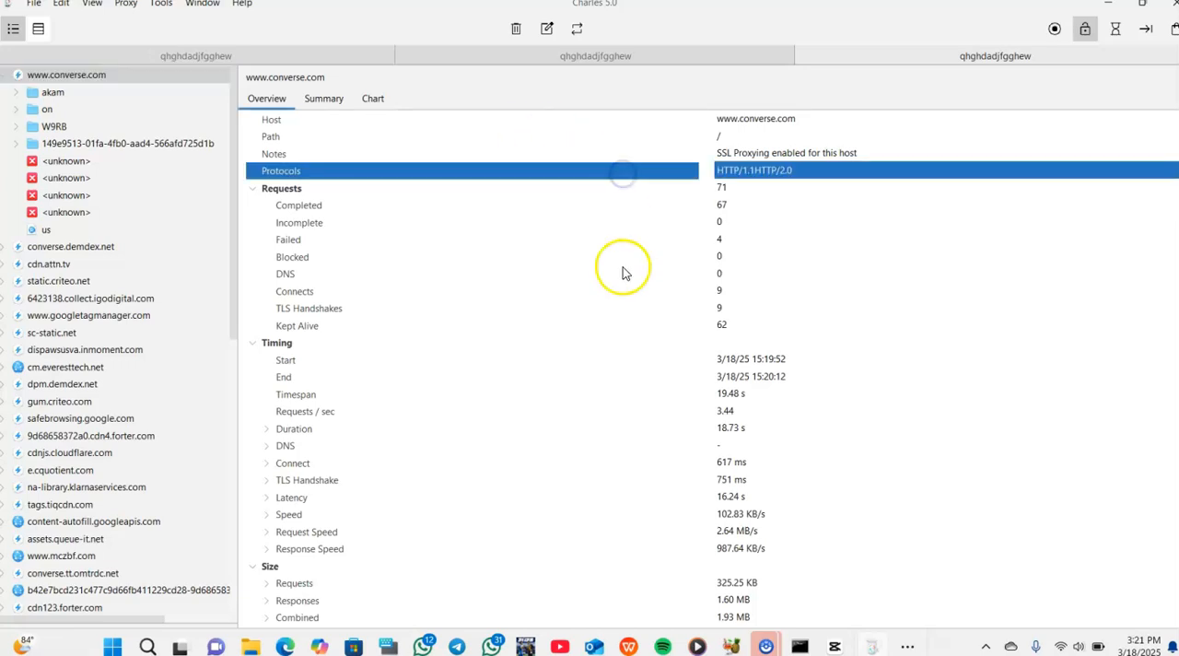
pyautogui.moveTo(382, 477)
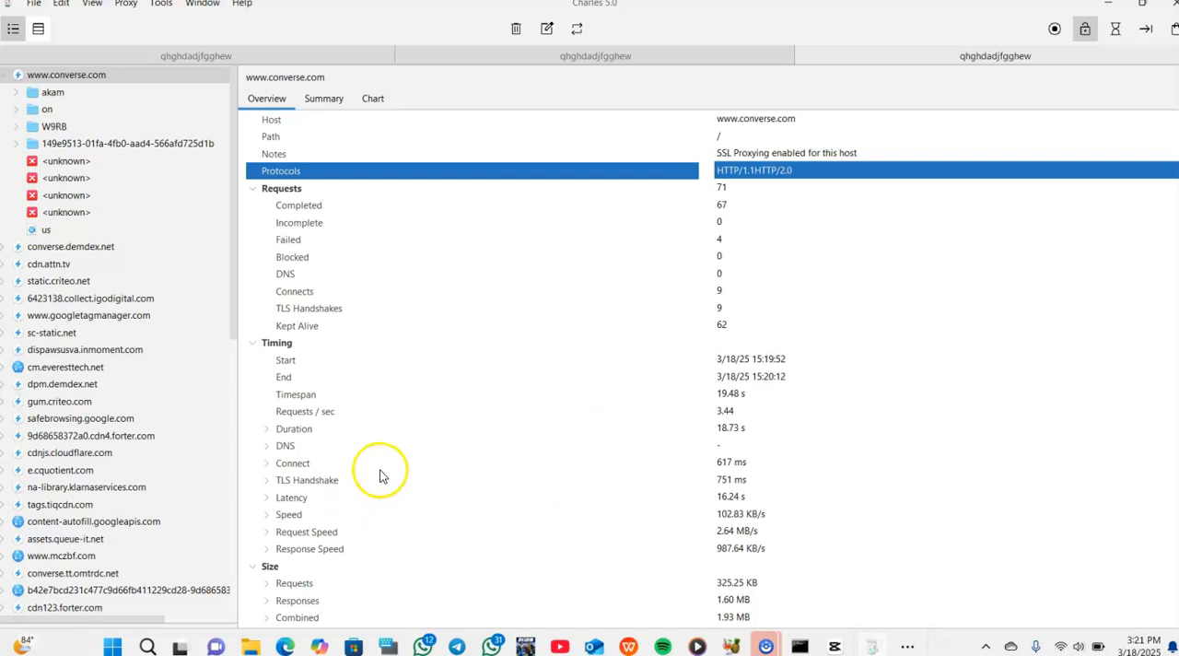
pyautogui.moveTo(258, 410)
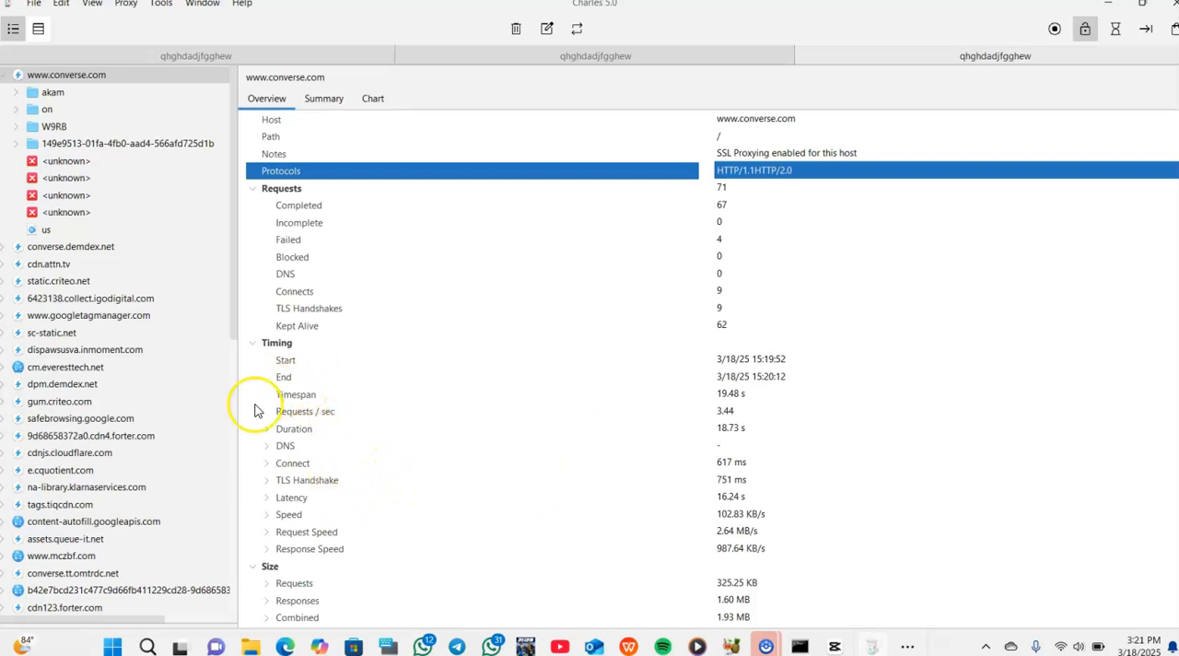